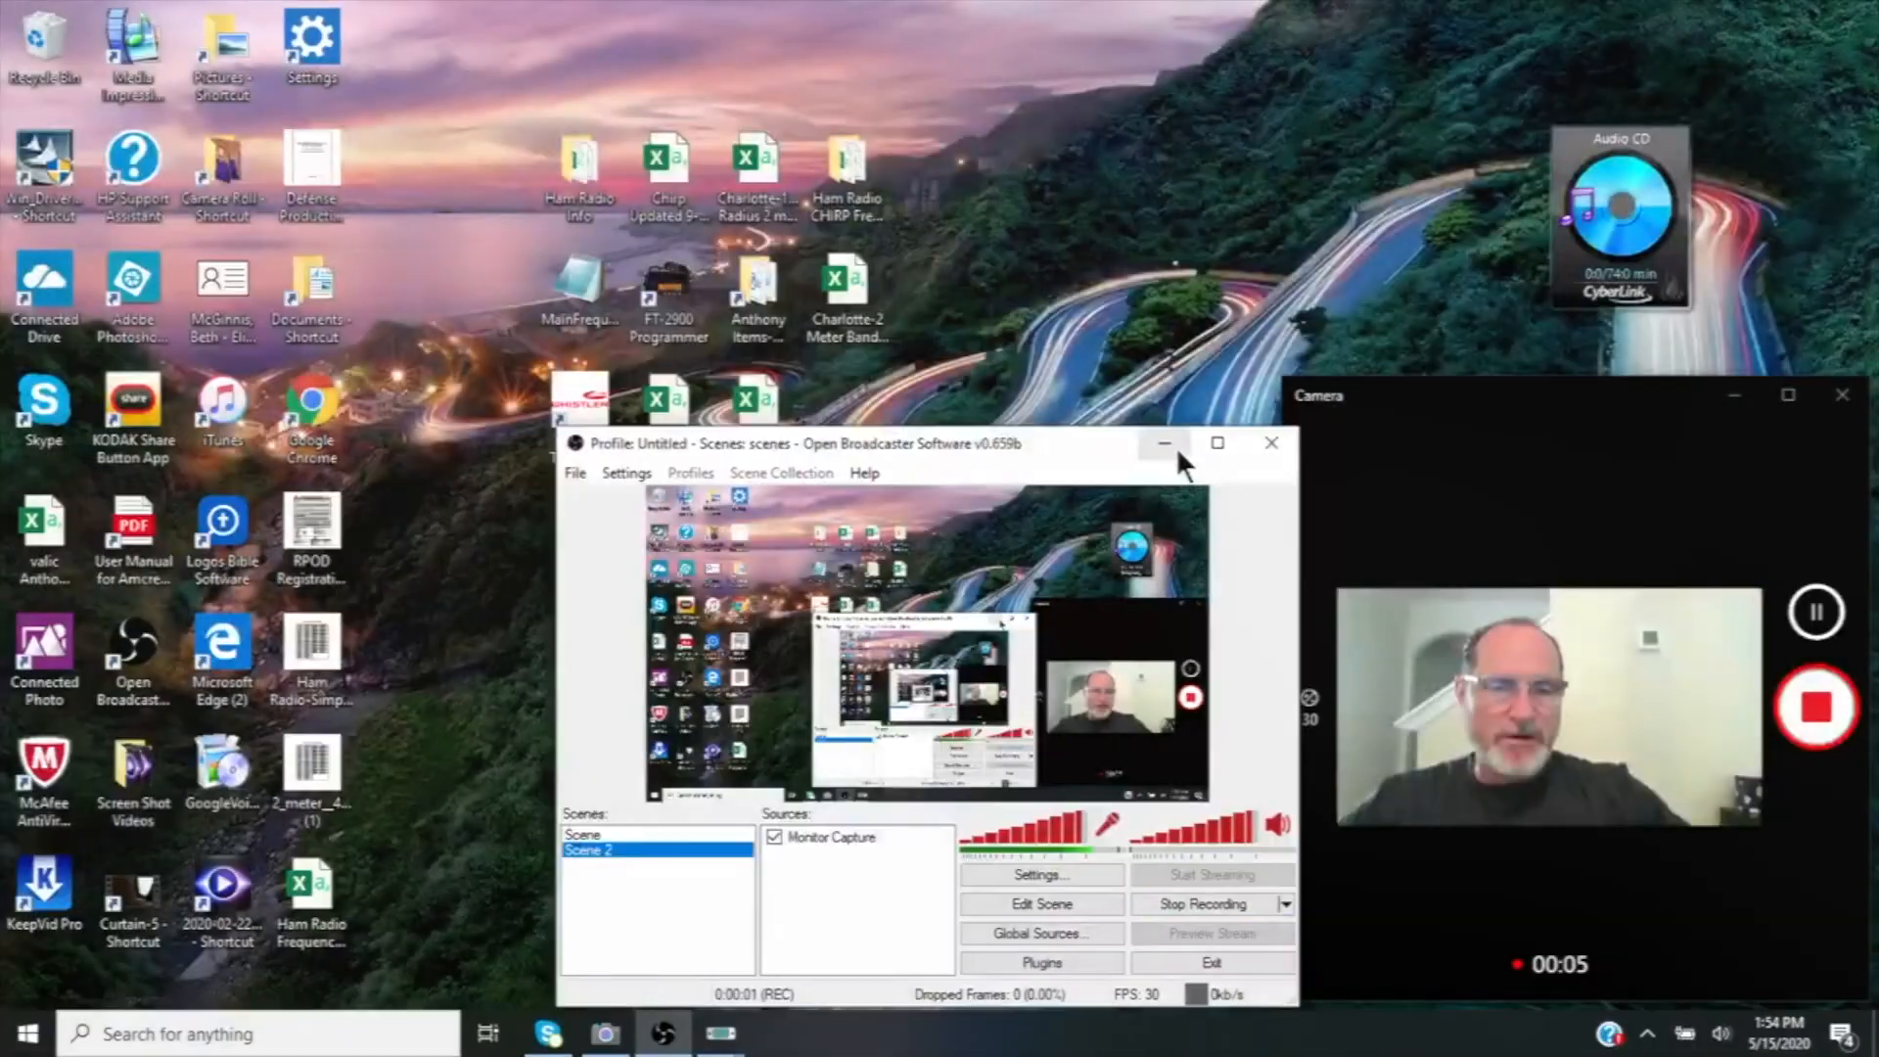
# Minimize the OBS recorder so the empty CHIRP window is in view
pyautogui.click(1161, 442)
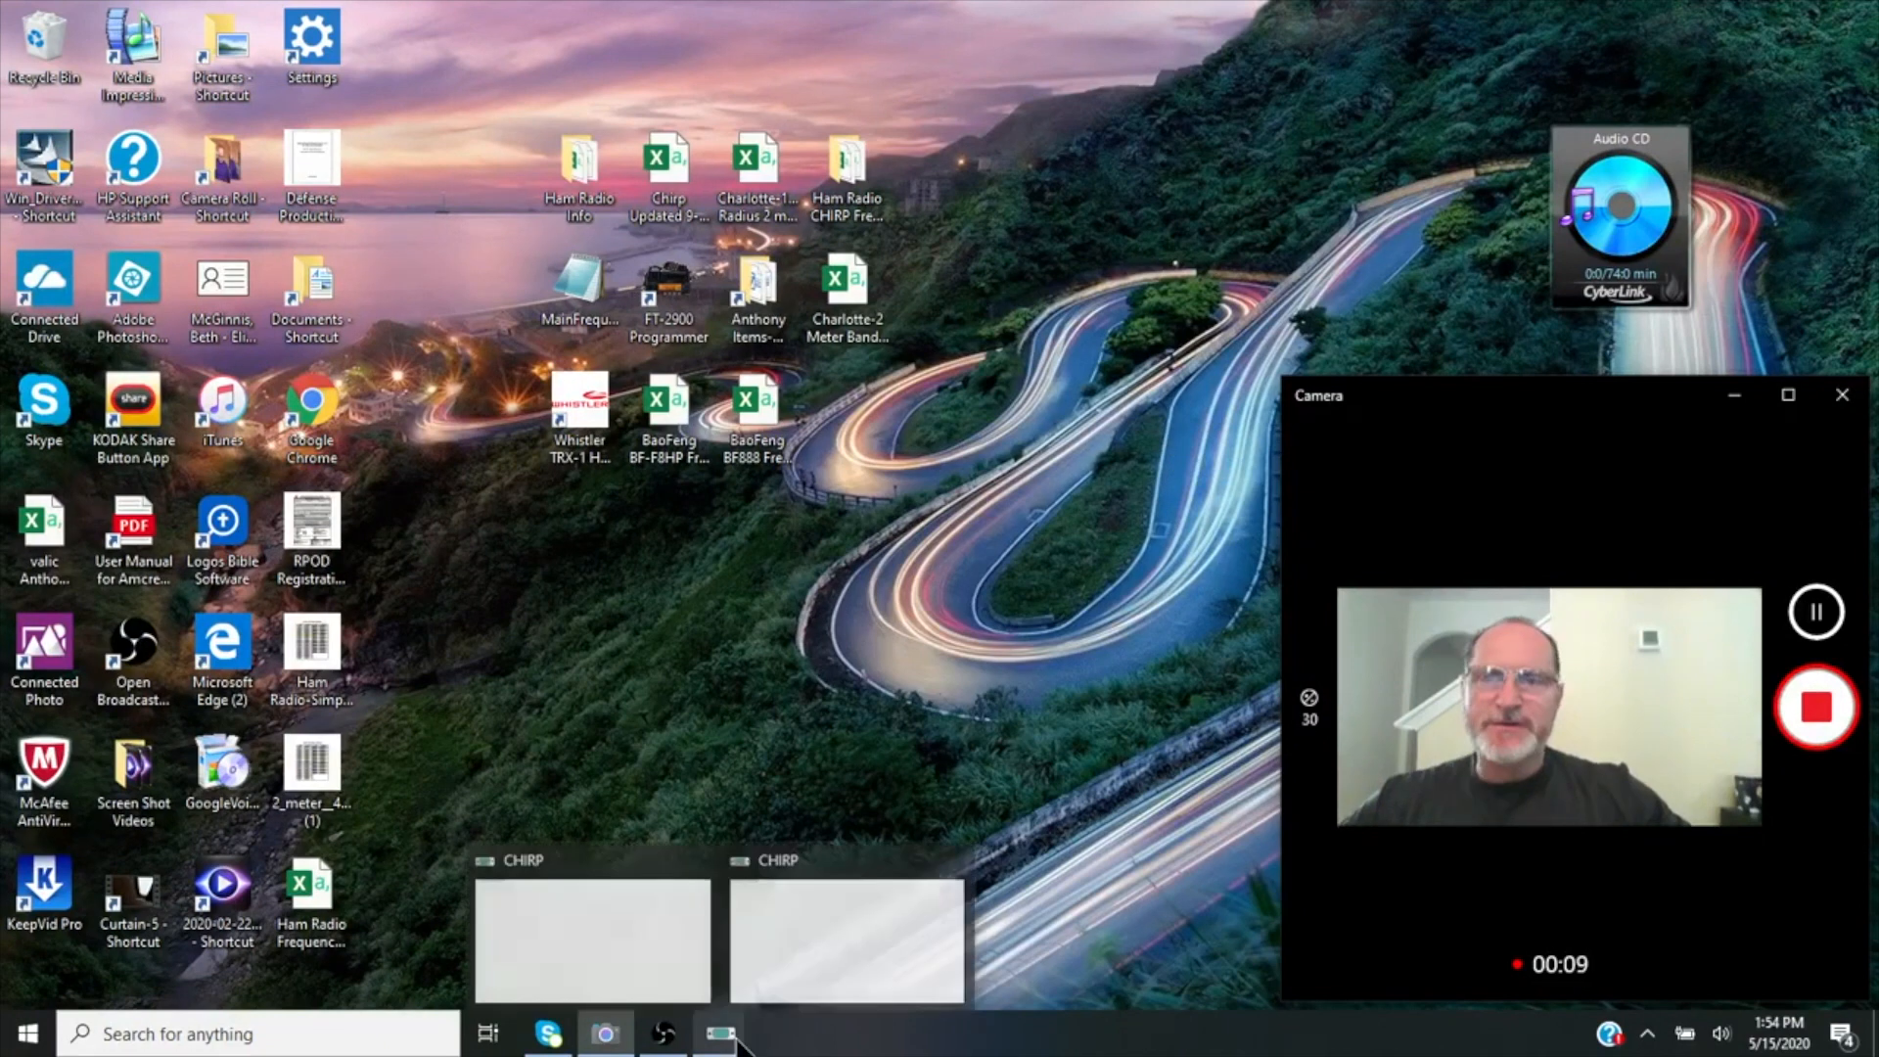
pyautogui.moveTo(796, 761)
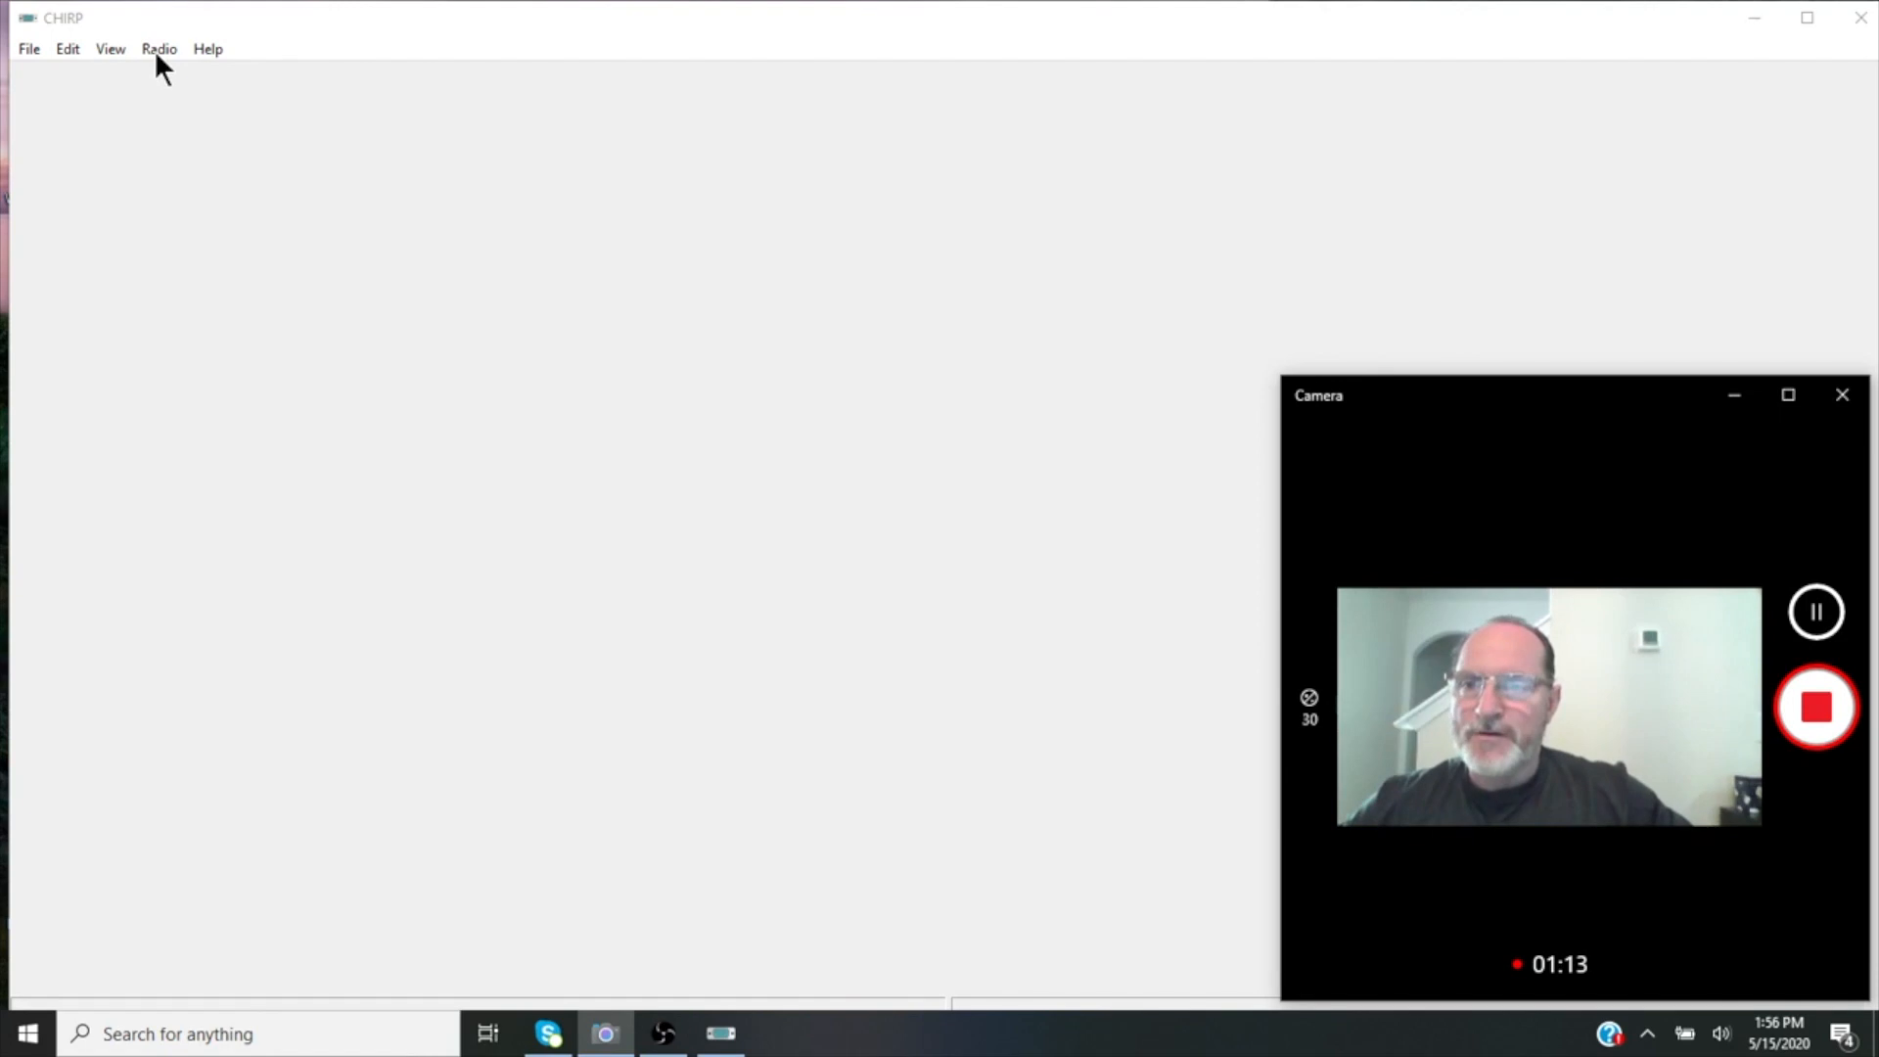
# Download memories from a Baofeng BF-888 radio on COM3
pyautogui.click(158, 47)
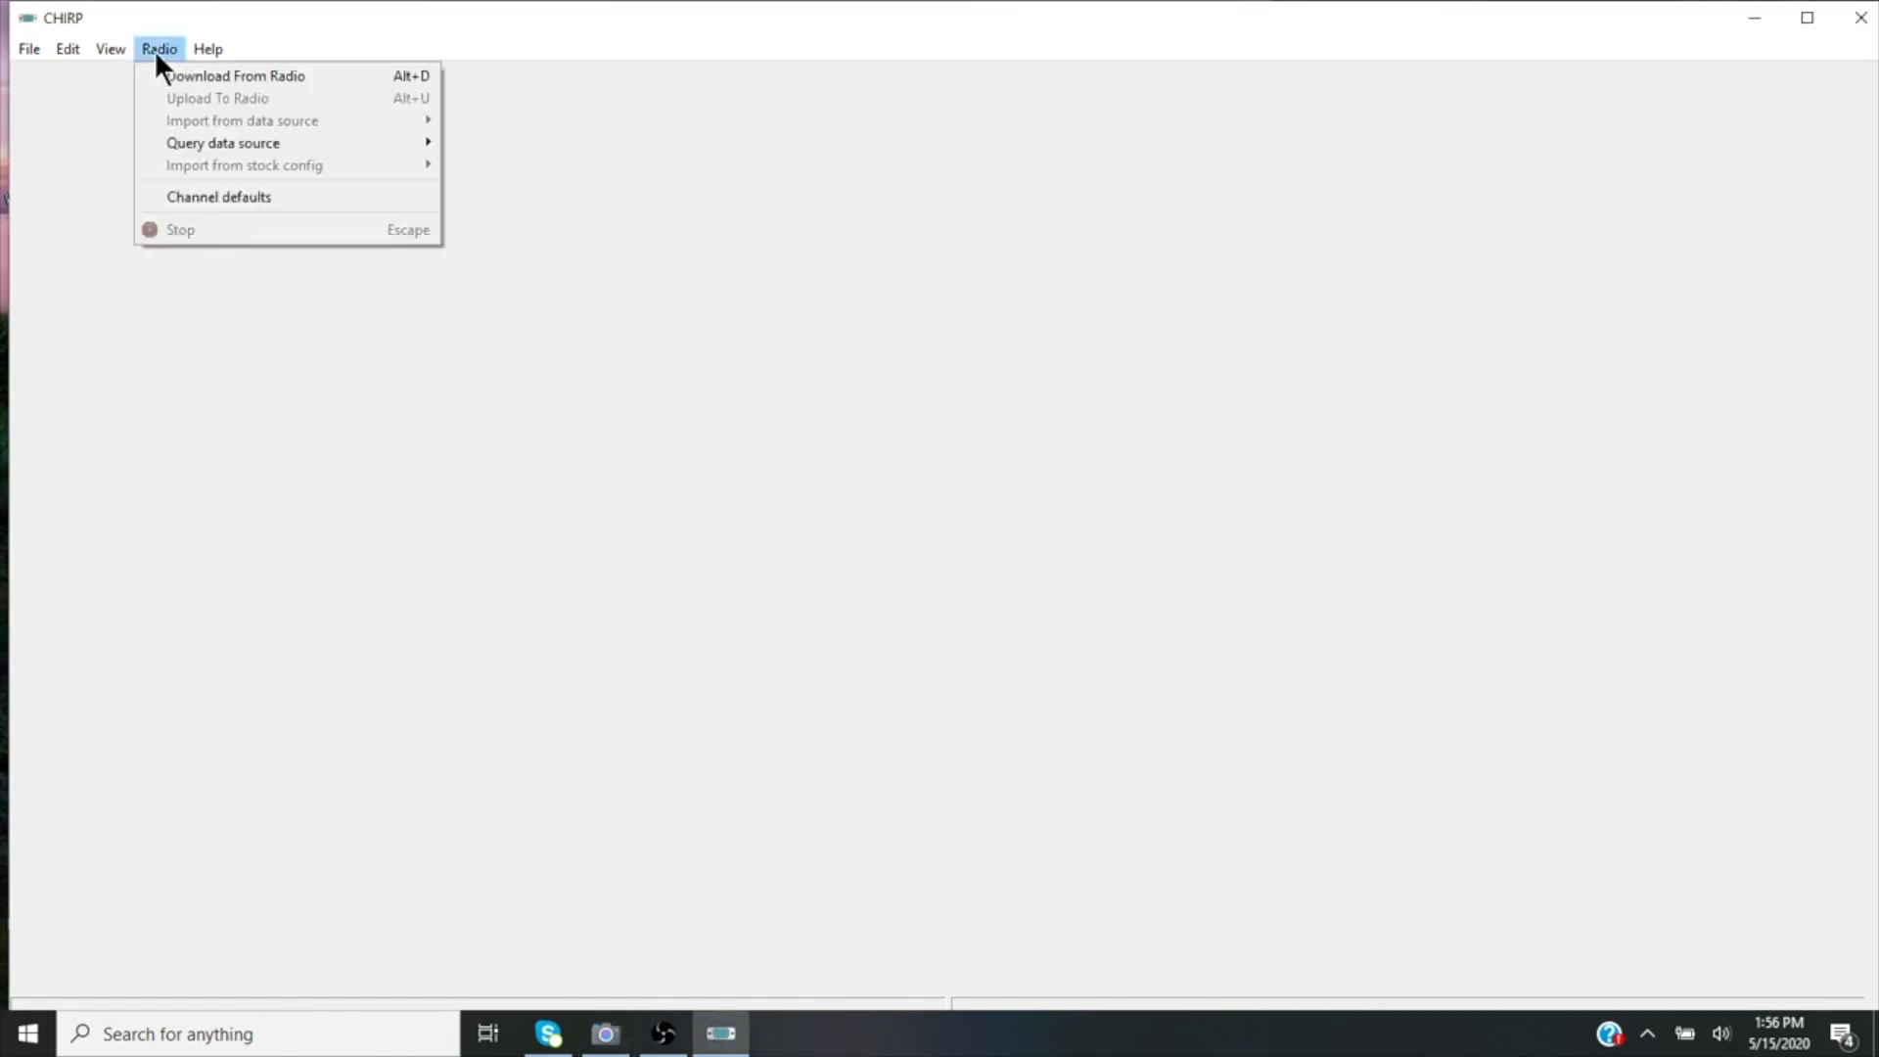
pyautogui.moveTo(235, 76)
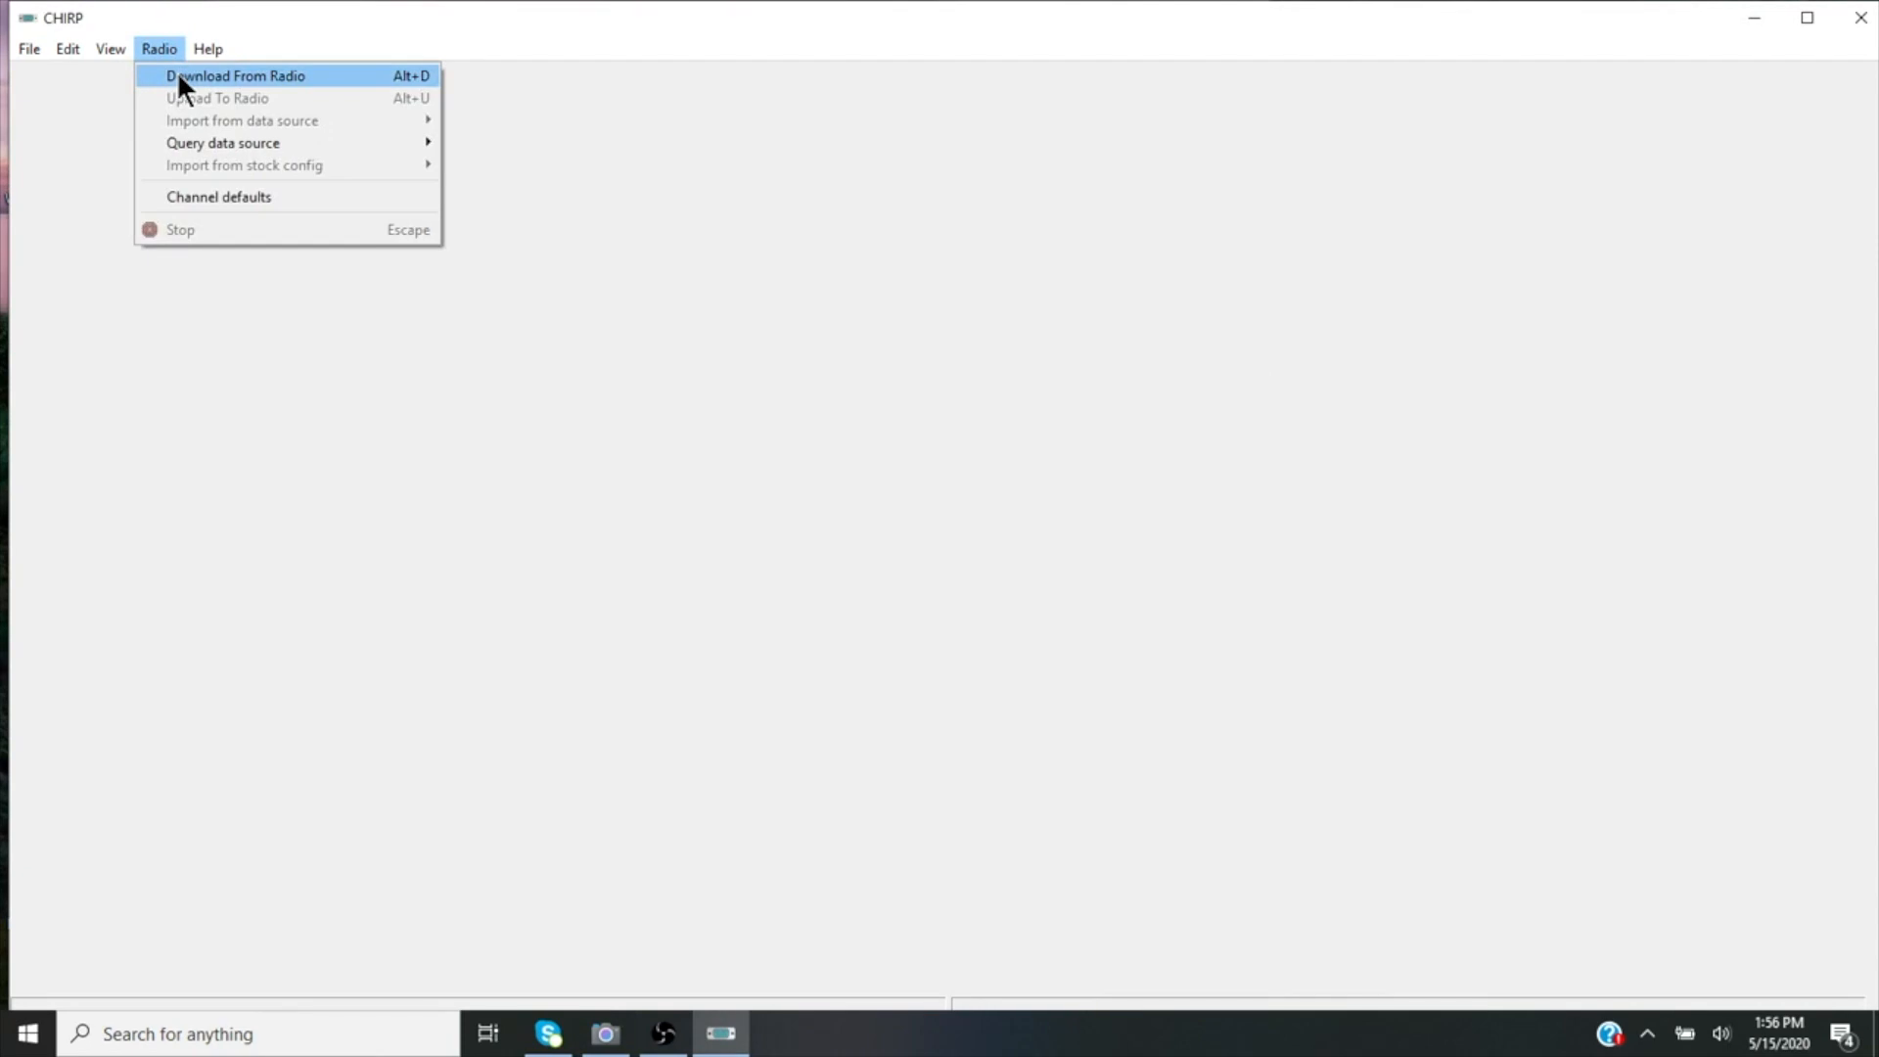
pyautogui.click(235, 75)
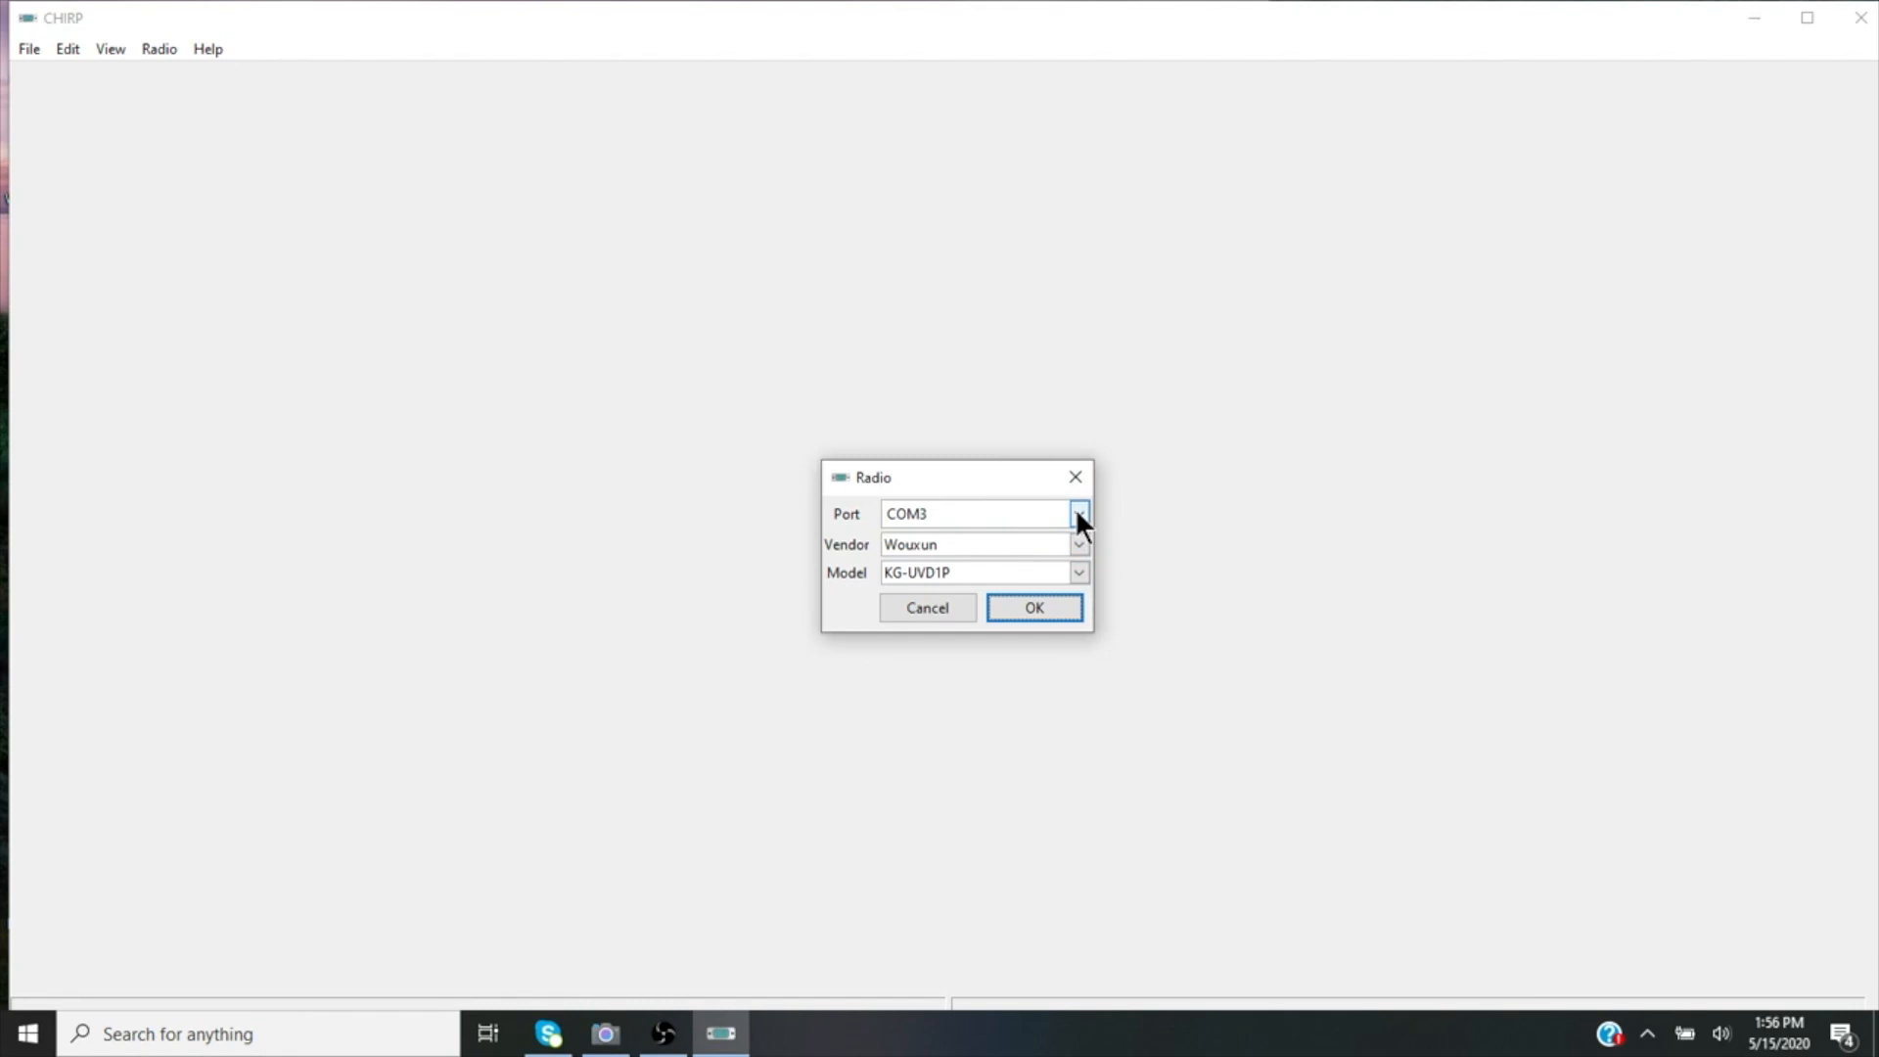
pyautogui.click(1076, 544)
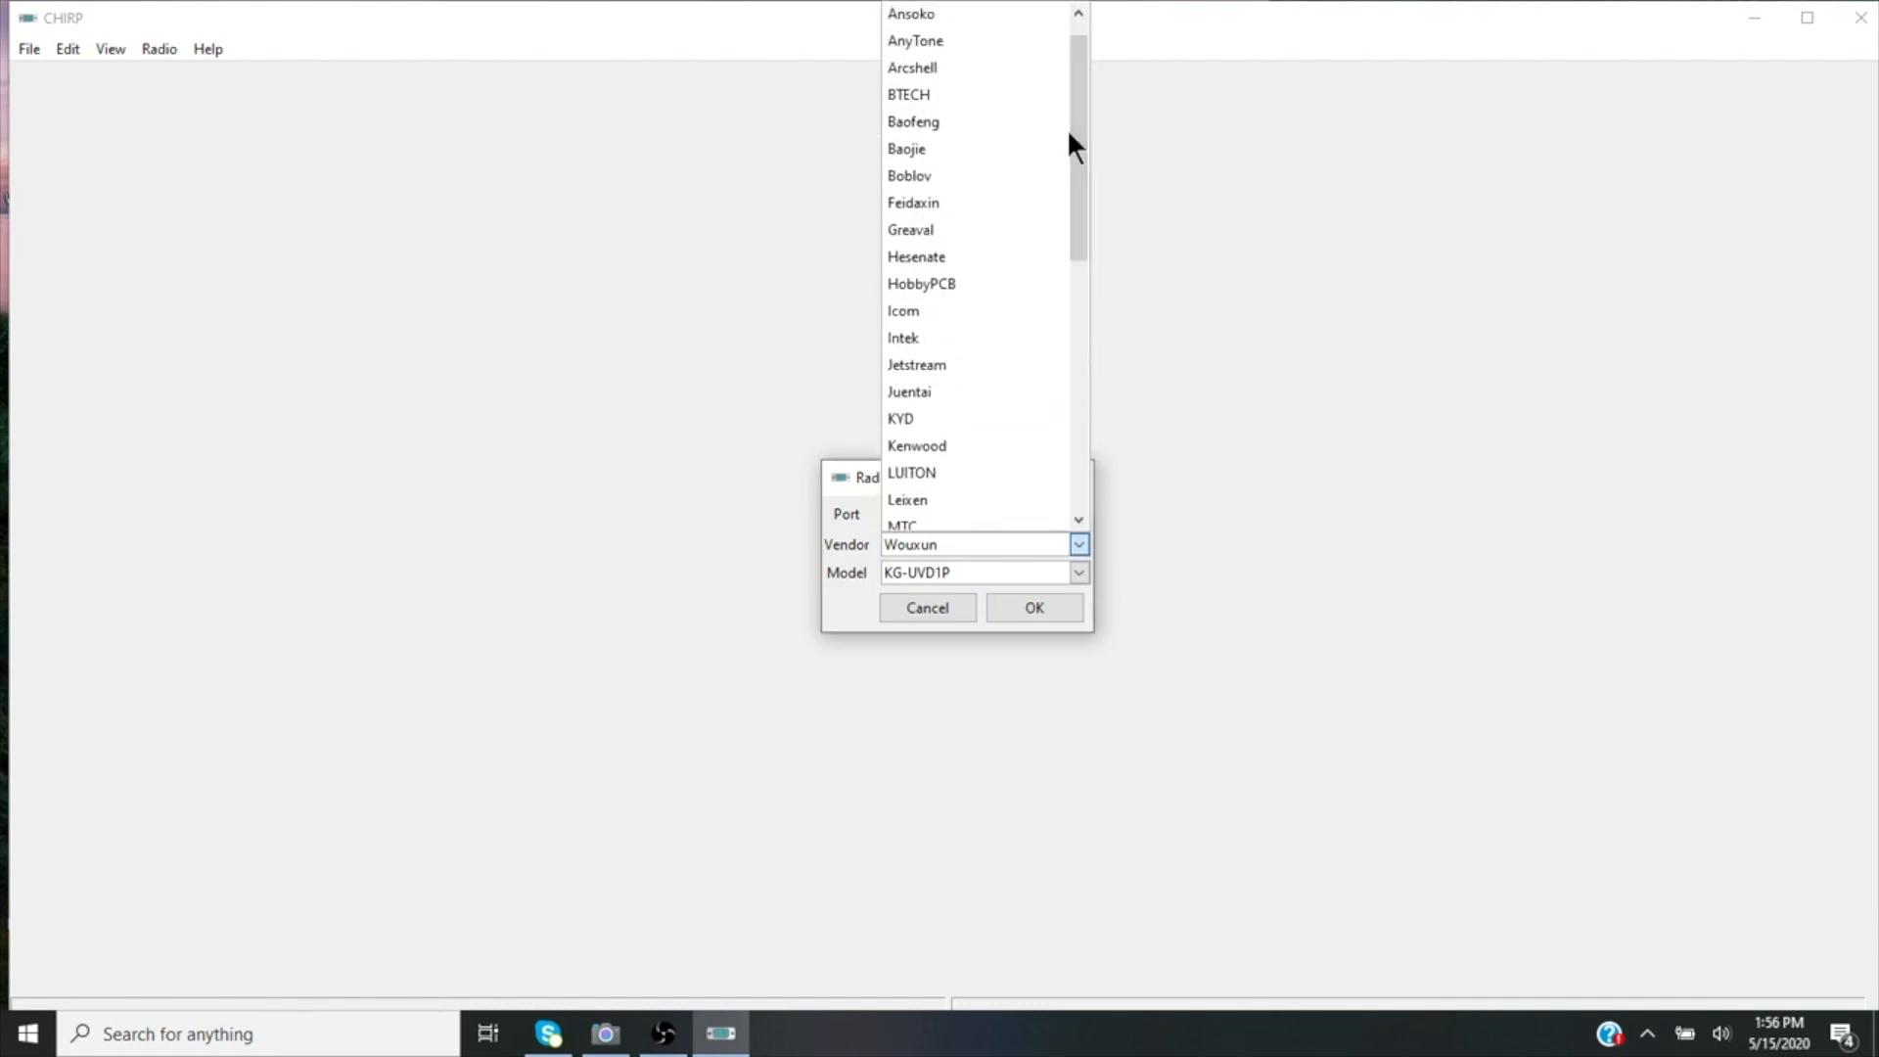
pyautogui.click(913, 121)
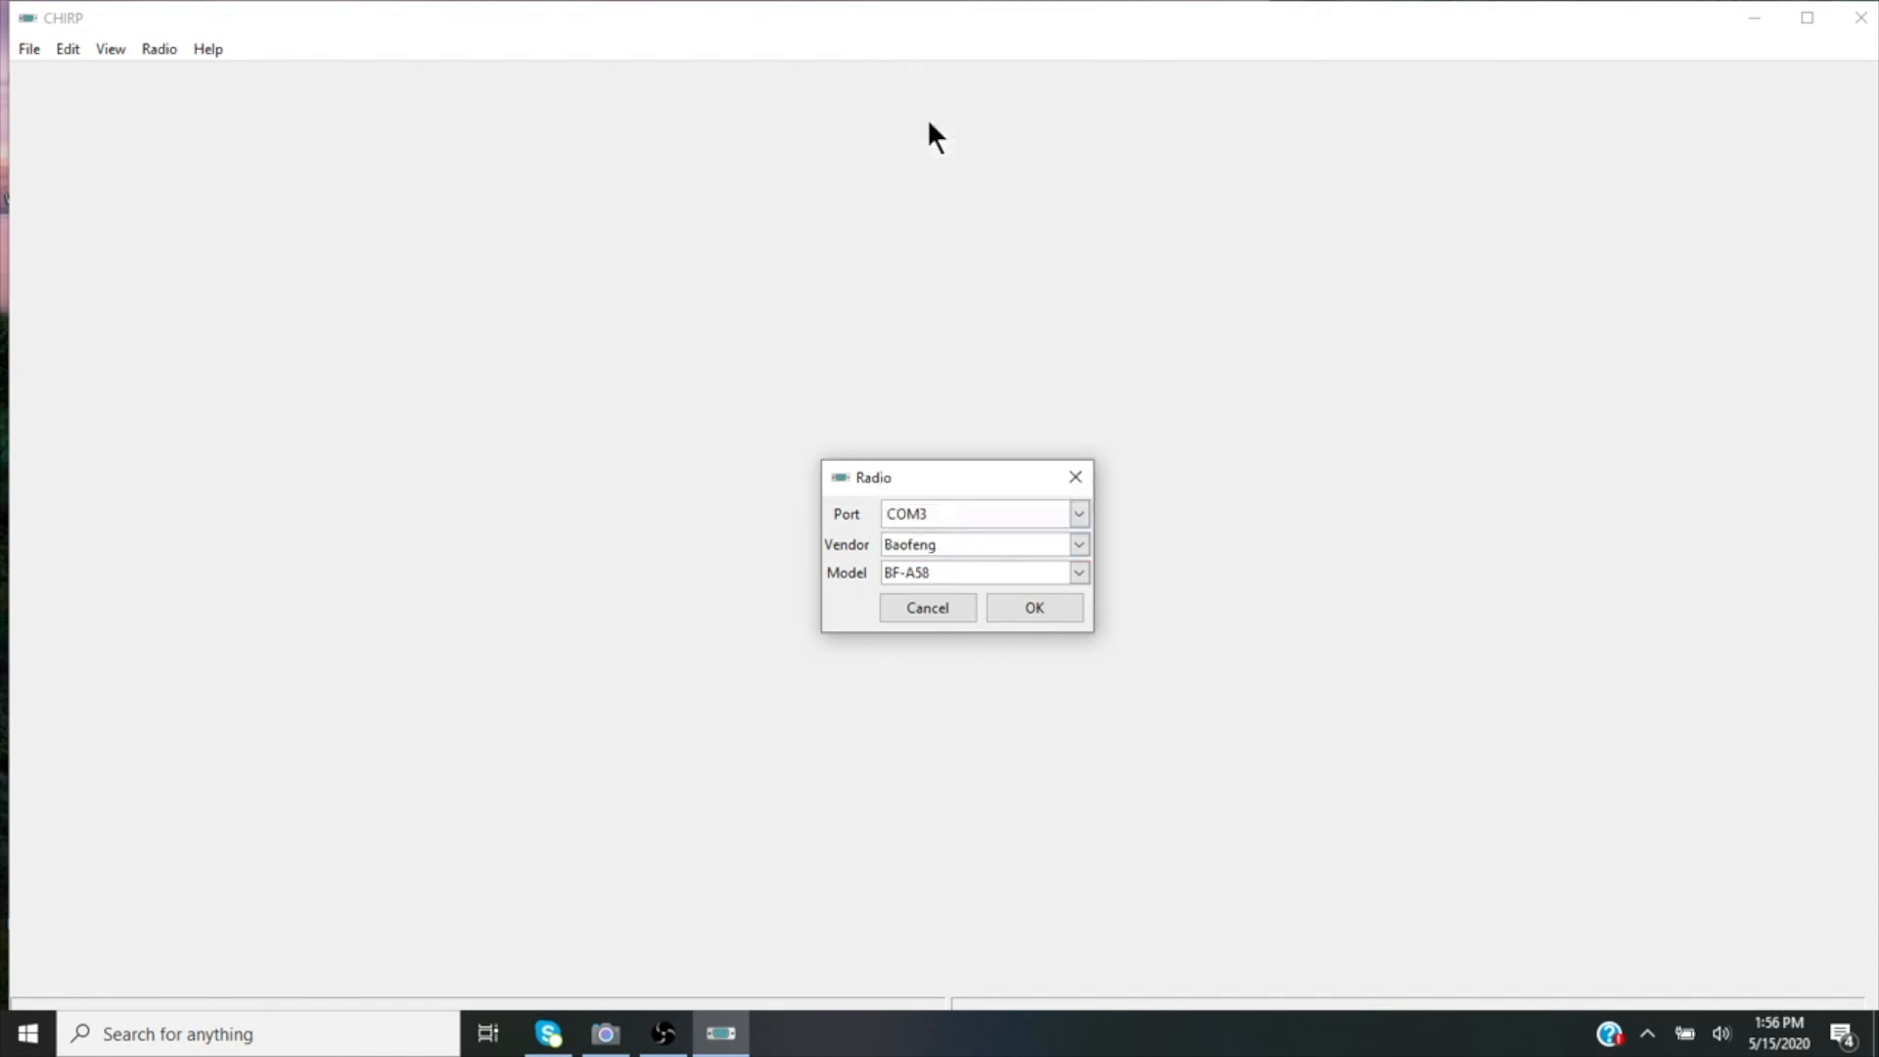
pyautogui.click(1077, 572)
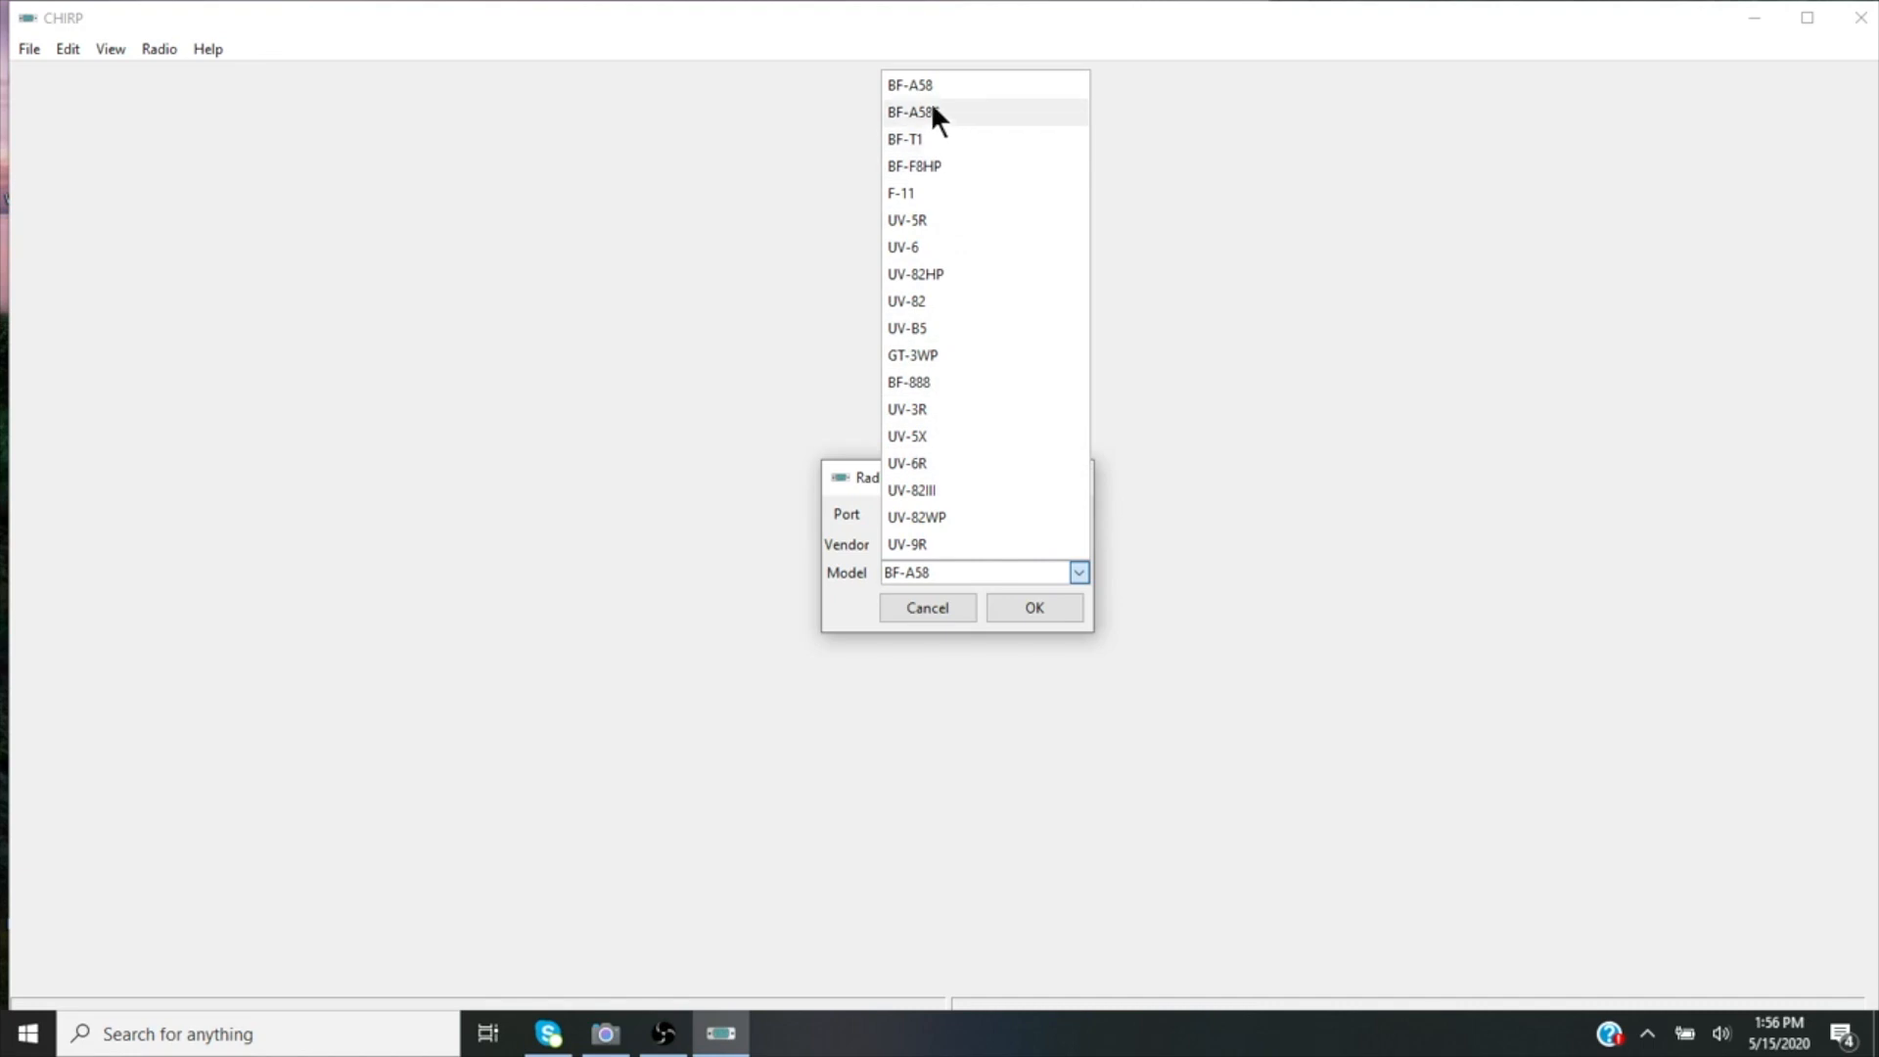
pyautogui.moveTo(933, 354)
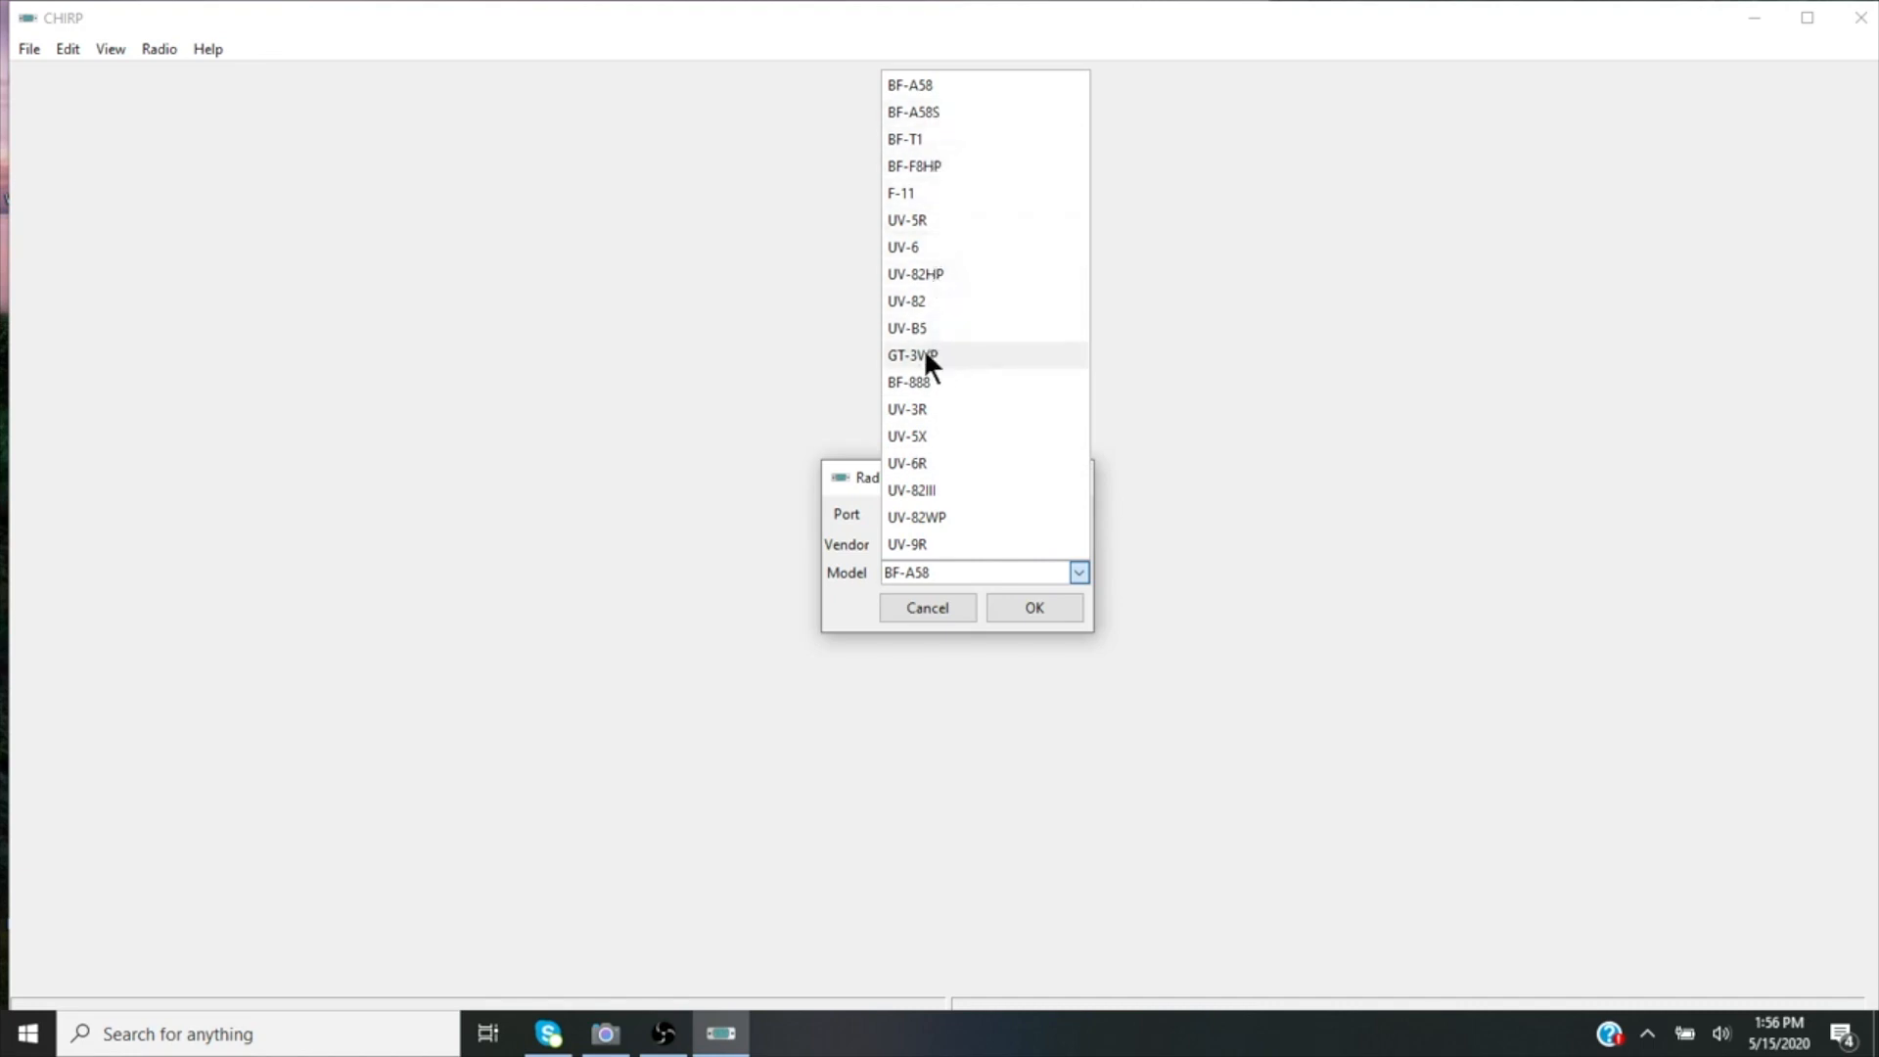
pyautogui.click(908, 381)
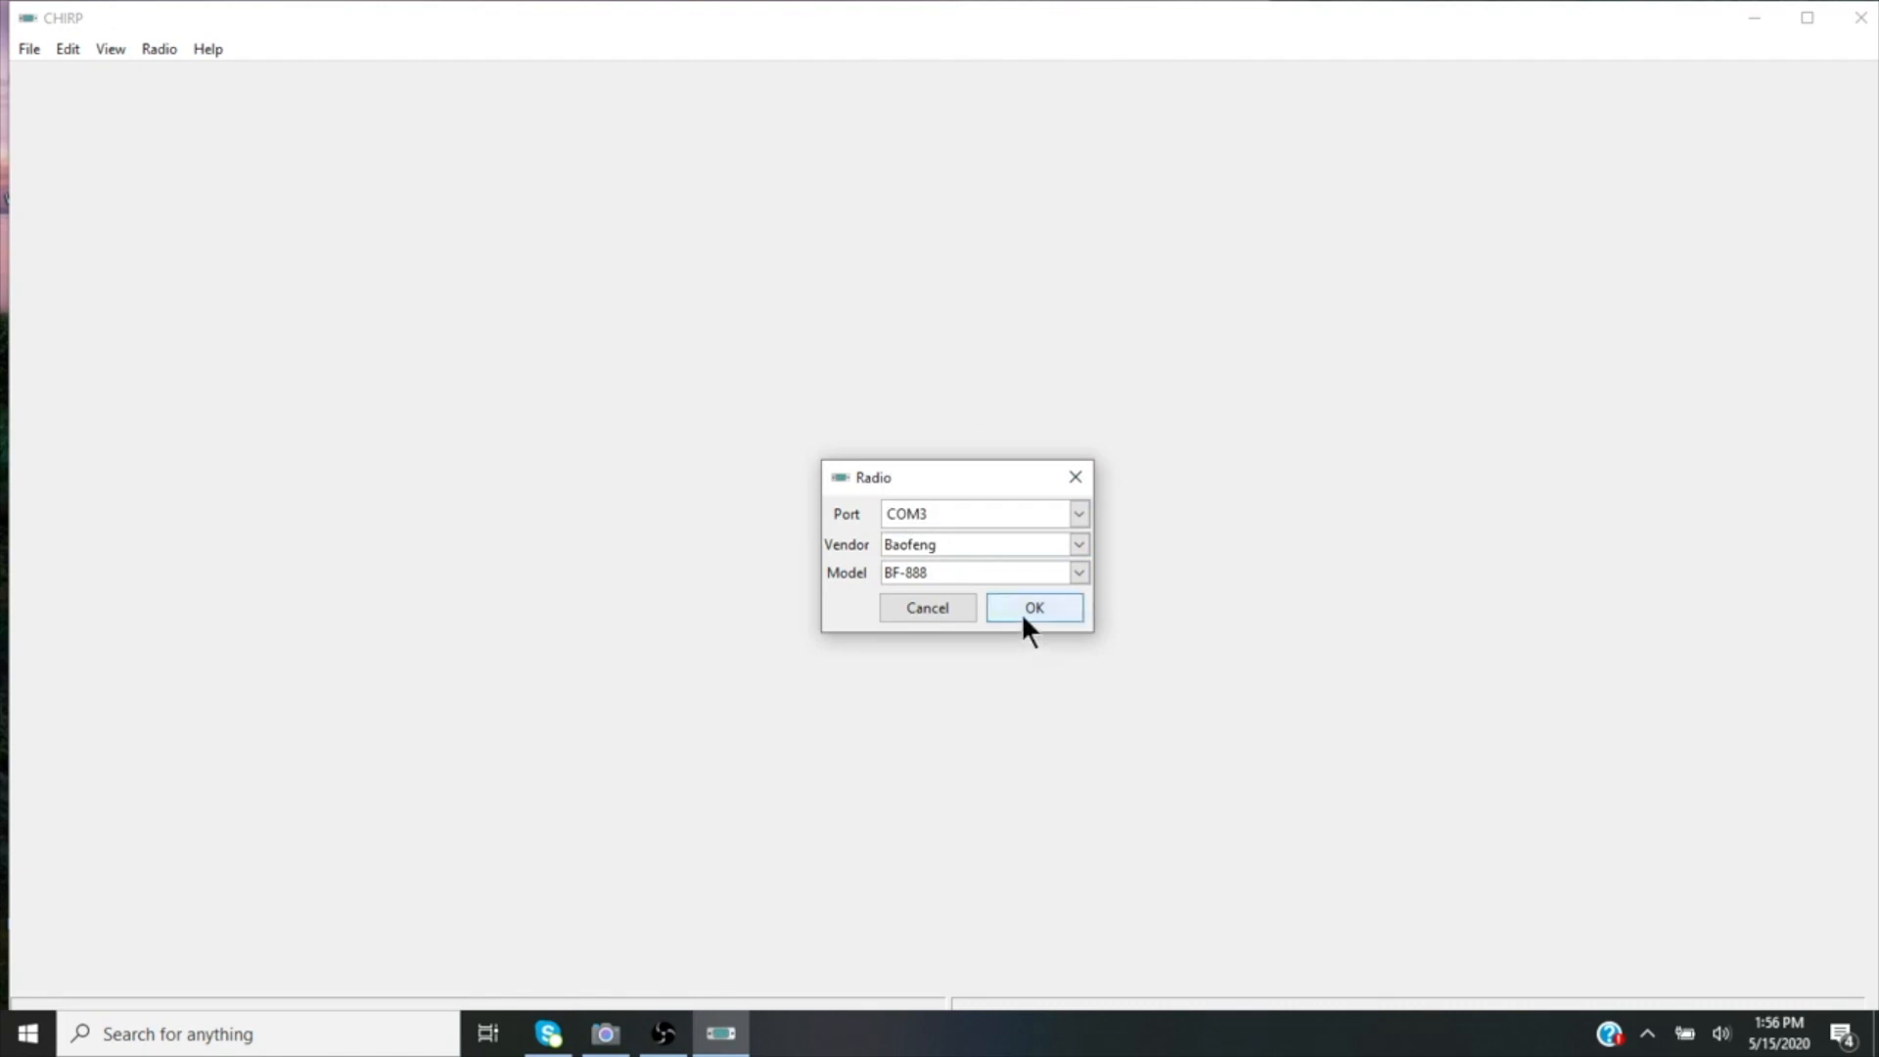
pyautogui.click(1033, 608)
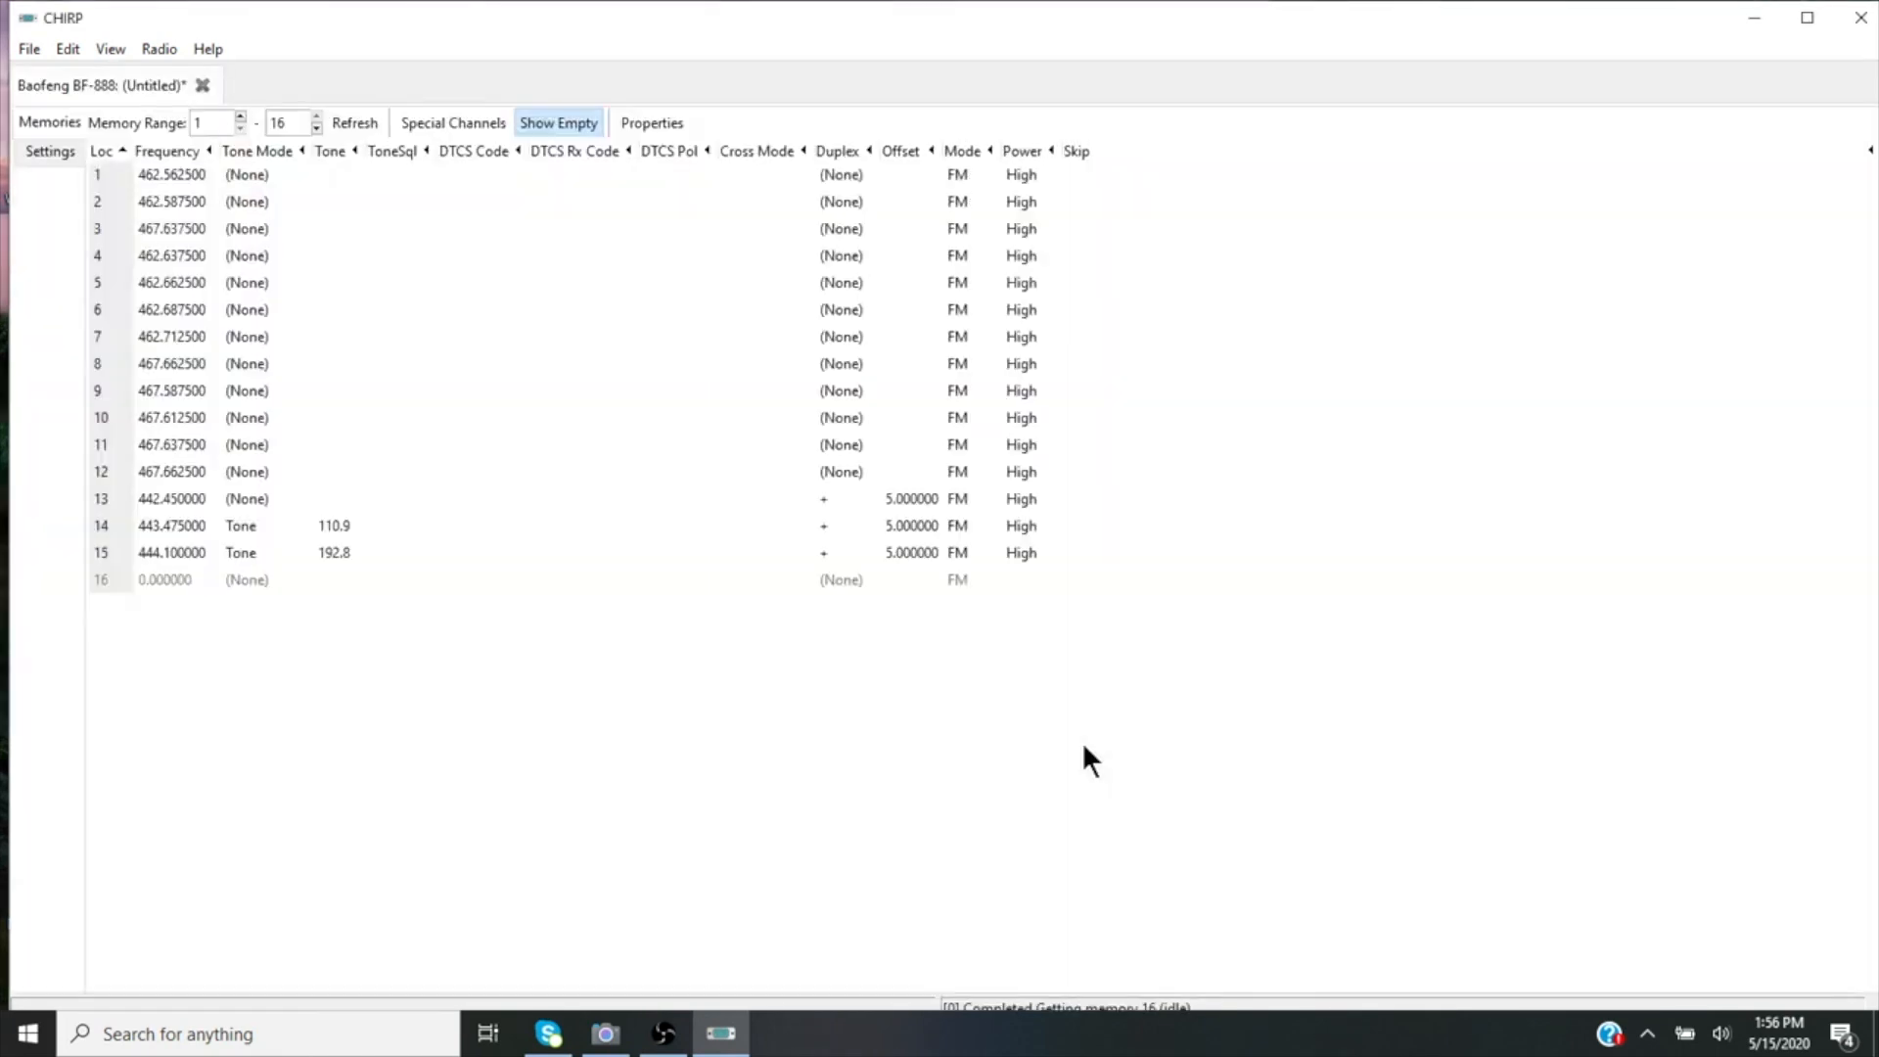
pyautogui.moveTo(204, 273)
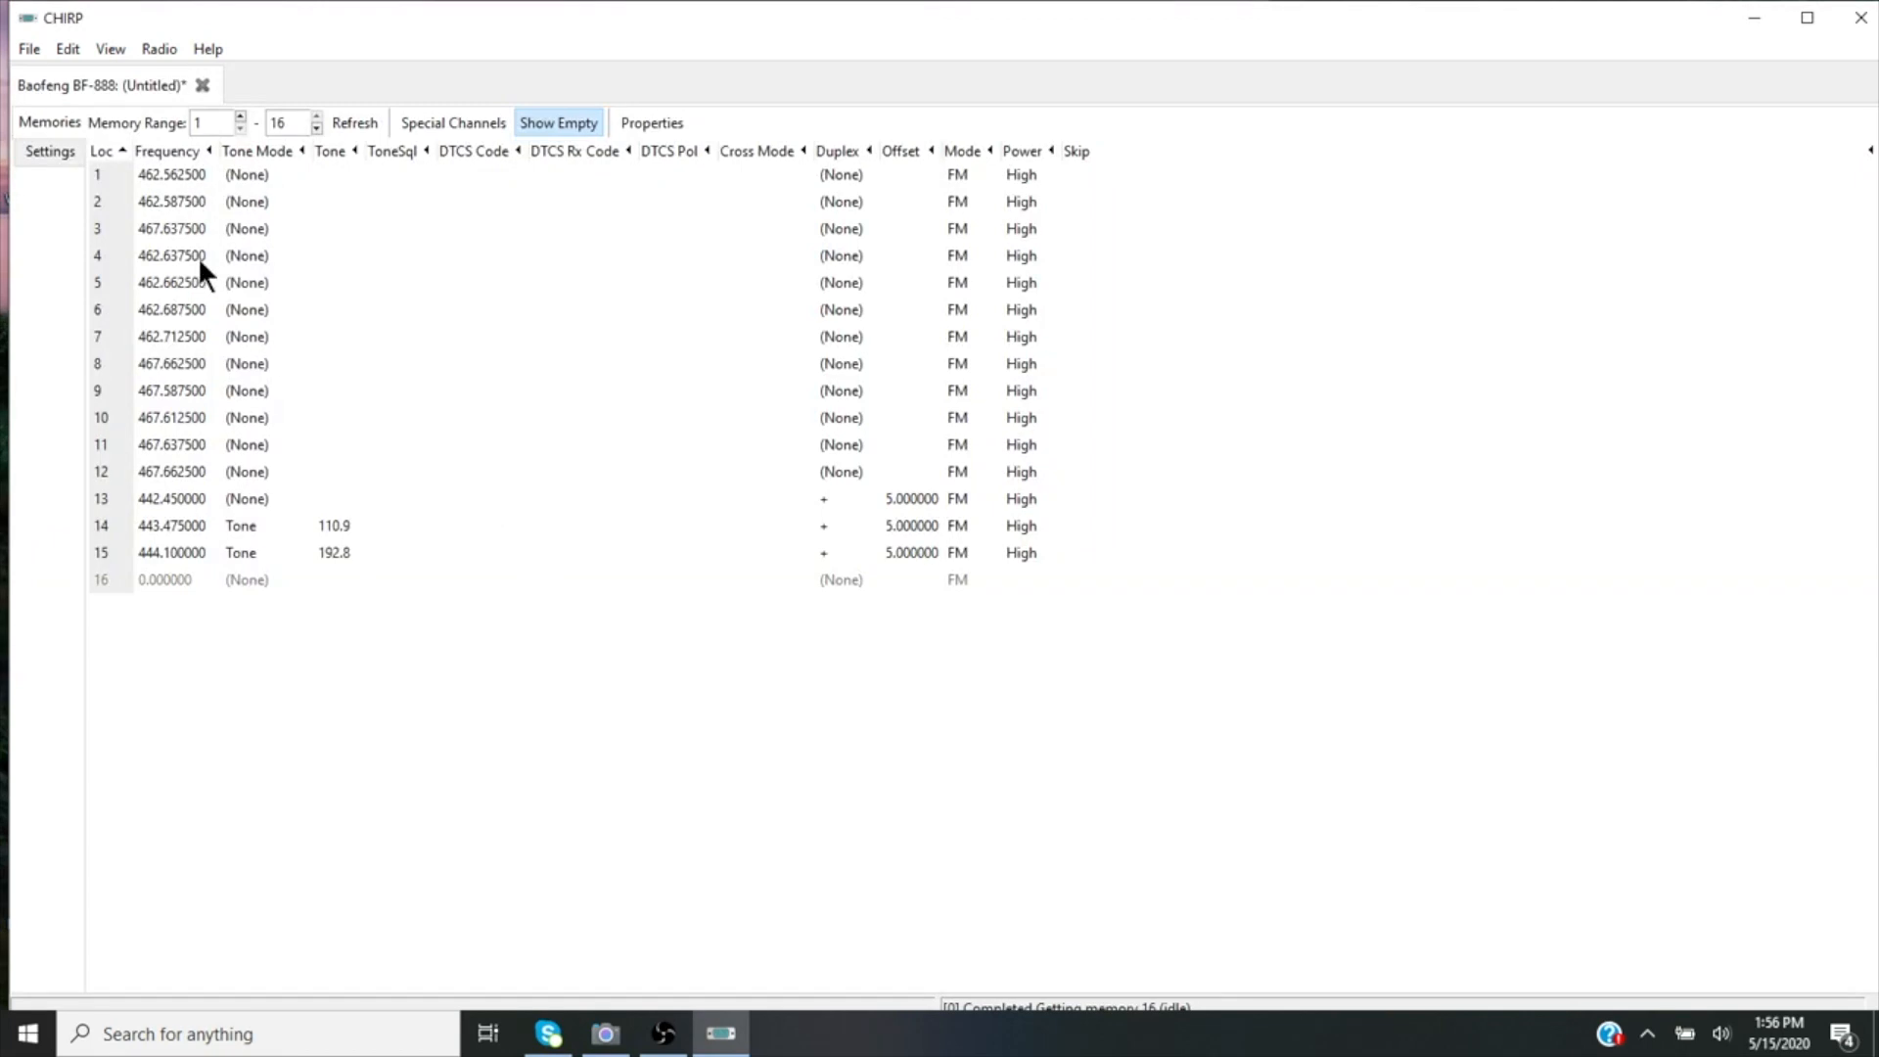
pyautogui.moveTo(177, 177)
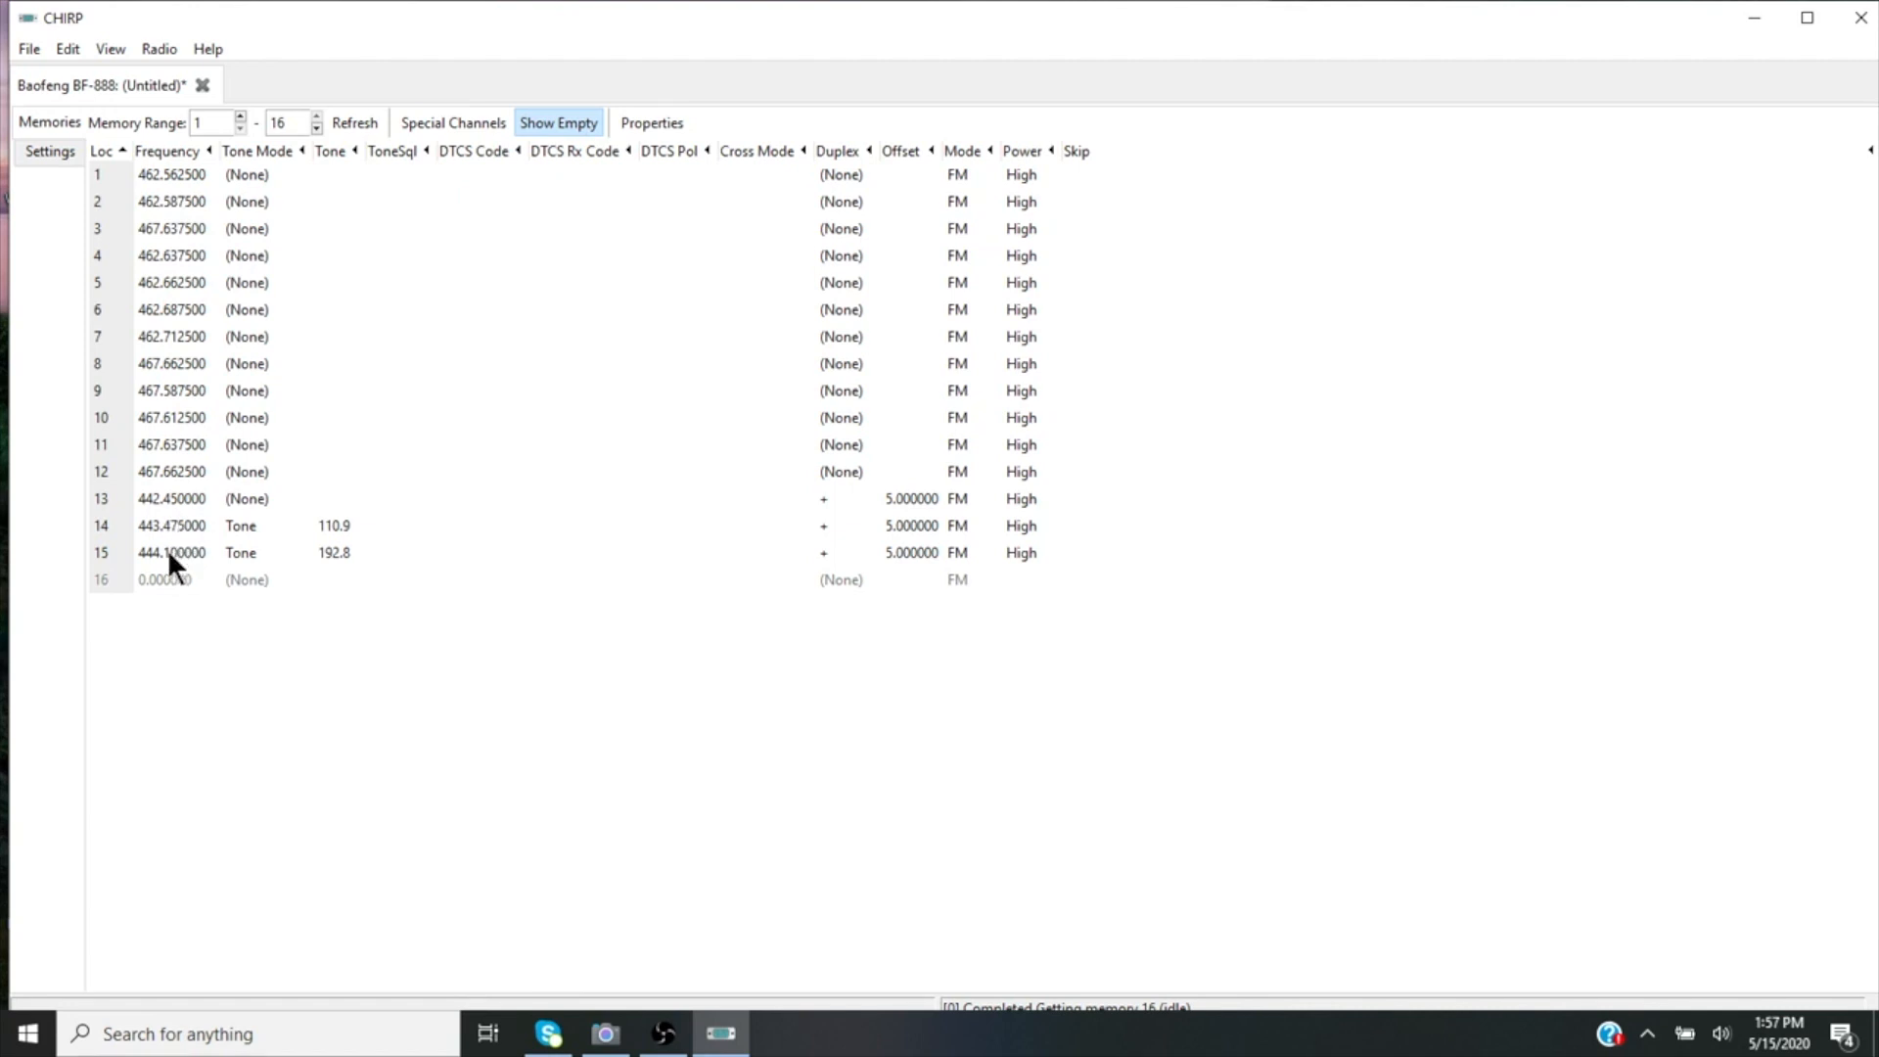
# Select channel 15 and open its 444.100000 frequency for editing
pyautogui.click(171, 552)
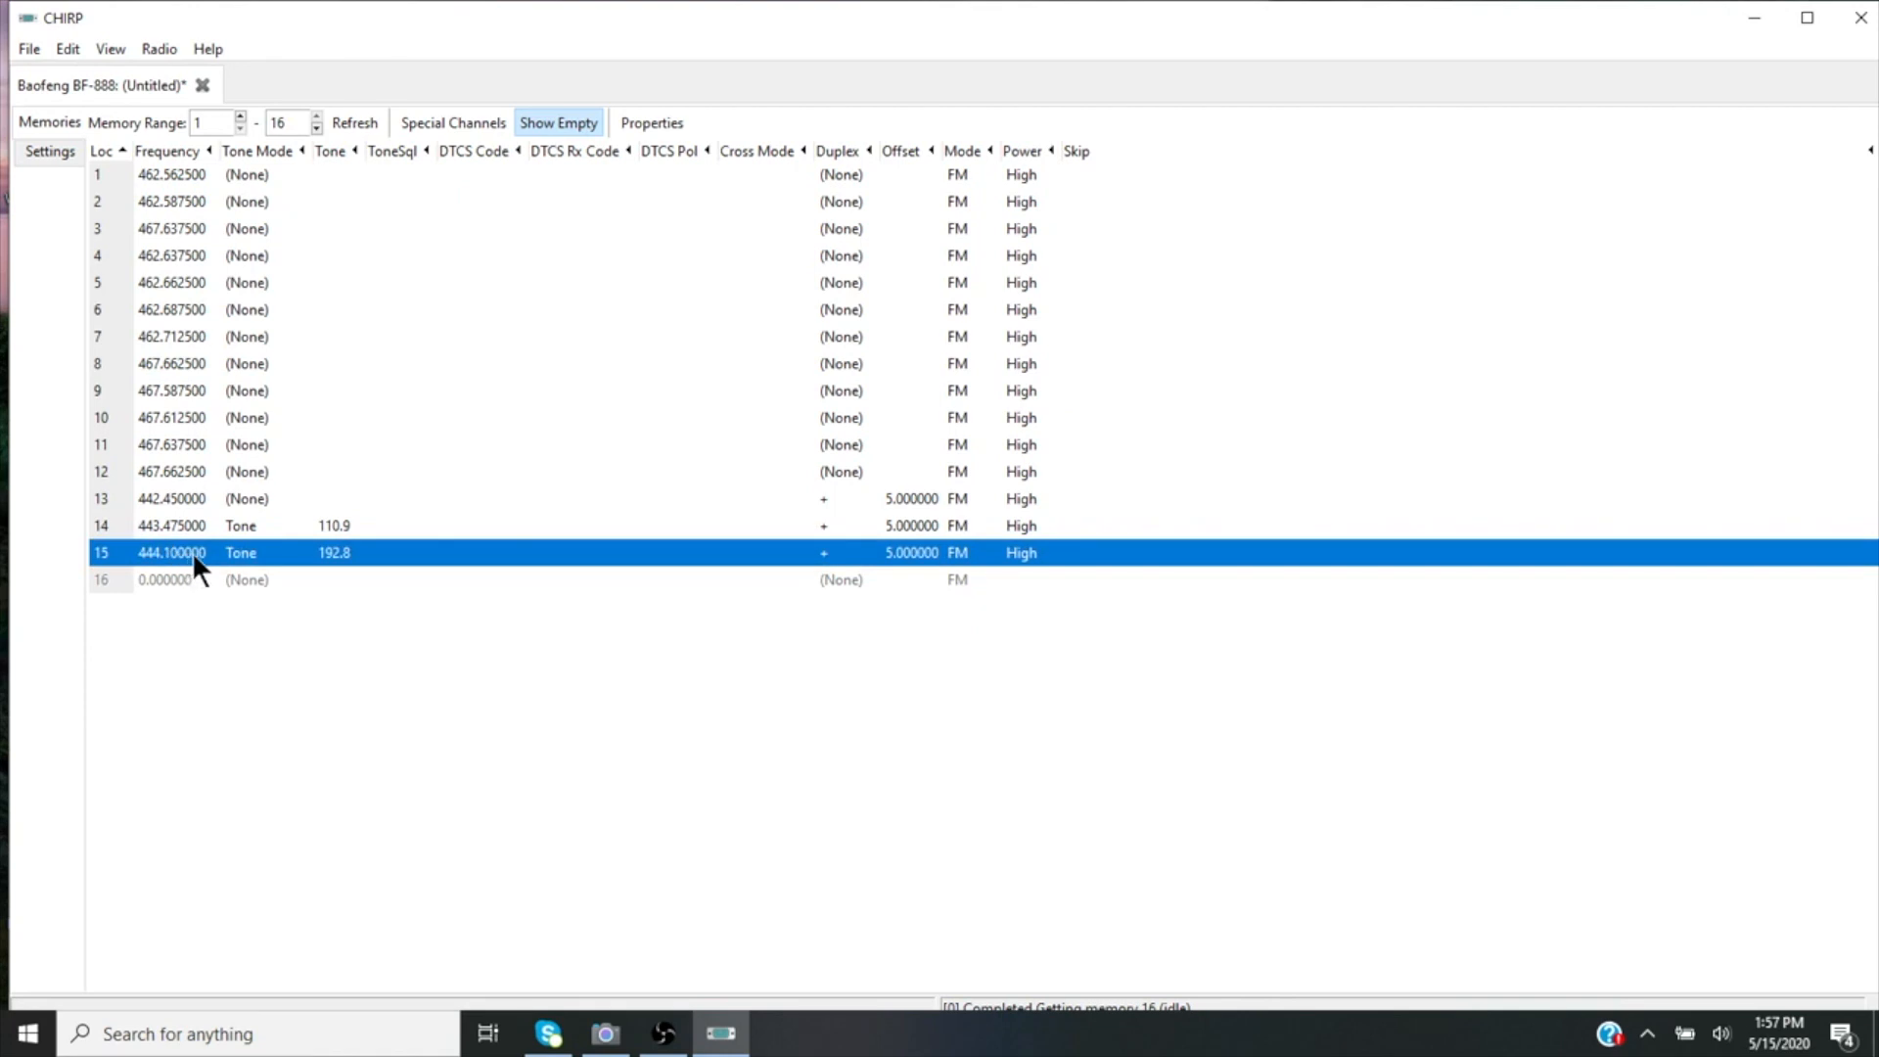
pyautogui.doubleClick(170, 552)
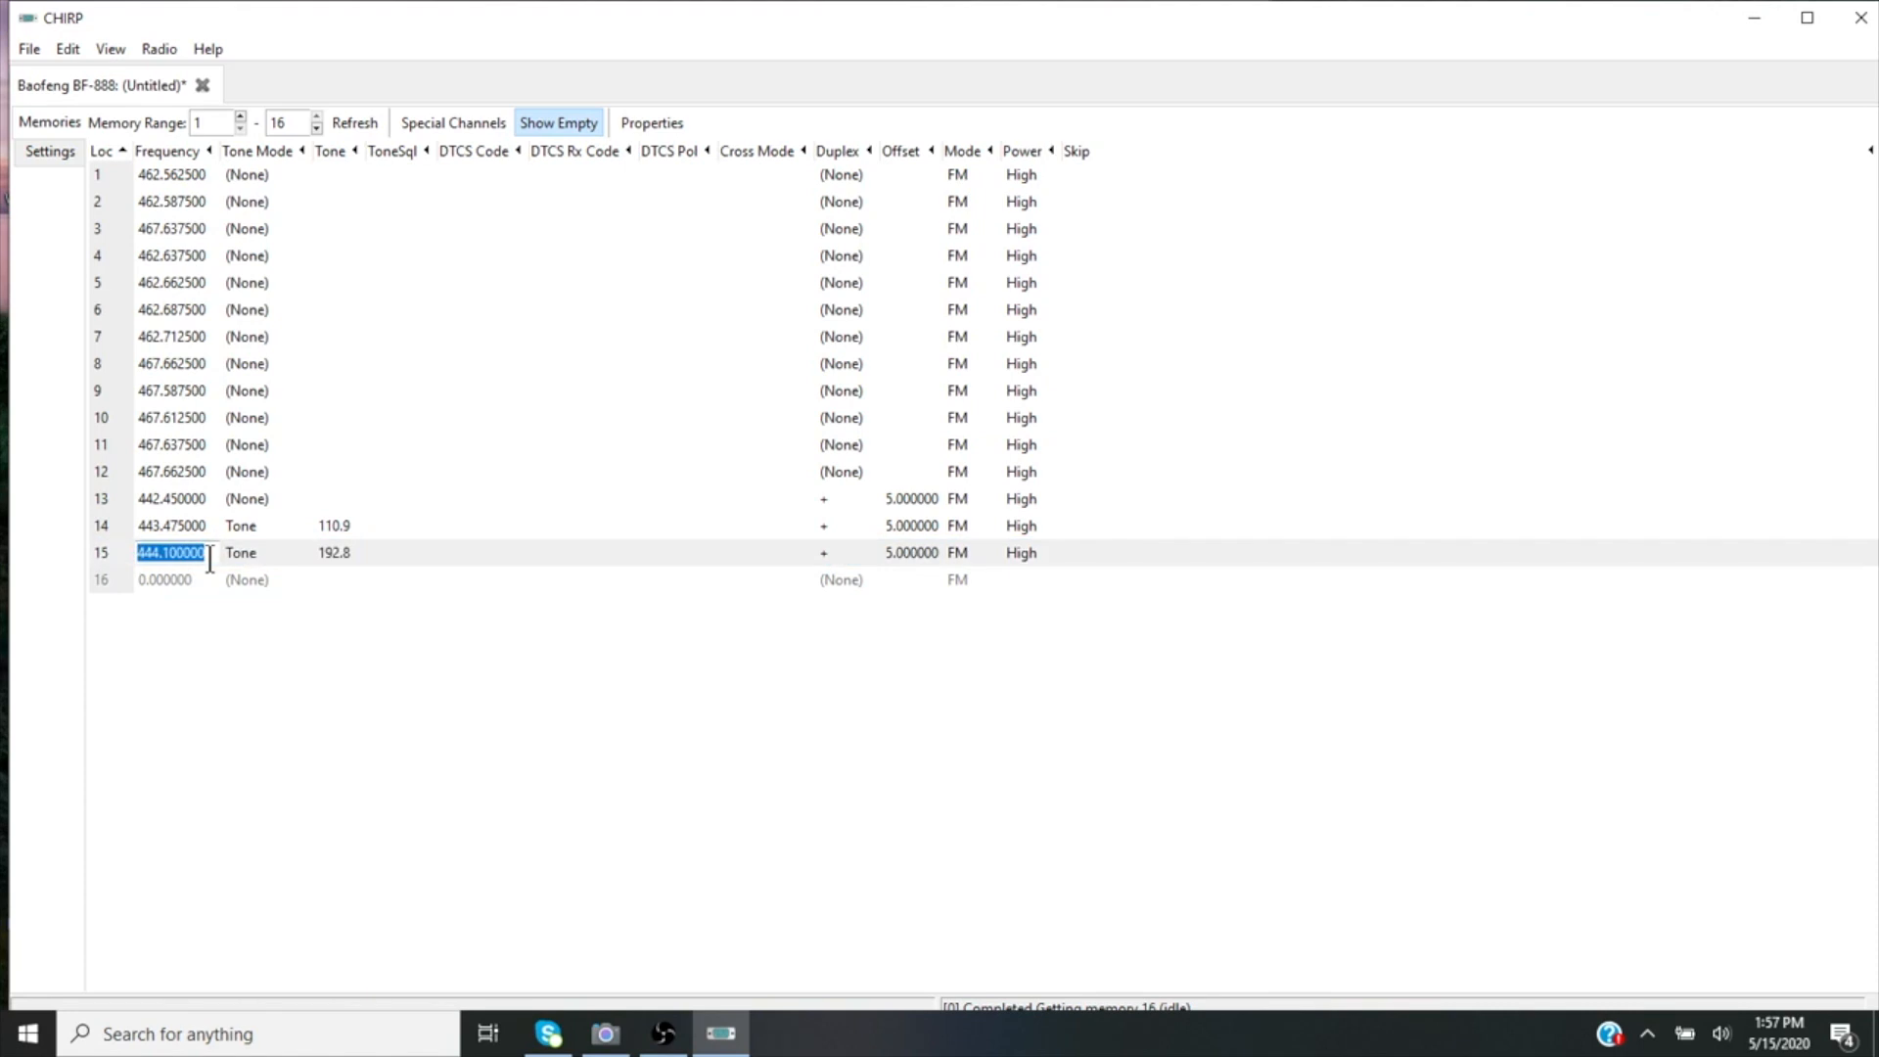
pyautogui.moveTo(347, 565)
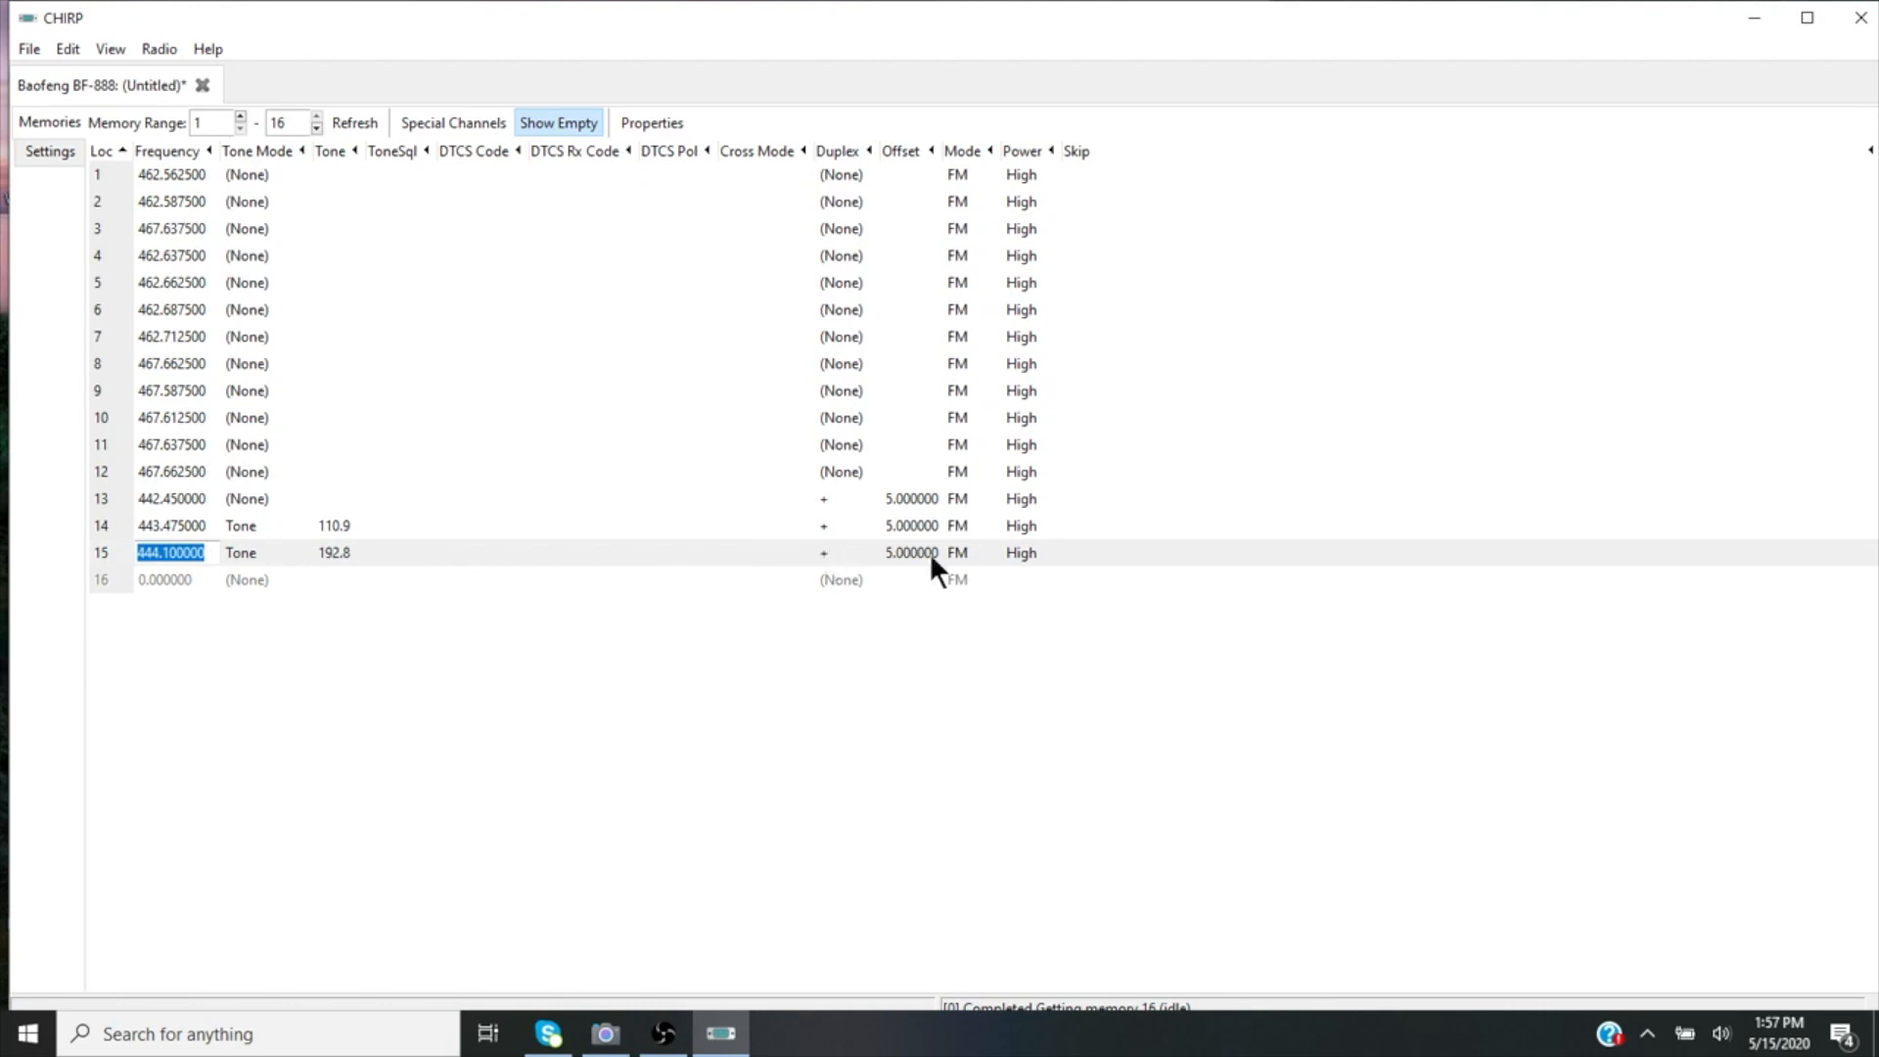
pyautogui.moveTo(479, 491)
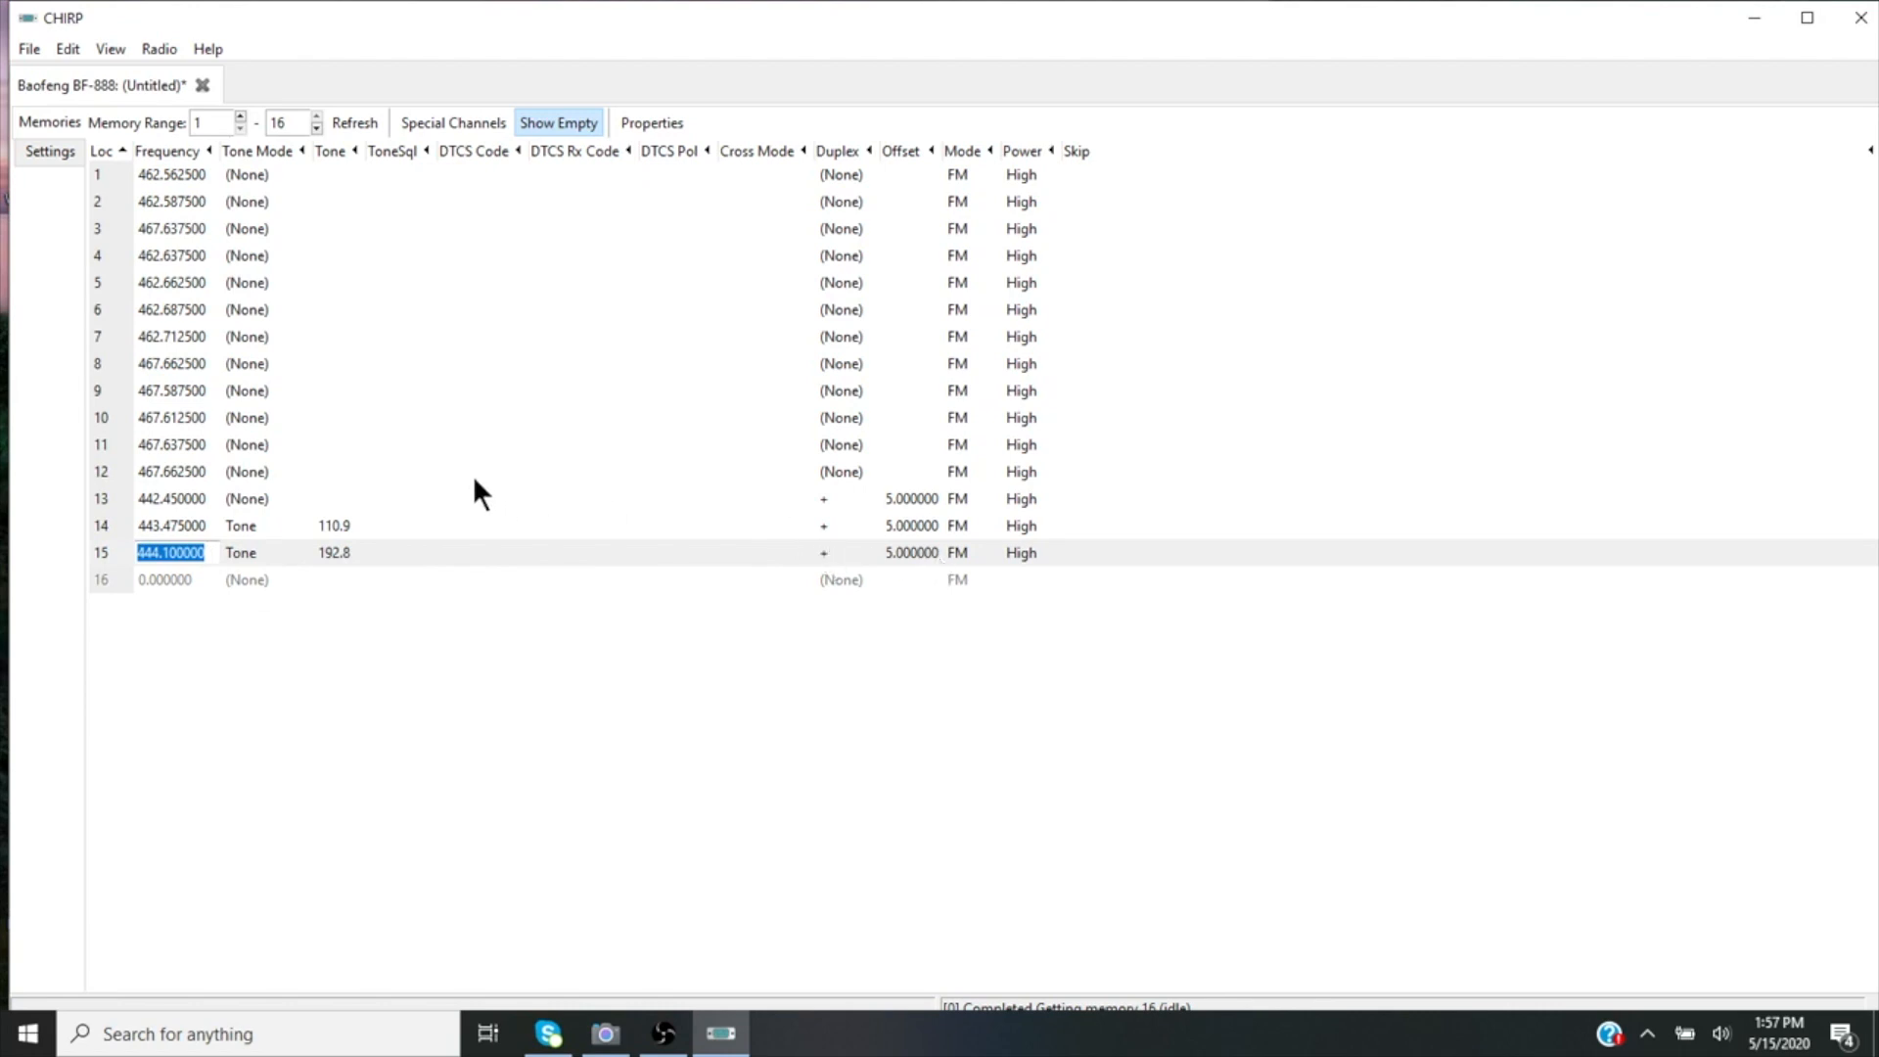
pyautogui.moveTo(401, 27)
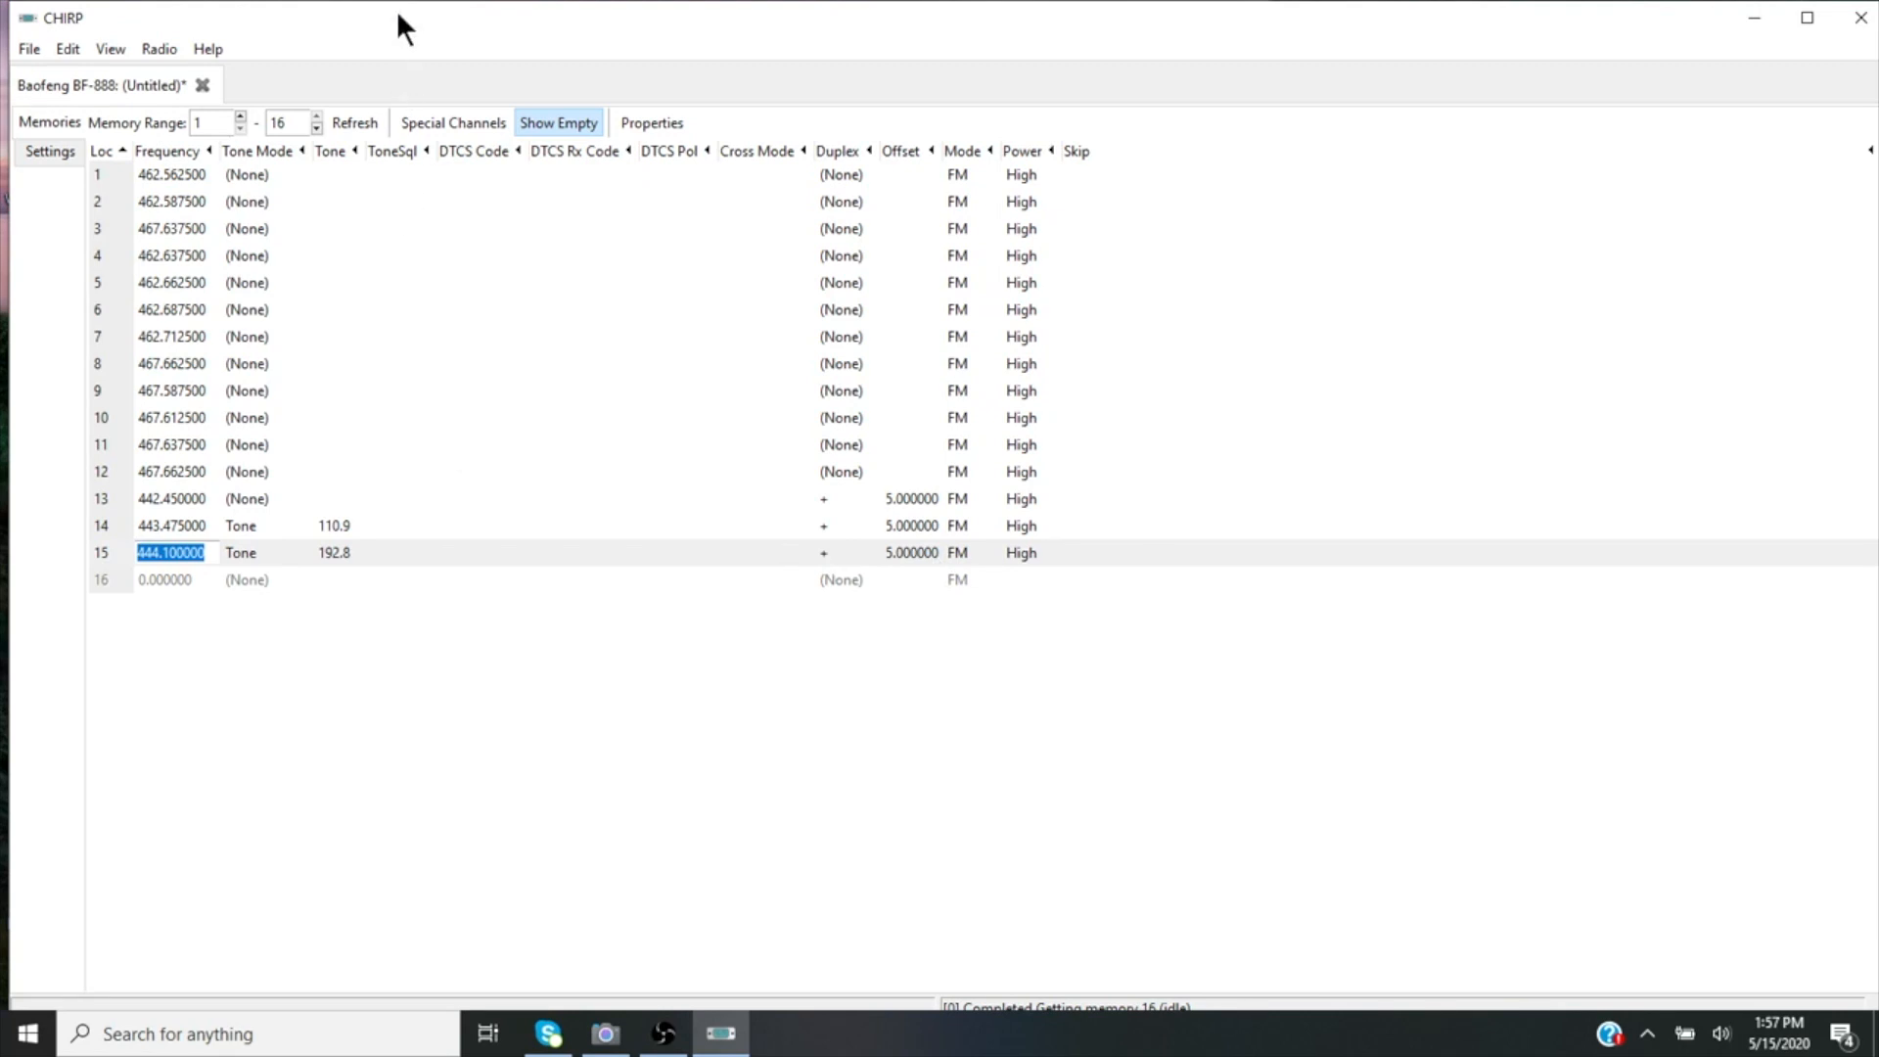
pyautogui.moveTo(156, 49)
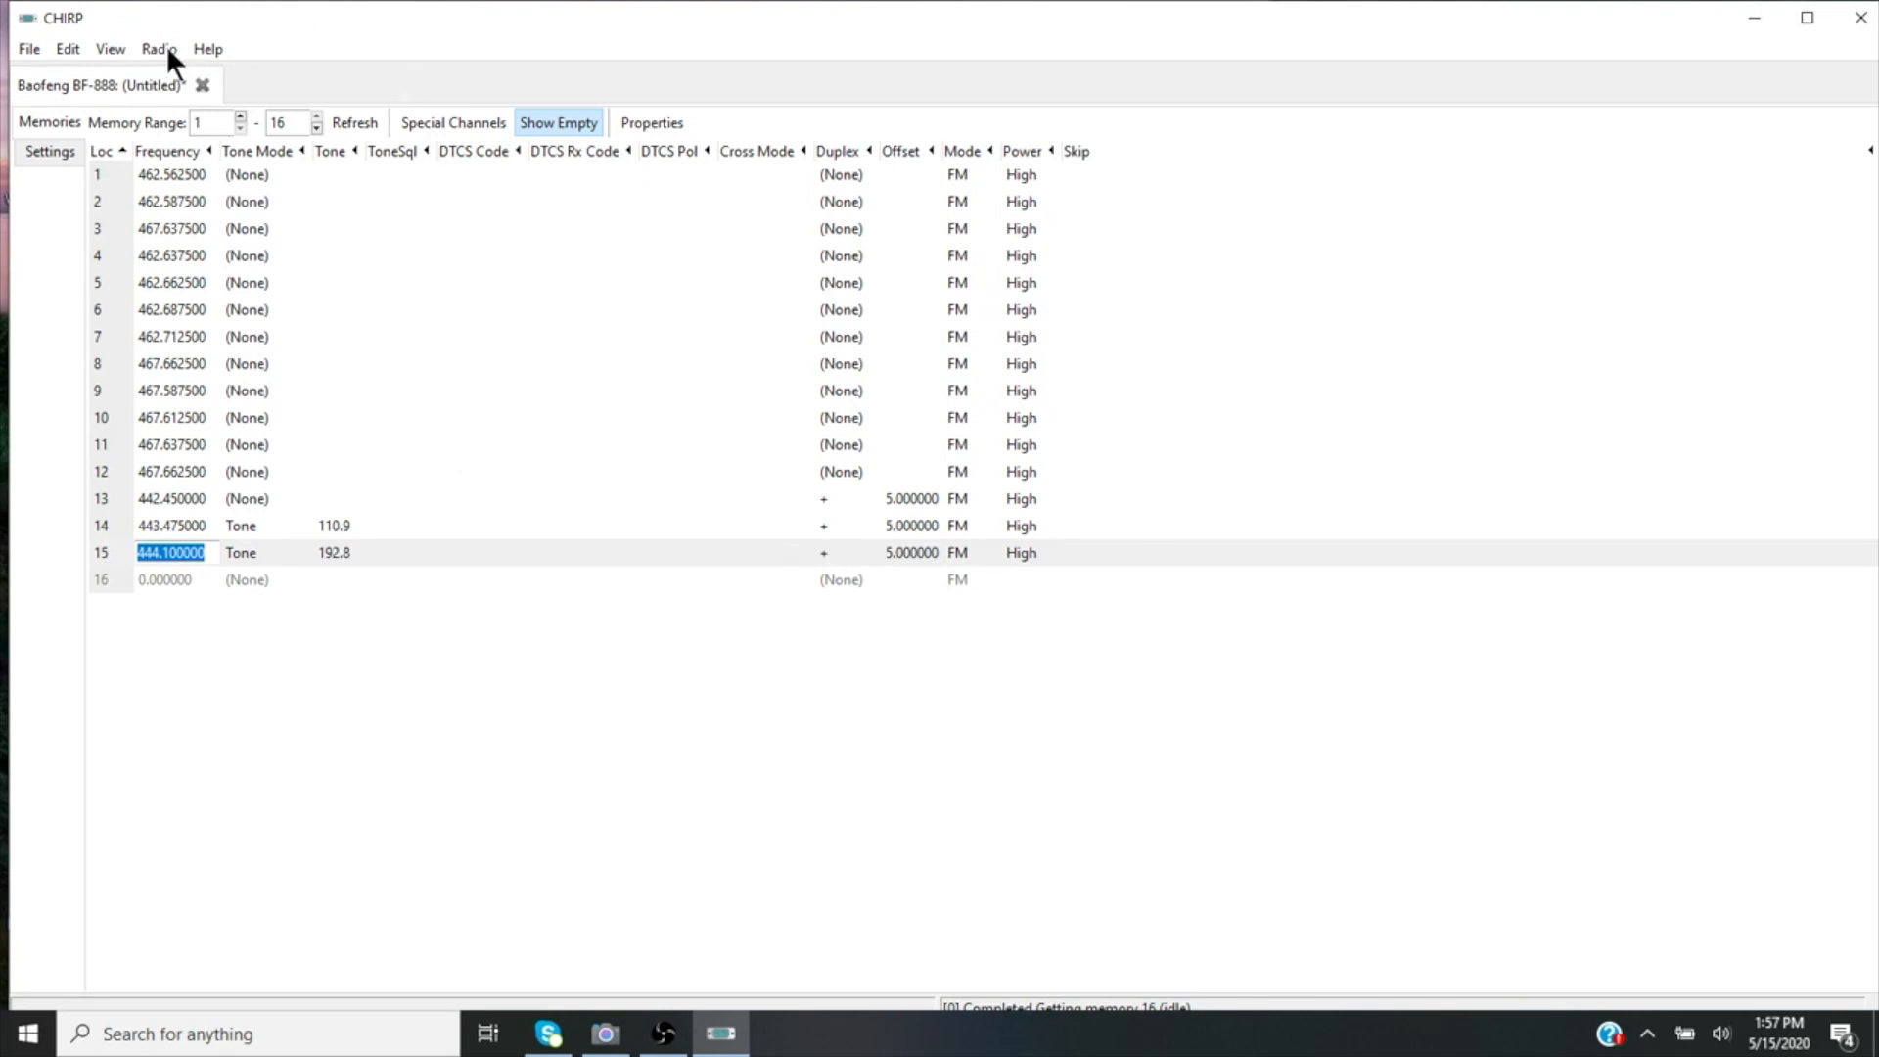
# Upload the 15-channel memory table to the Baofeng BF-888 on COM3
pyautogui.click(170, 174)
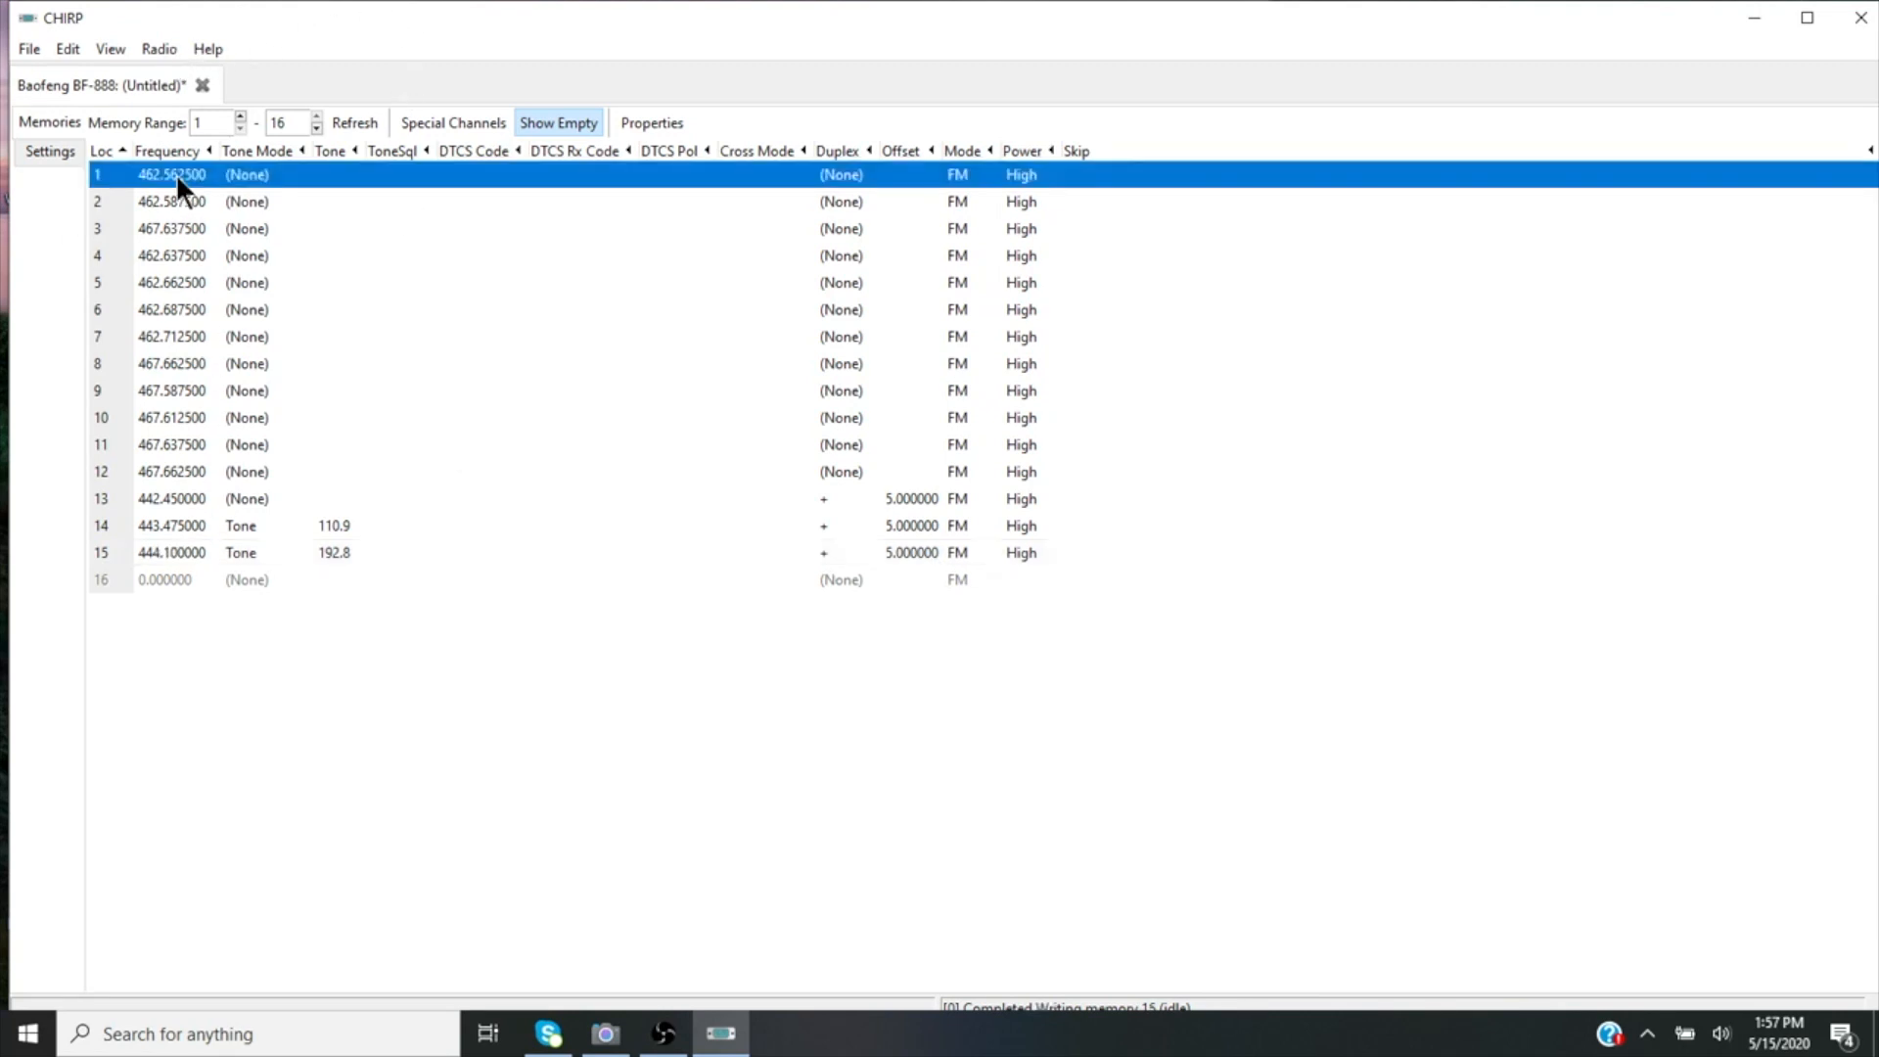
pyautogui.click(157, 48)
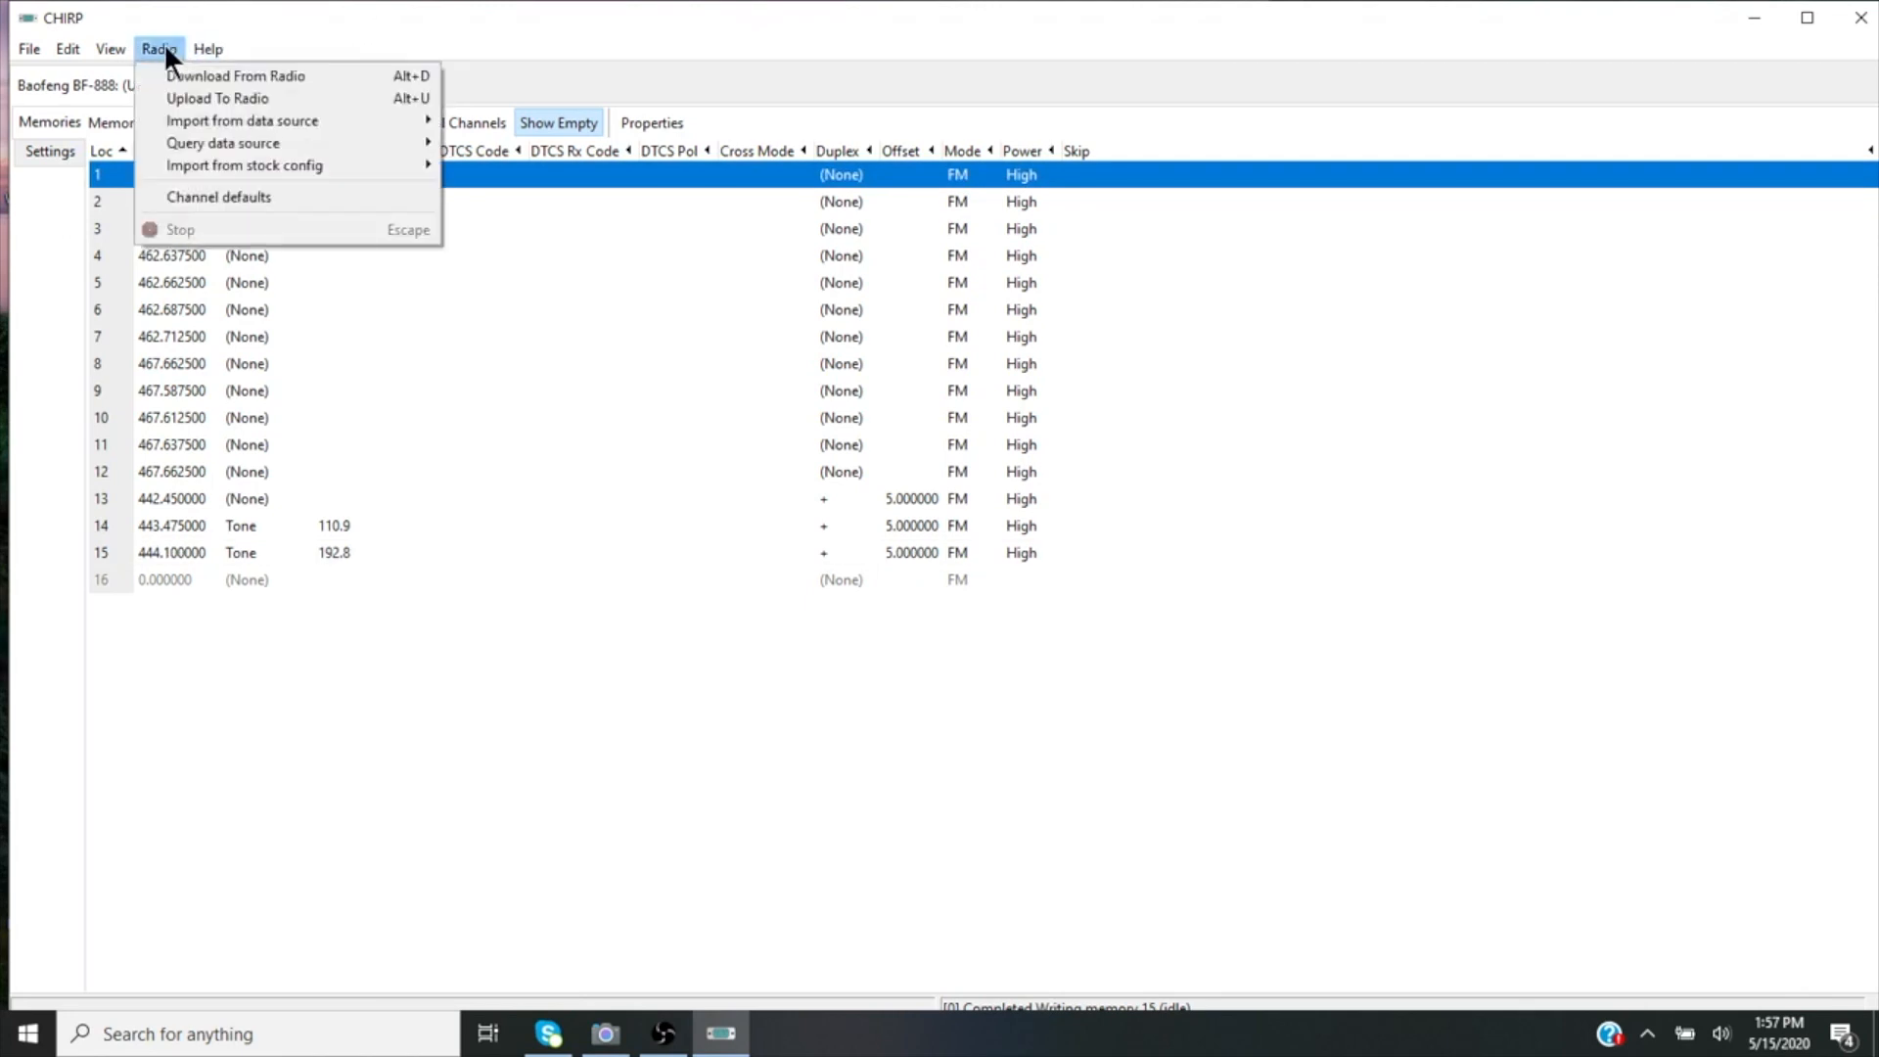
pyautogui.moveTo(217, 98)
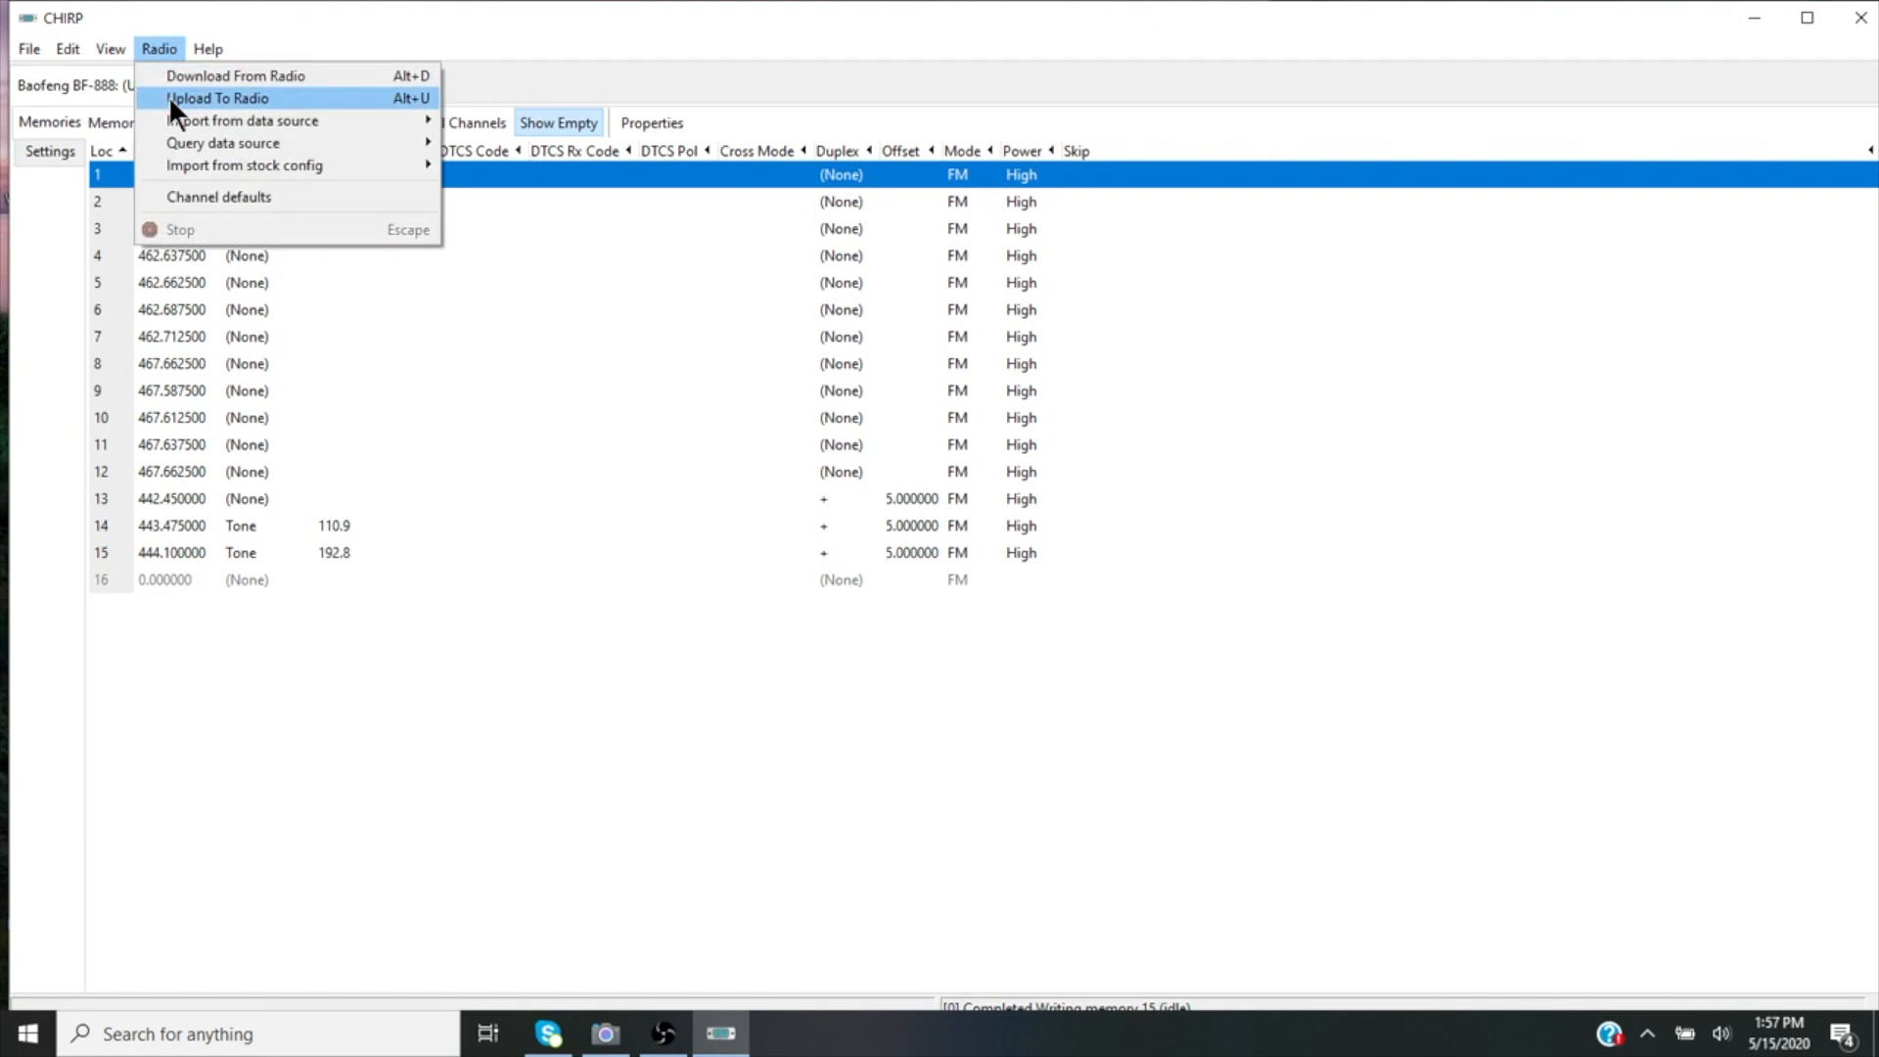
pyautogui.click(217, 98)
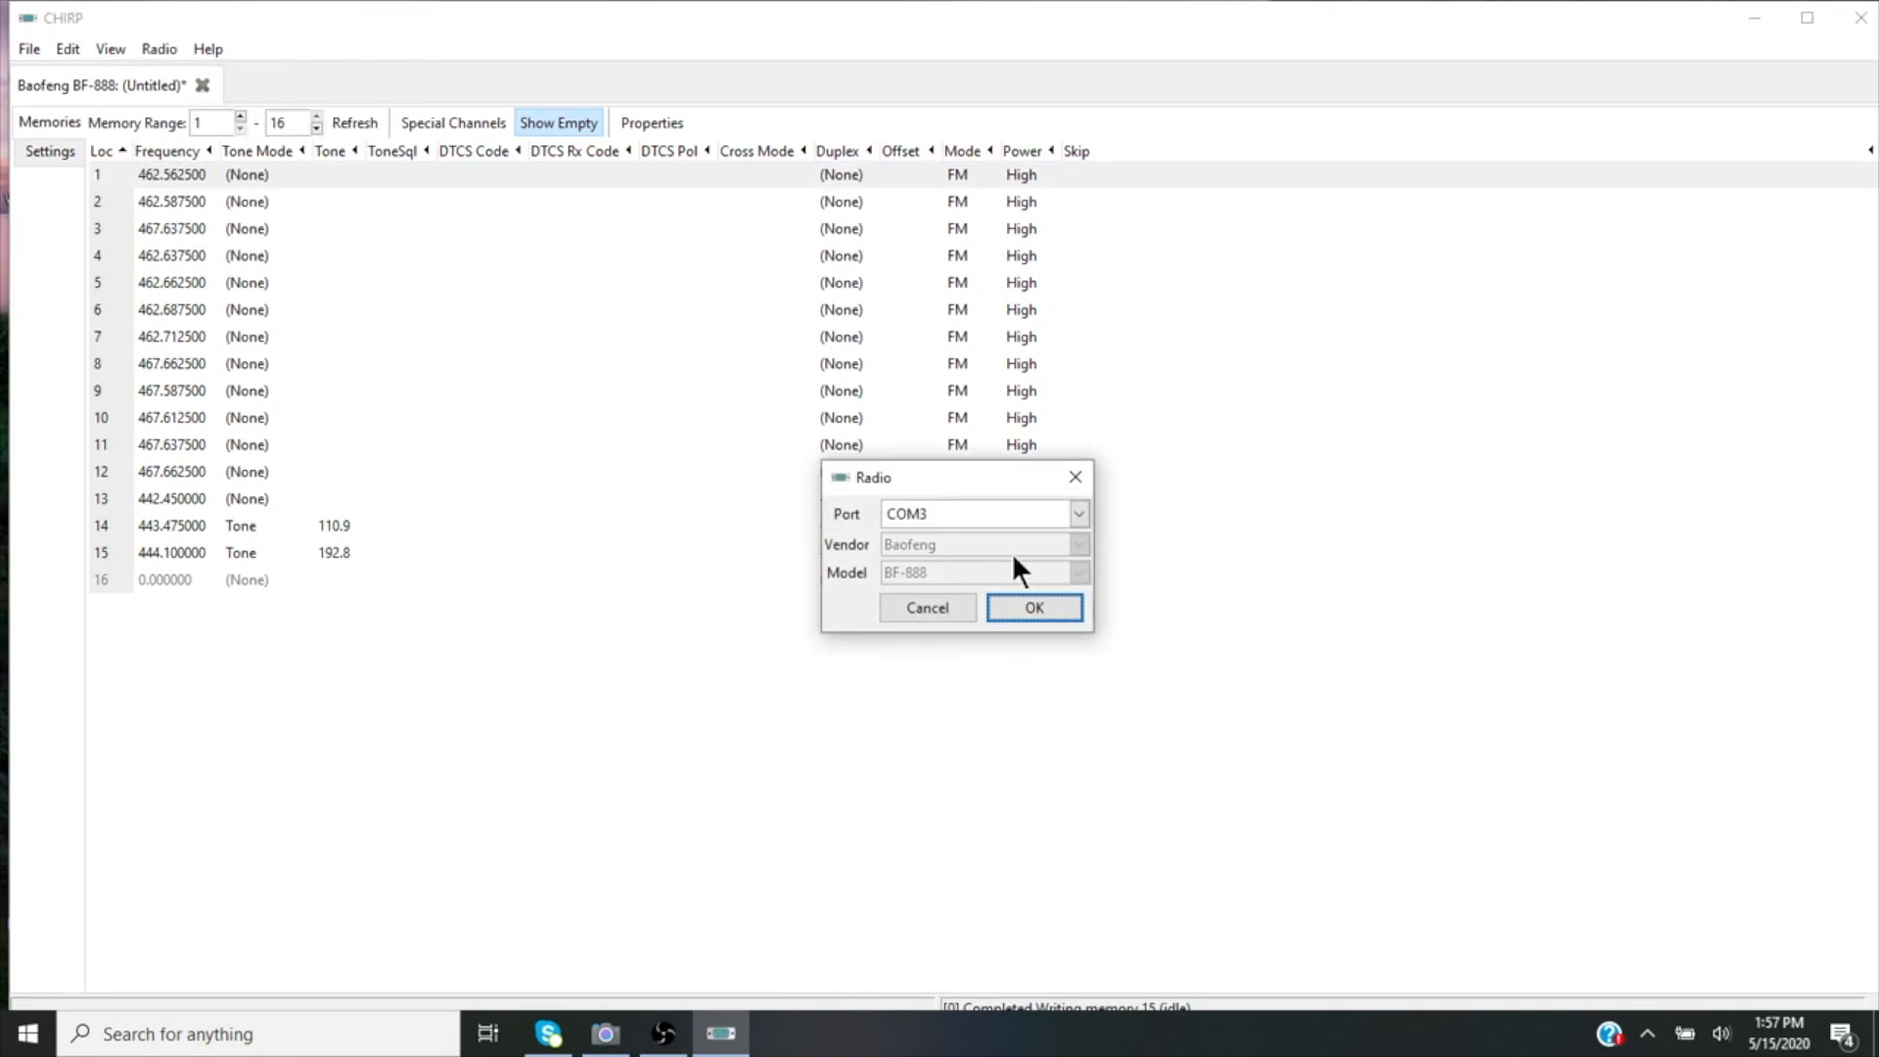
pyautogui.moveTo(945, 556)
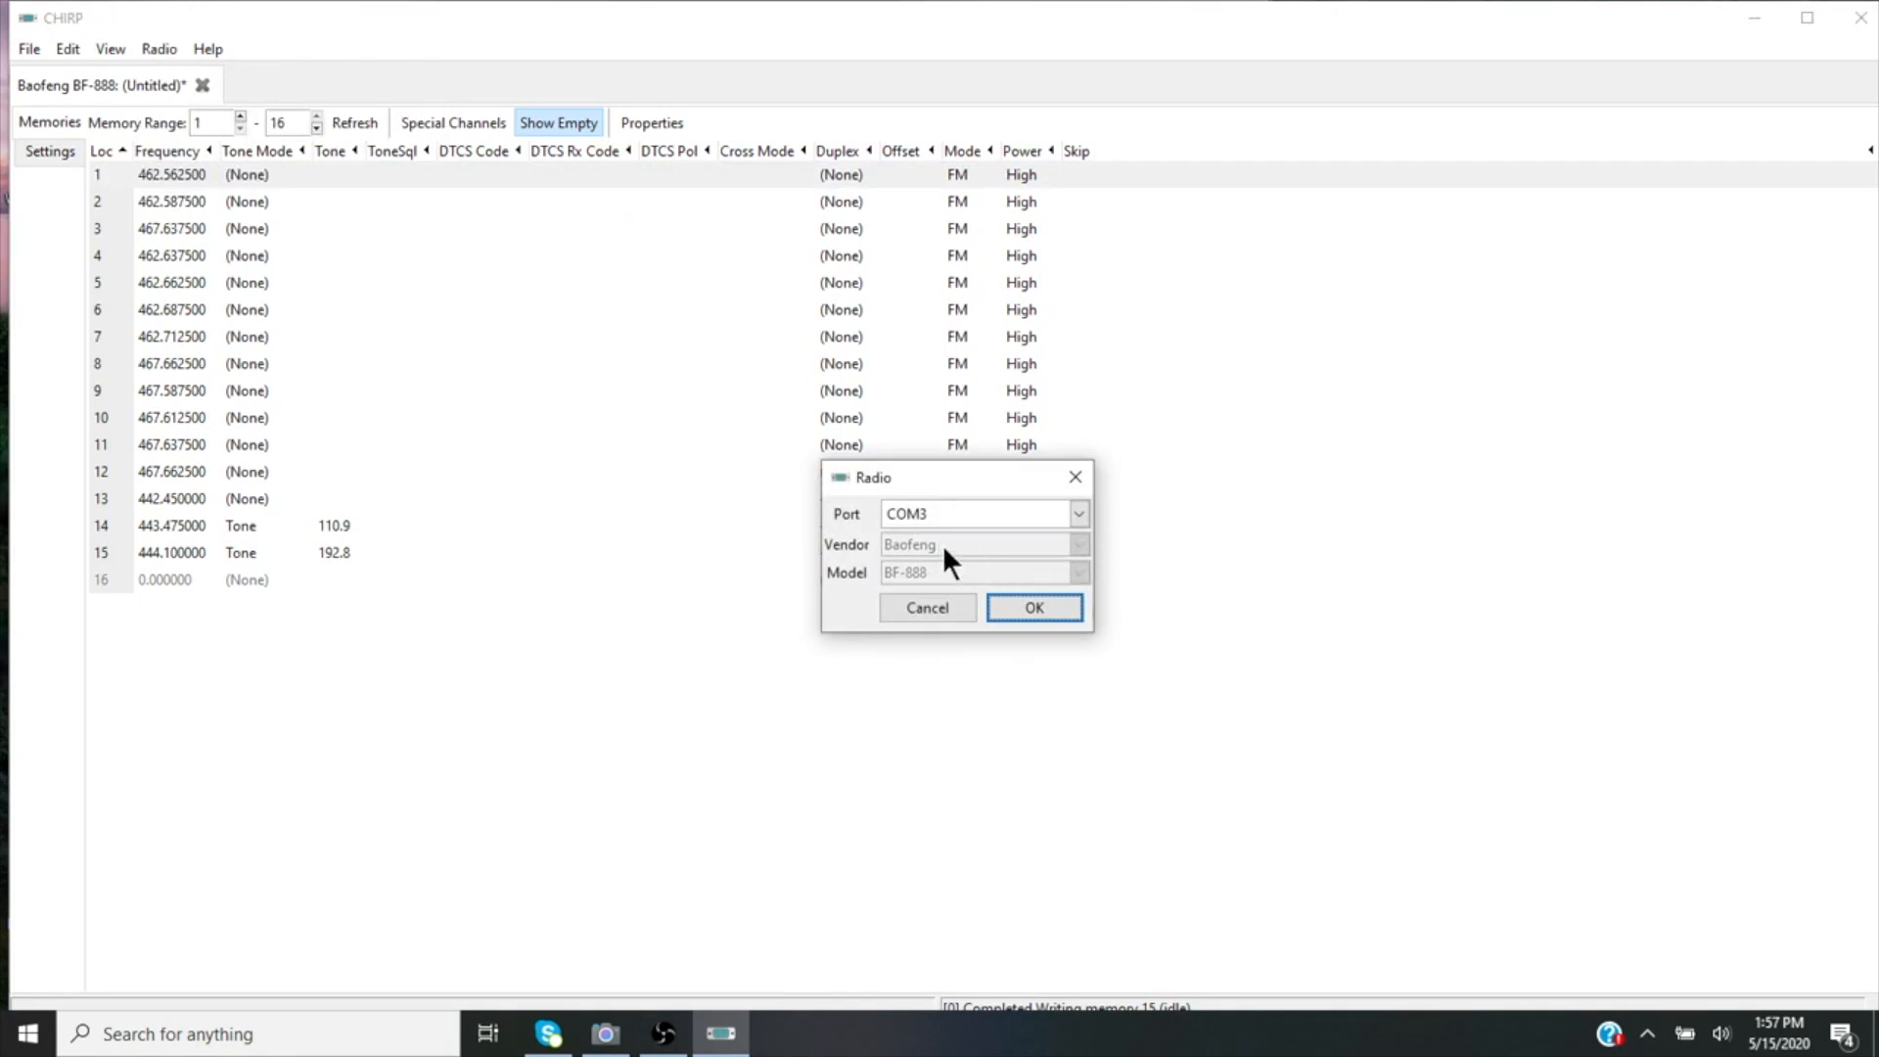
pyautogui.click(1032, 607)
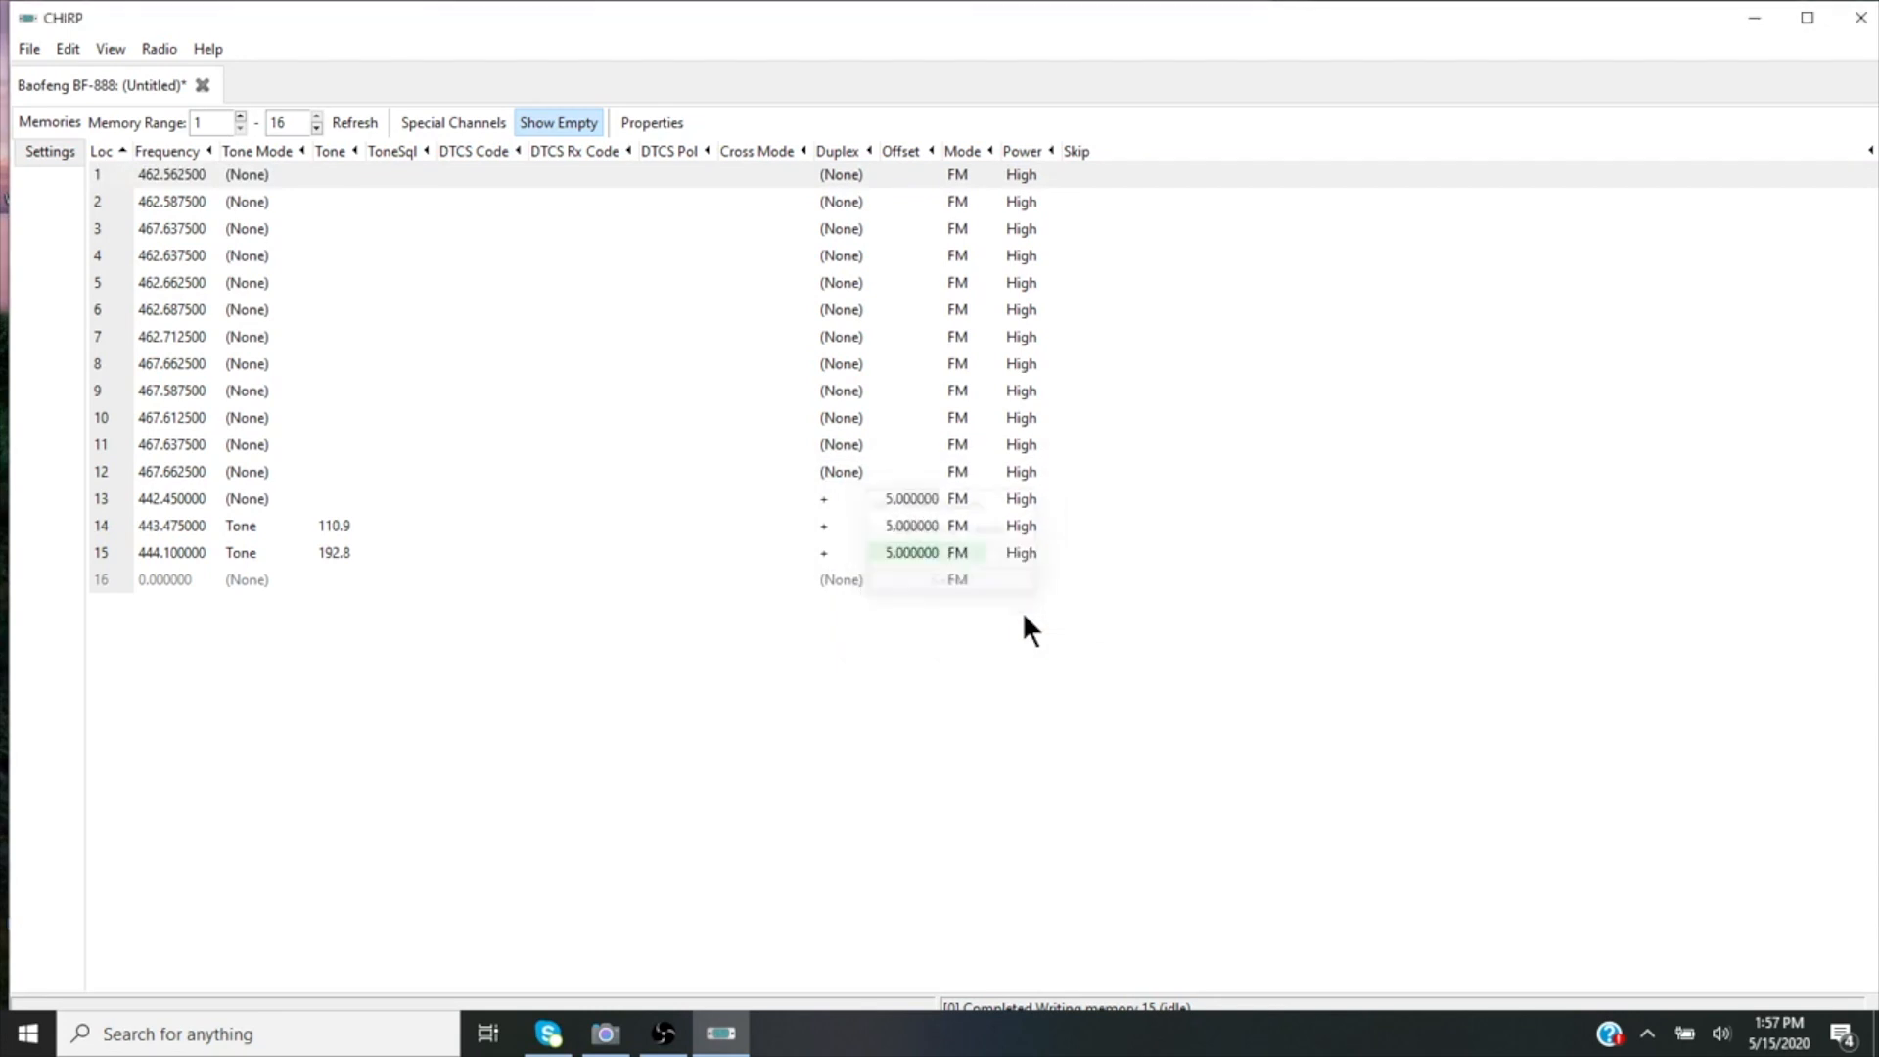
pyautogui.click(167, 174)
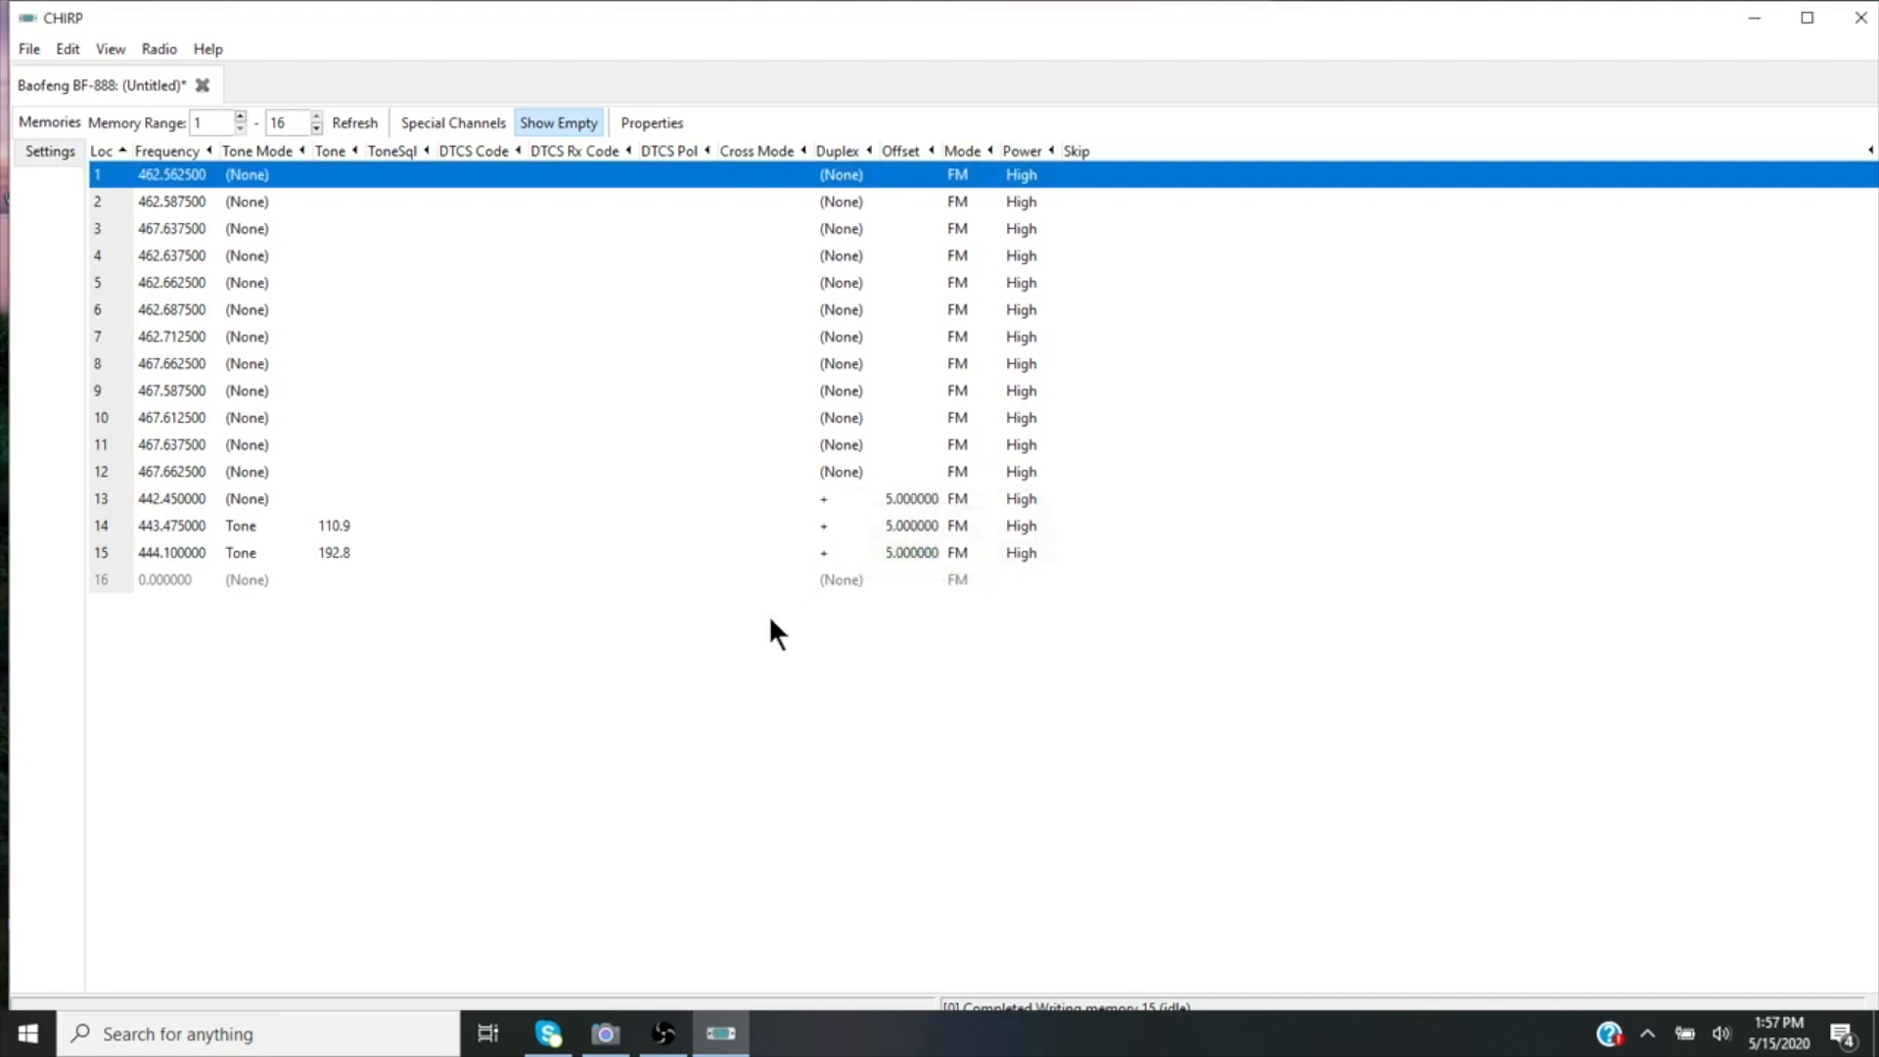
pyautogui.moveTo(707, 557)
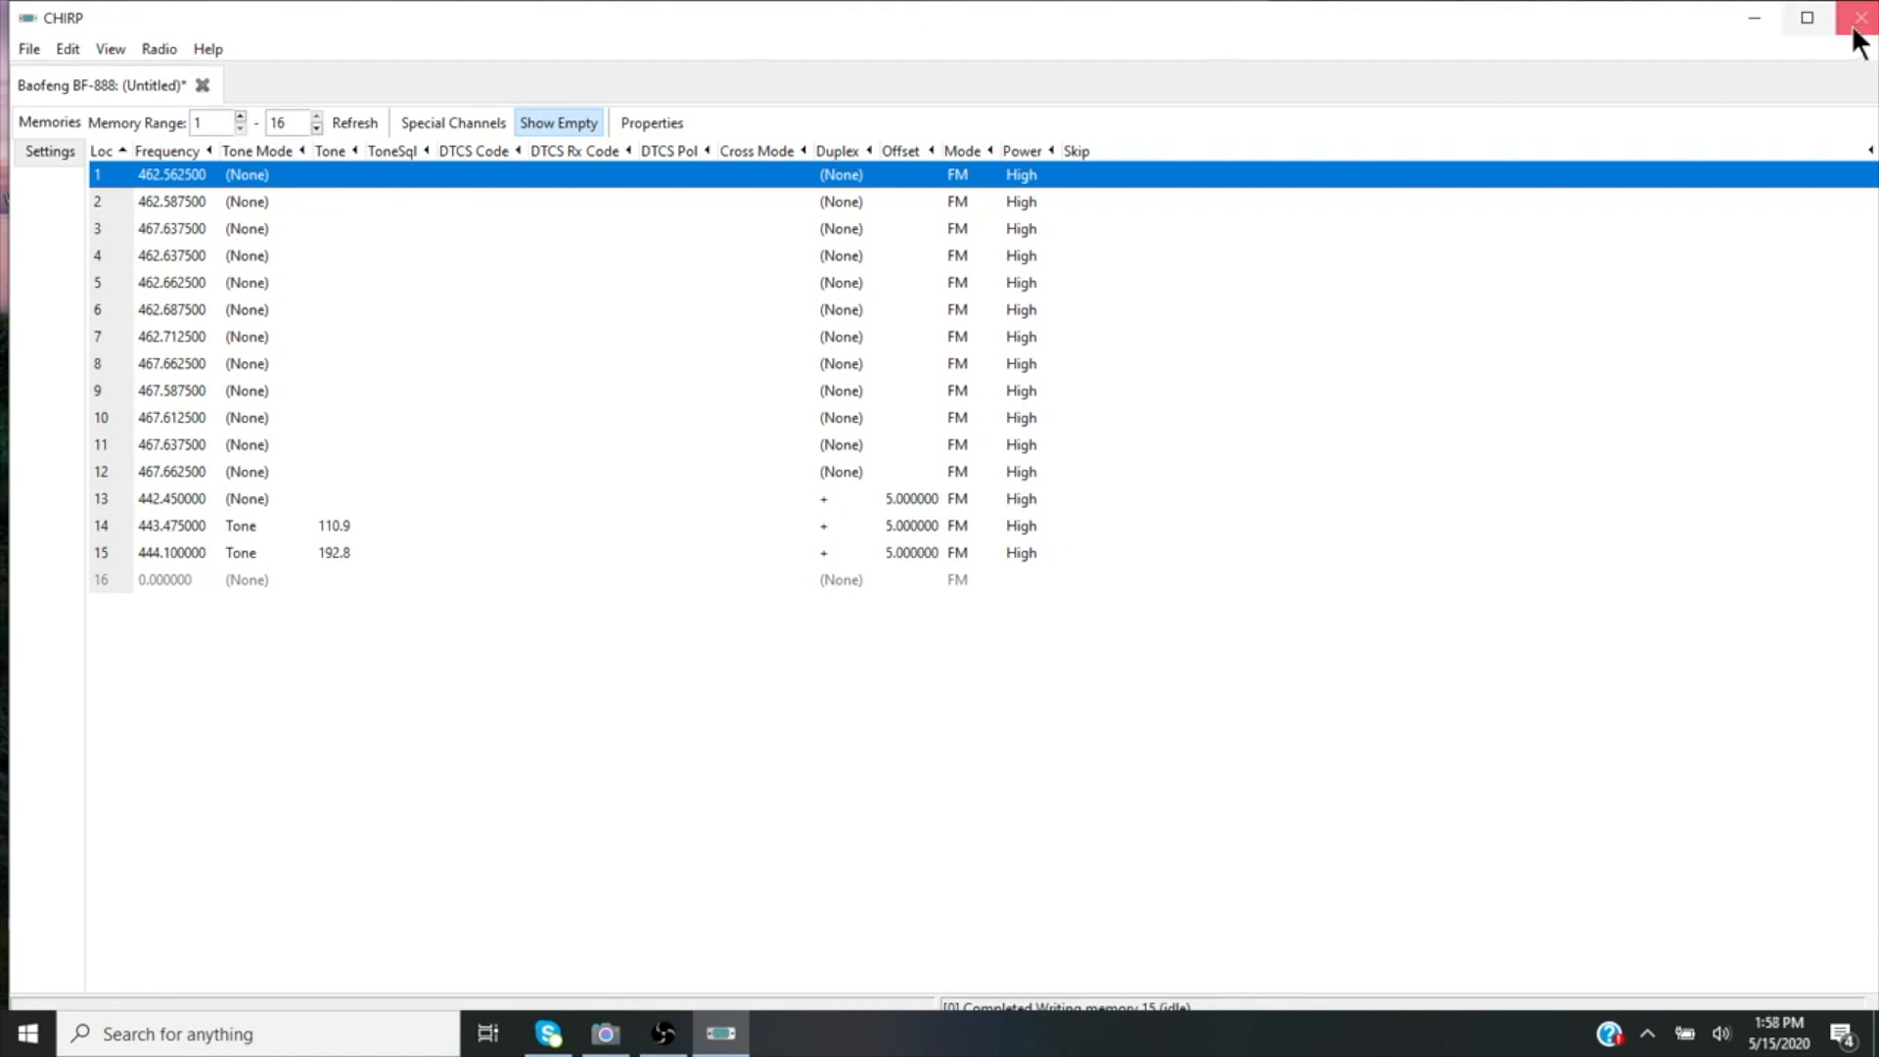
pyautogui.moveTo(26, 48)
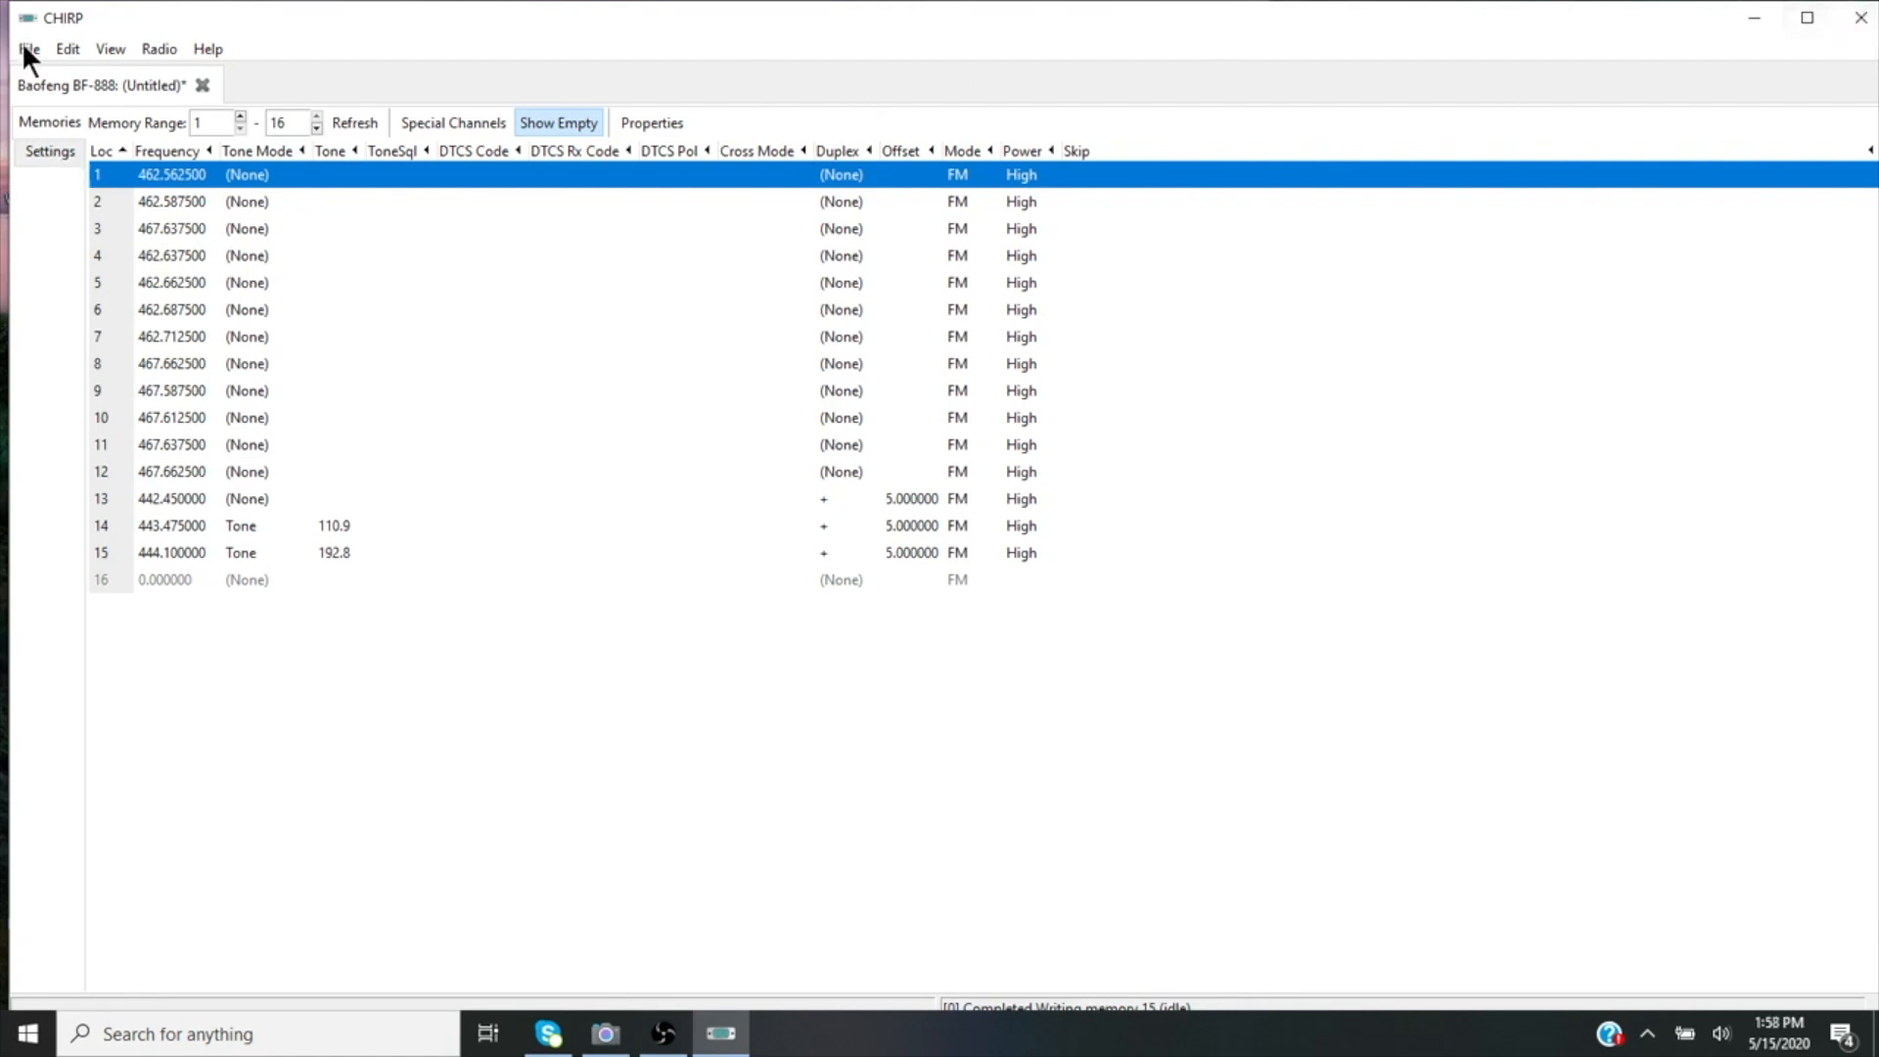
# Close the BF-888 memory file, answering No to saving changes
pyautogui.click(28, 48)
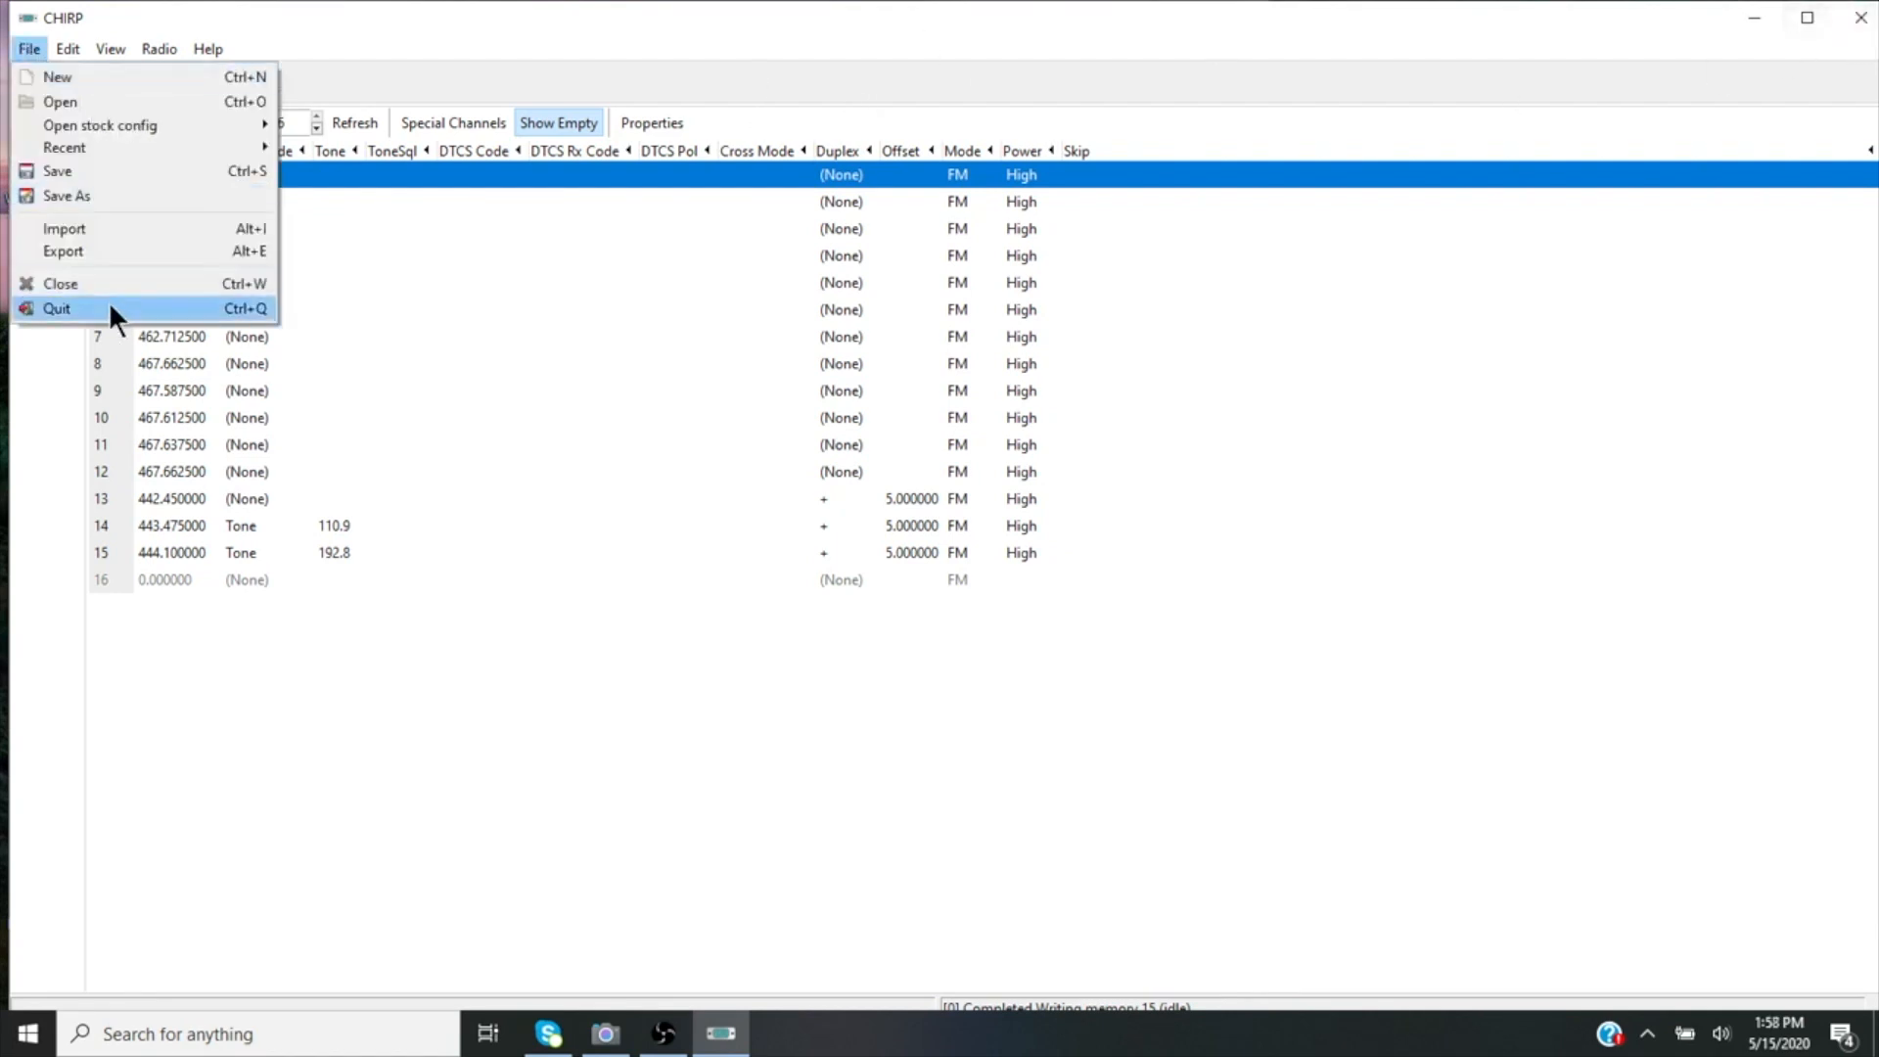
pyautogui.click(57, 308)
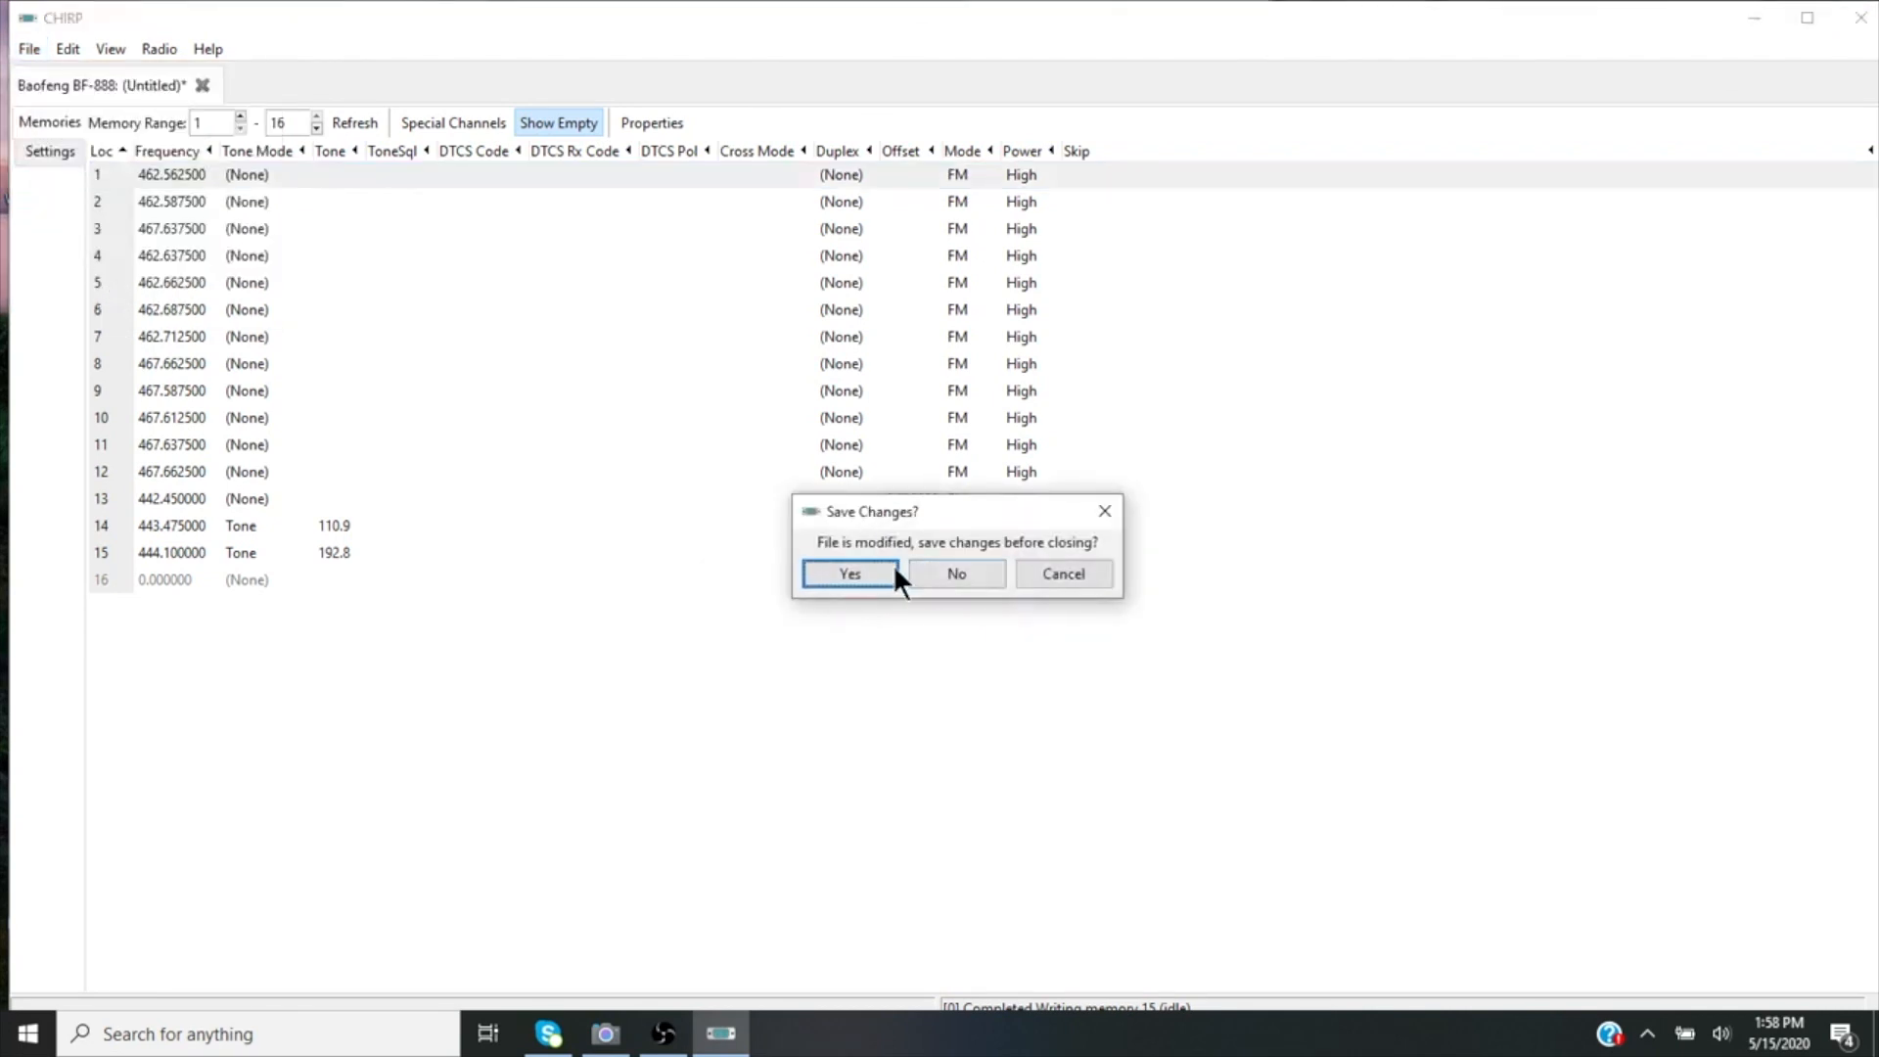
pyautogui.click(955, 573)
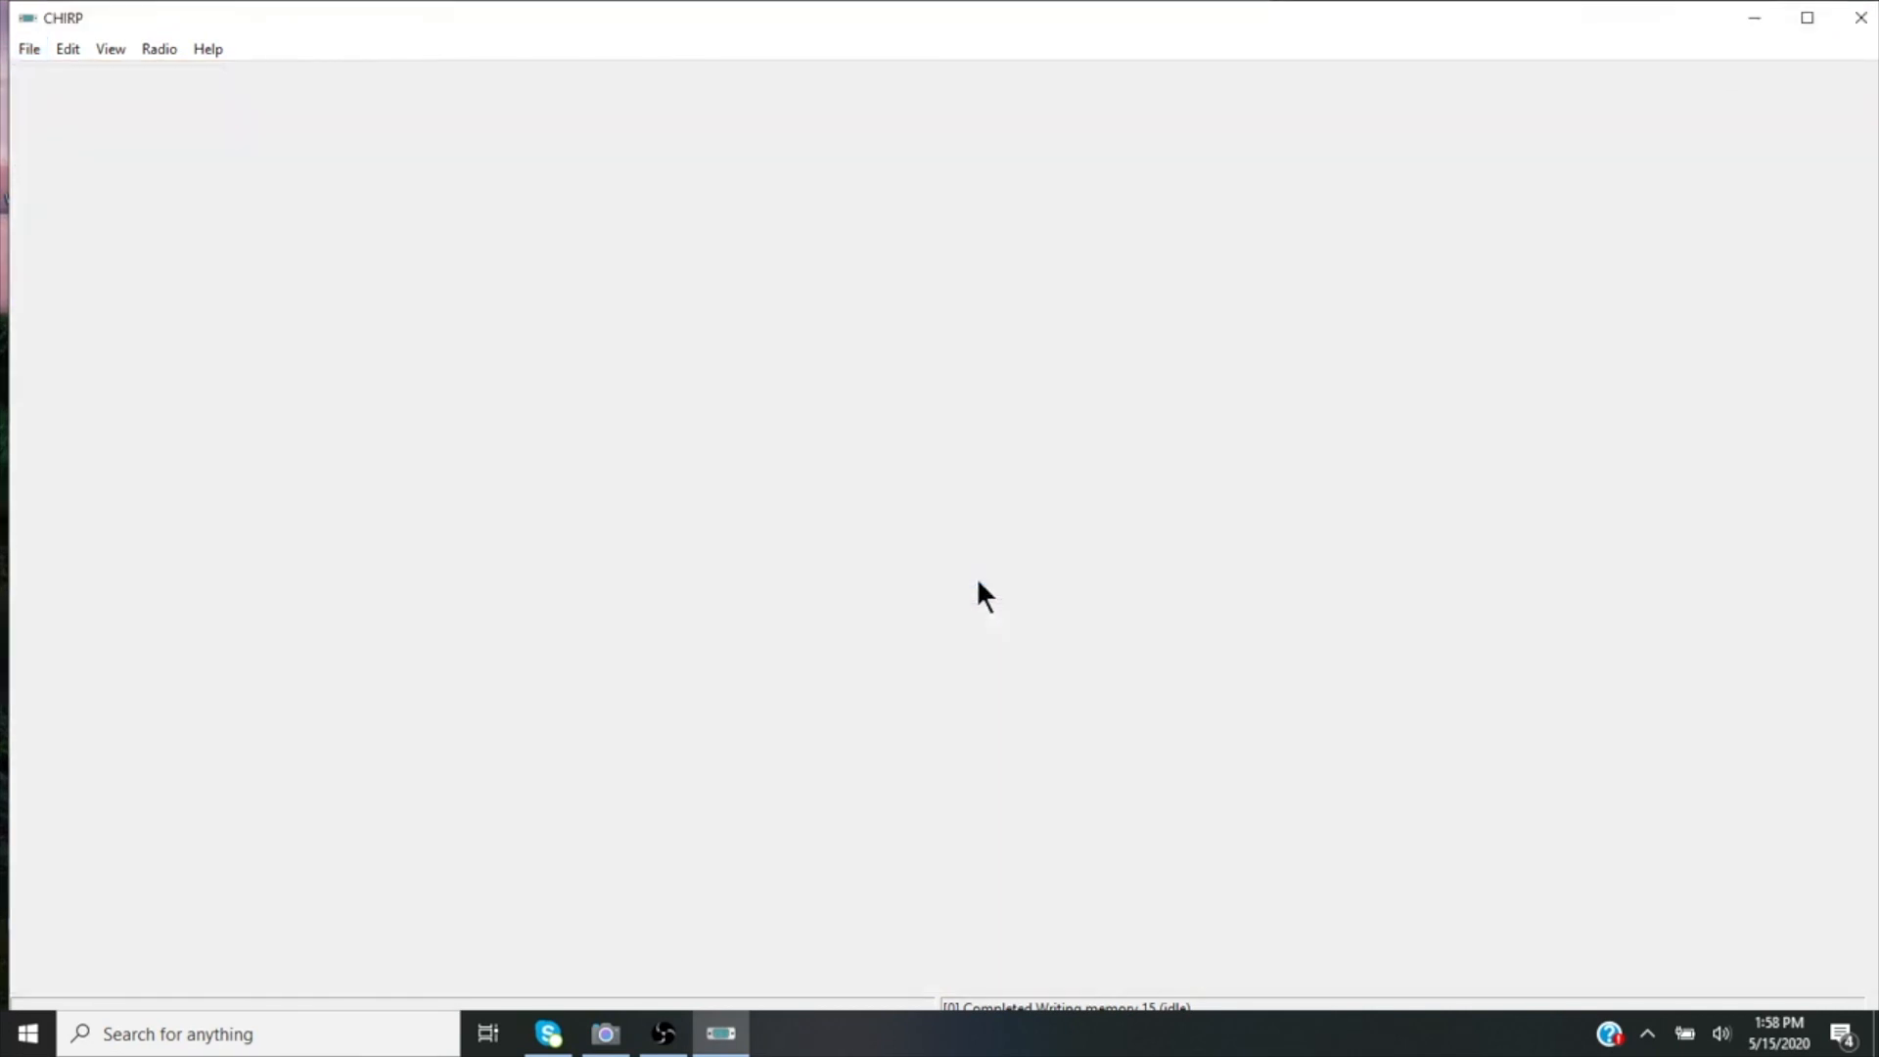
pyautogui.moveTo(629, 1033)
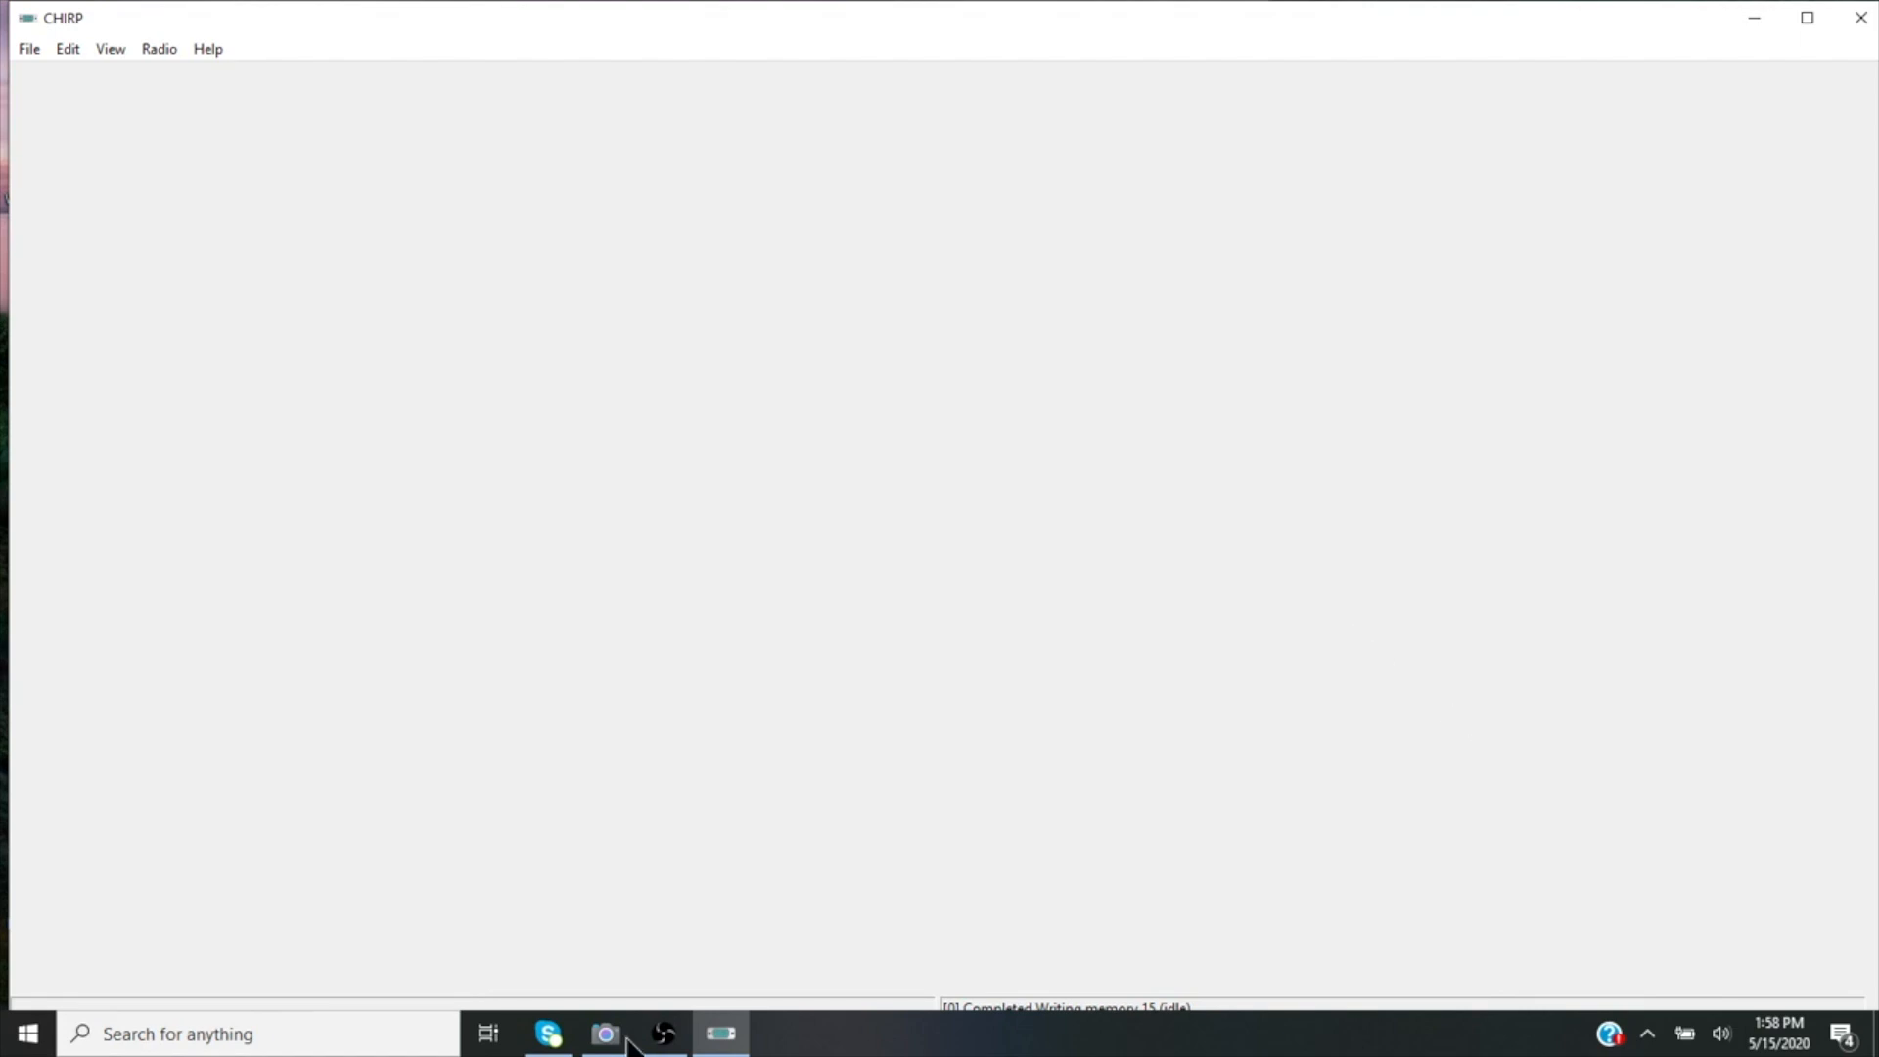
pyautogui.click(605, 1033)
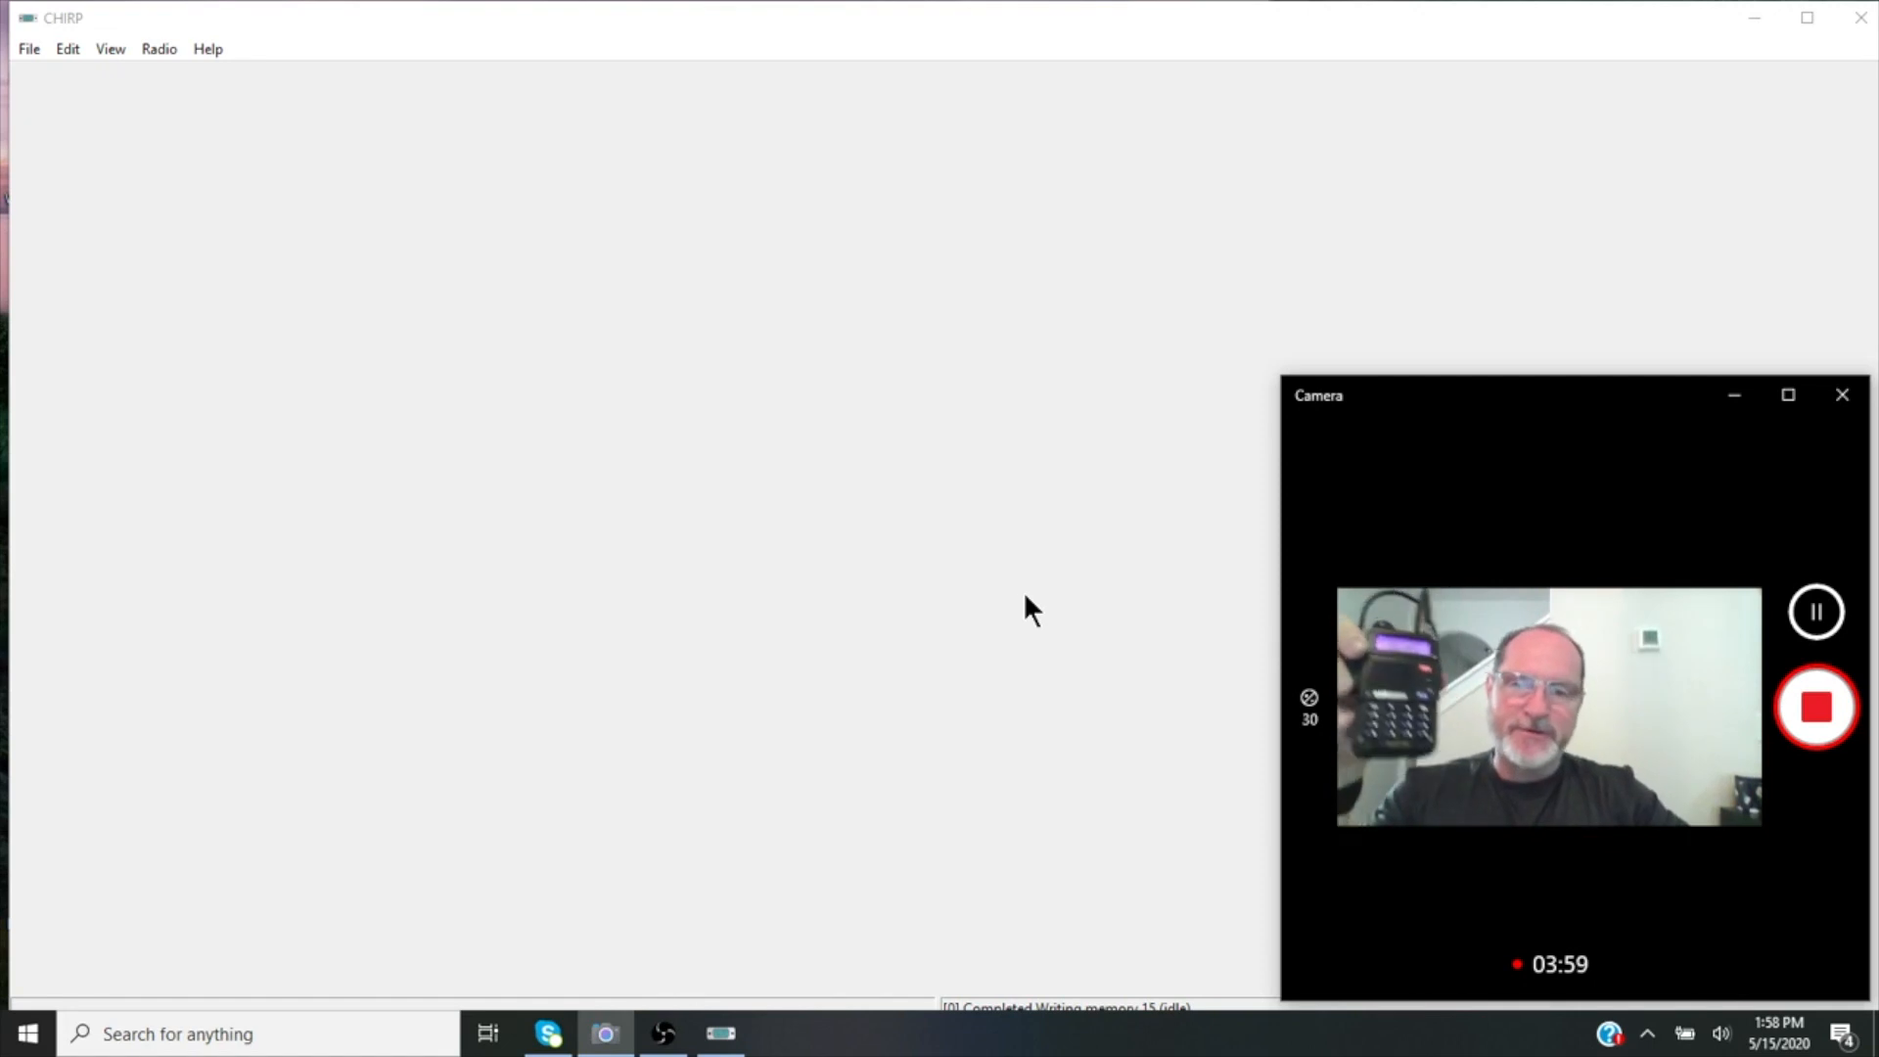
pyautogui.moveTo(245, 68)
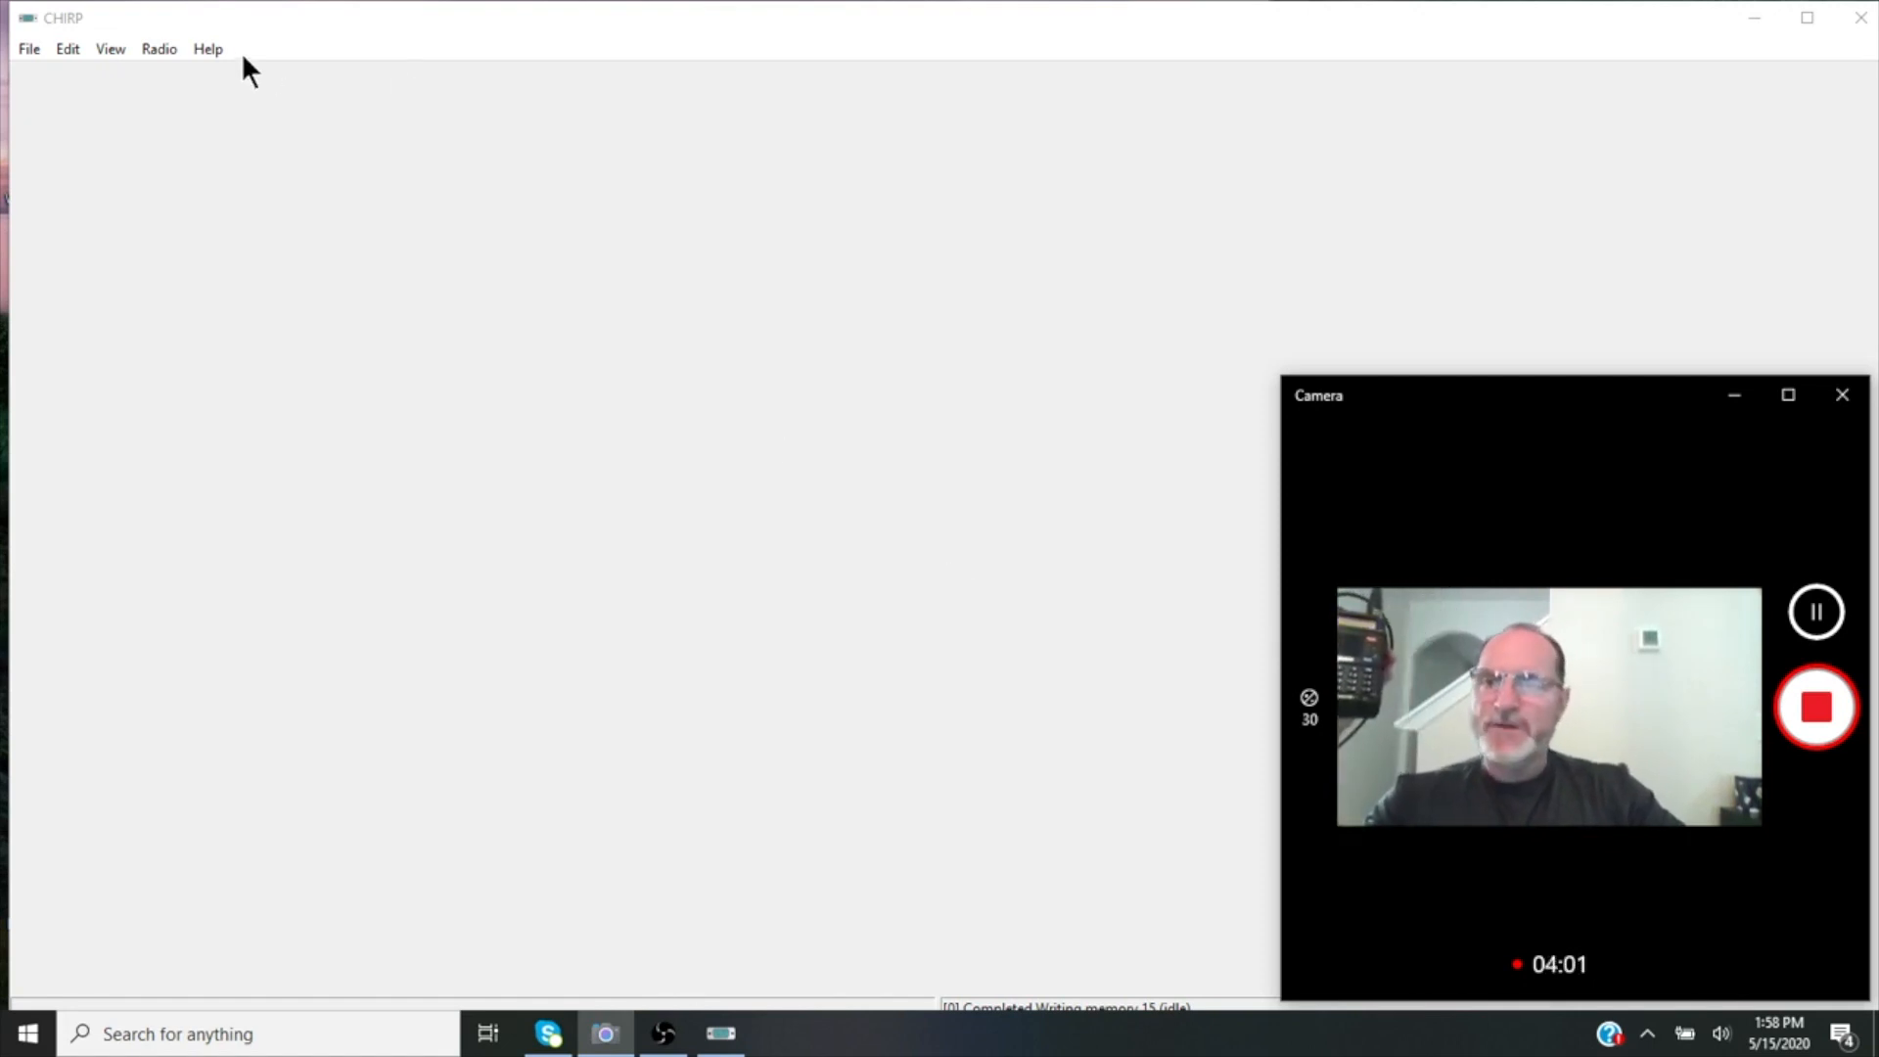
pyautogui.click(159, 48)
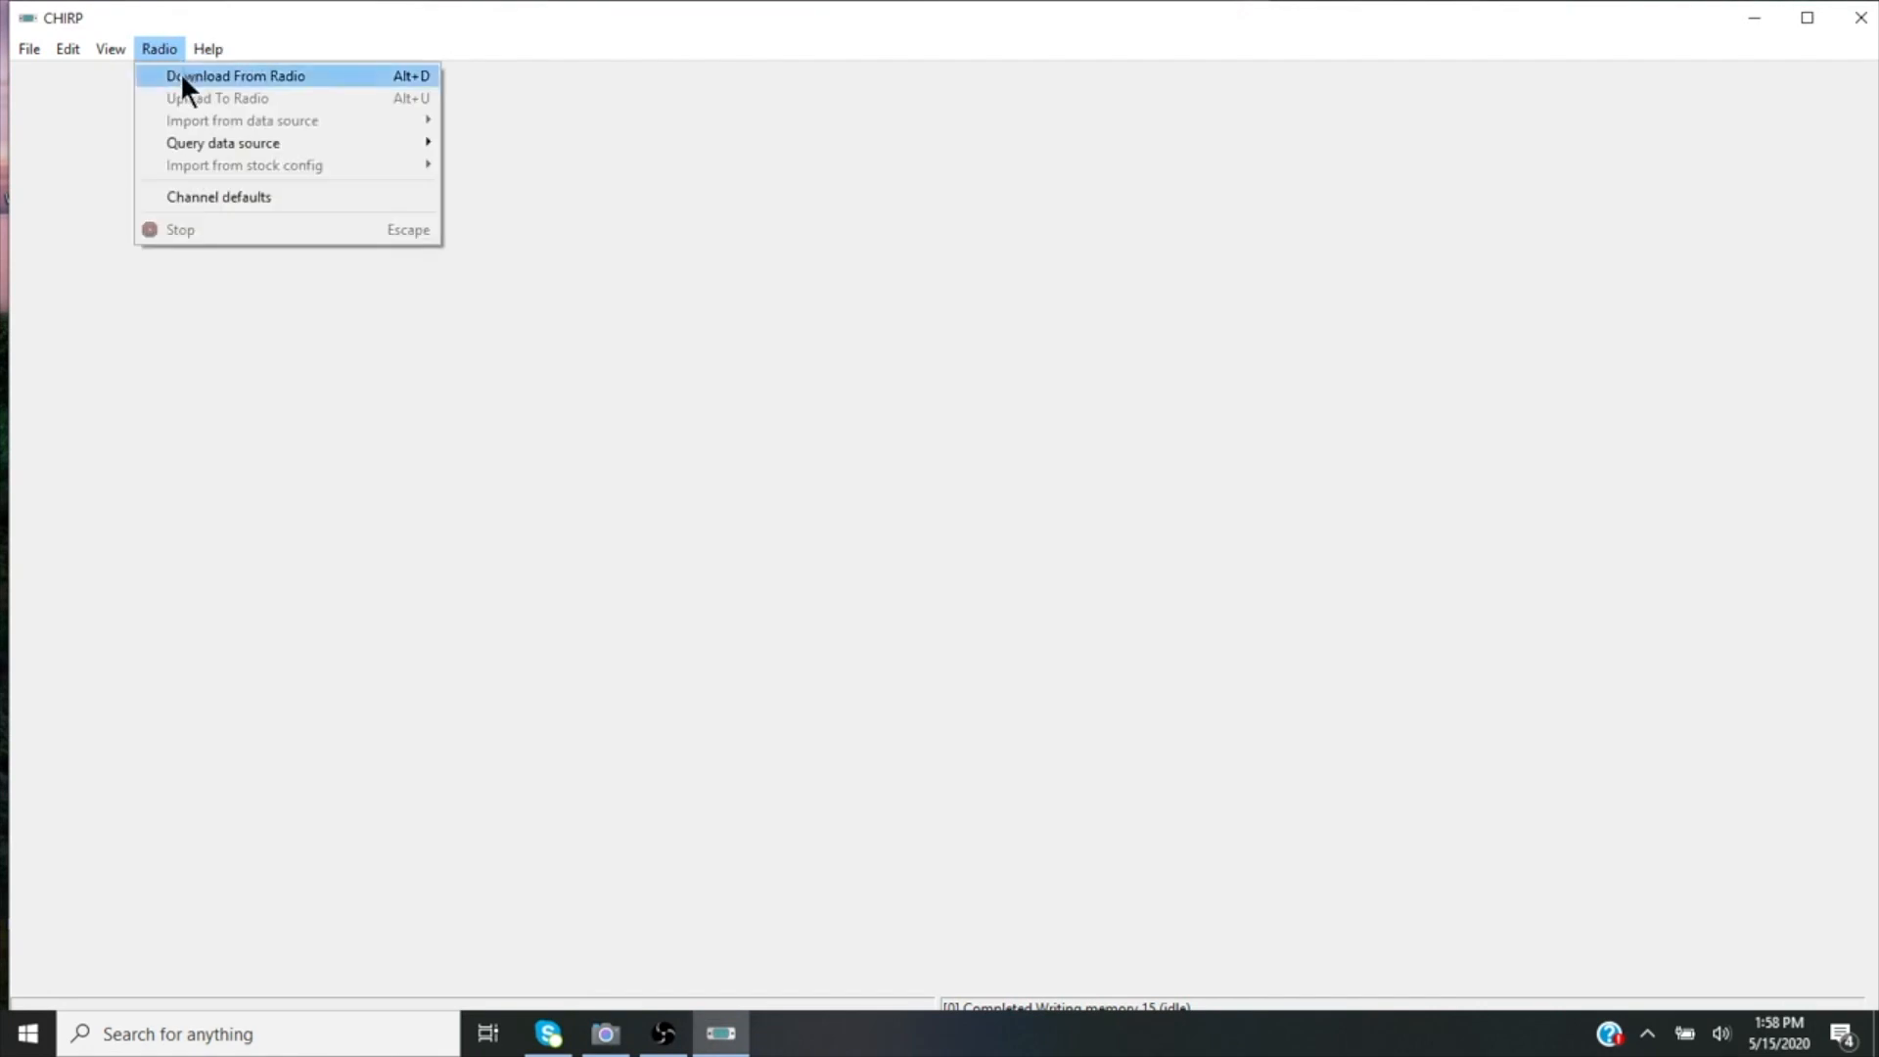
# Download from a Baofeng BF-F8HP on COM3, accepting the experimental driver warning
pyautogui.click(235, 76)
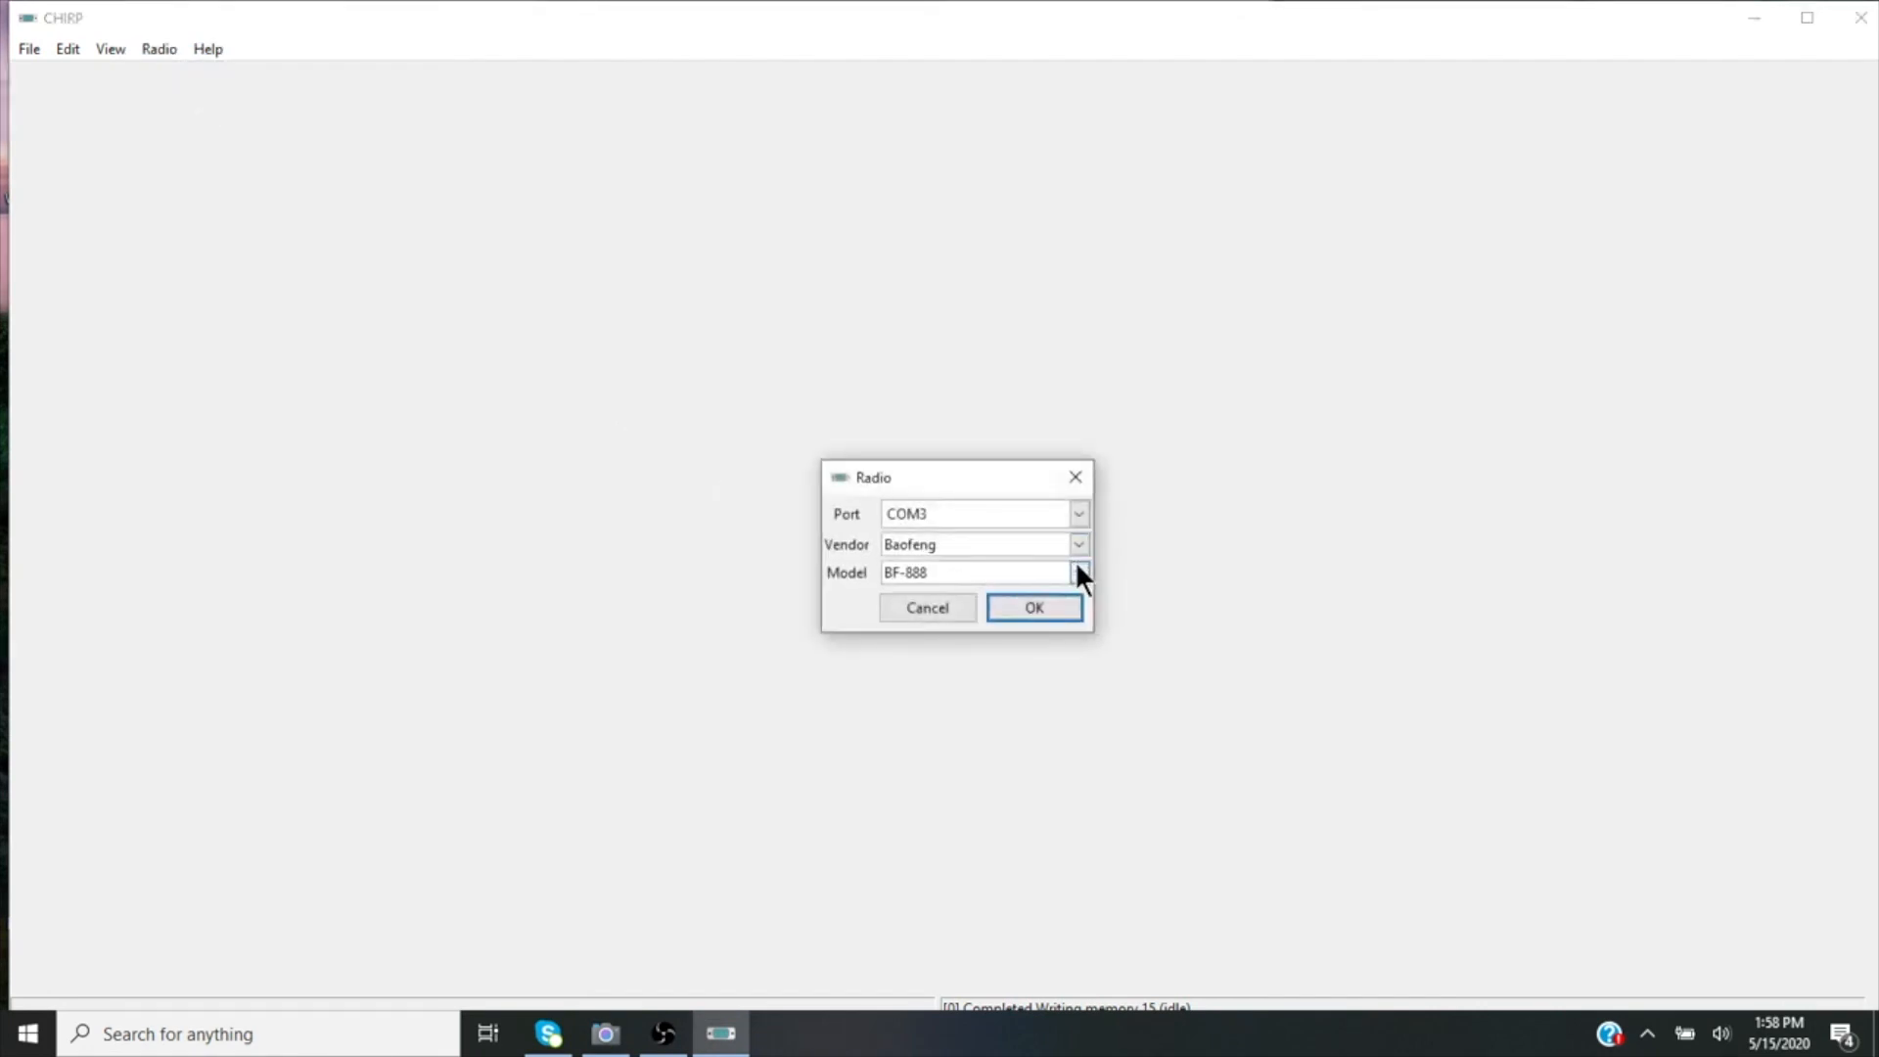
pyautogui.click(1077, 571)
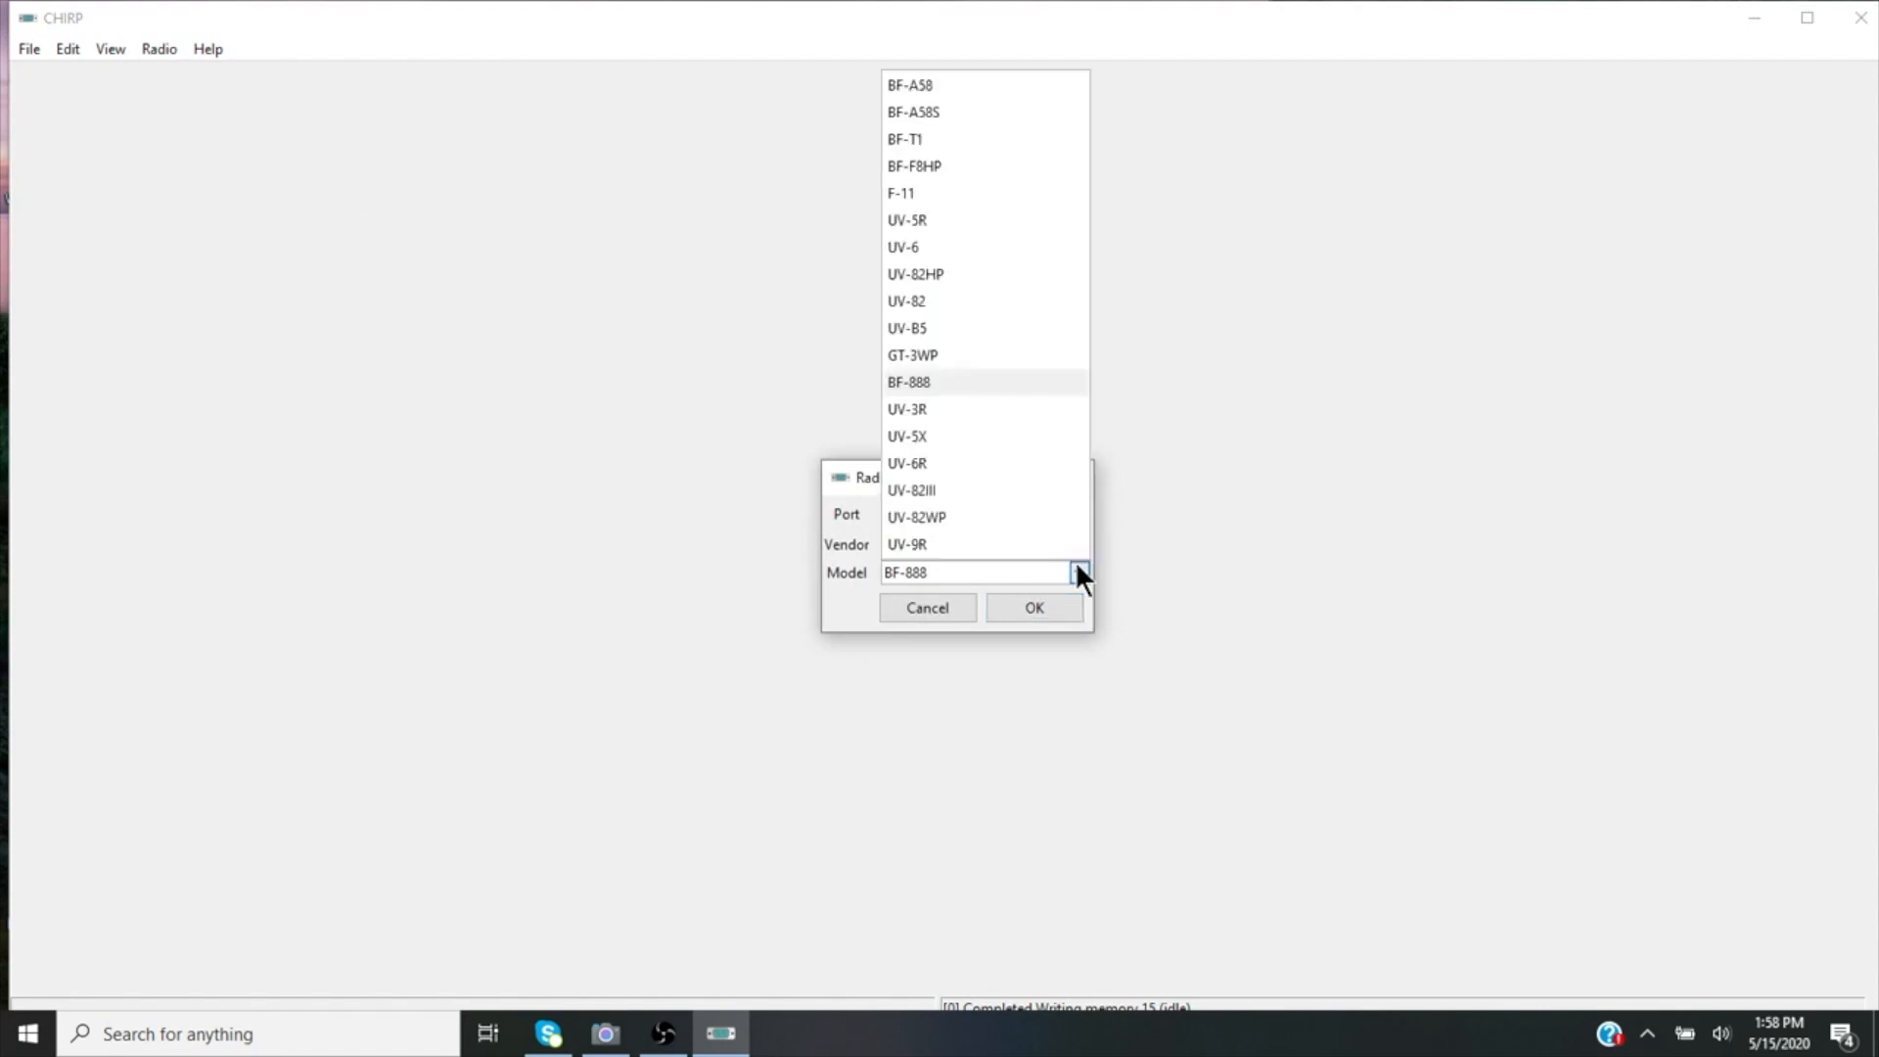
pyautogui.moveTo(914, 166)
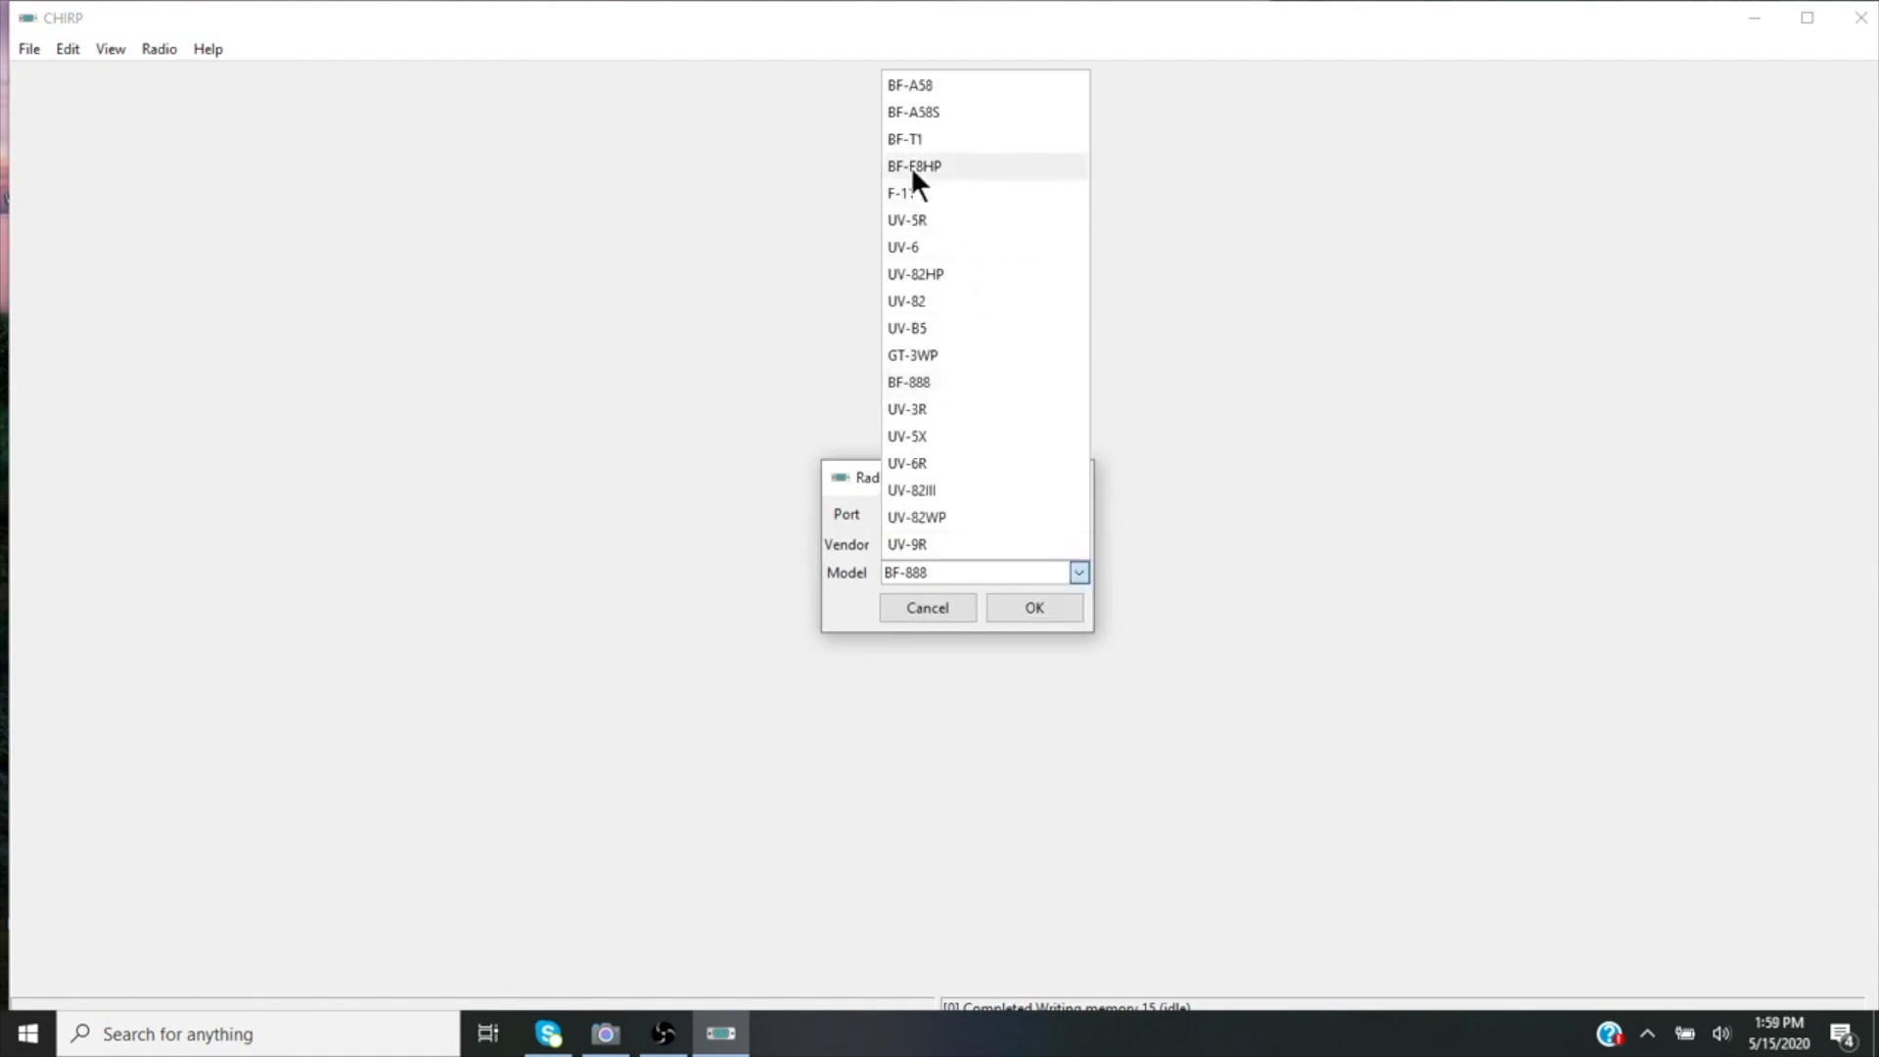
pyautogui.click(913, 165)
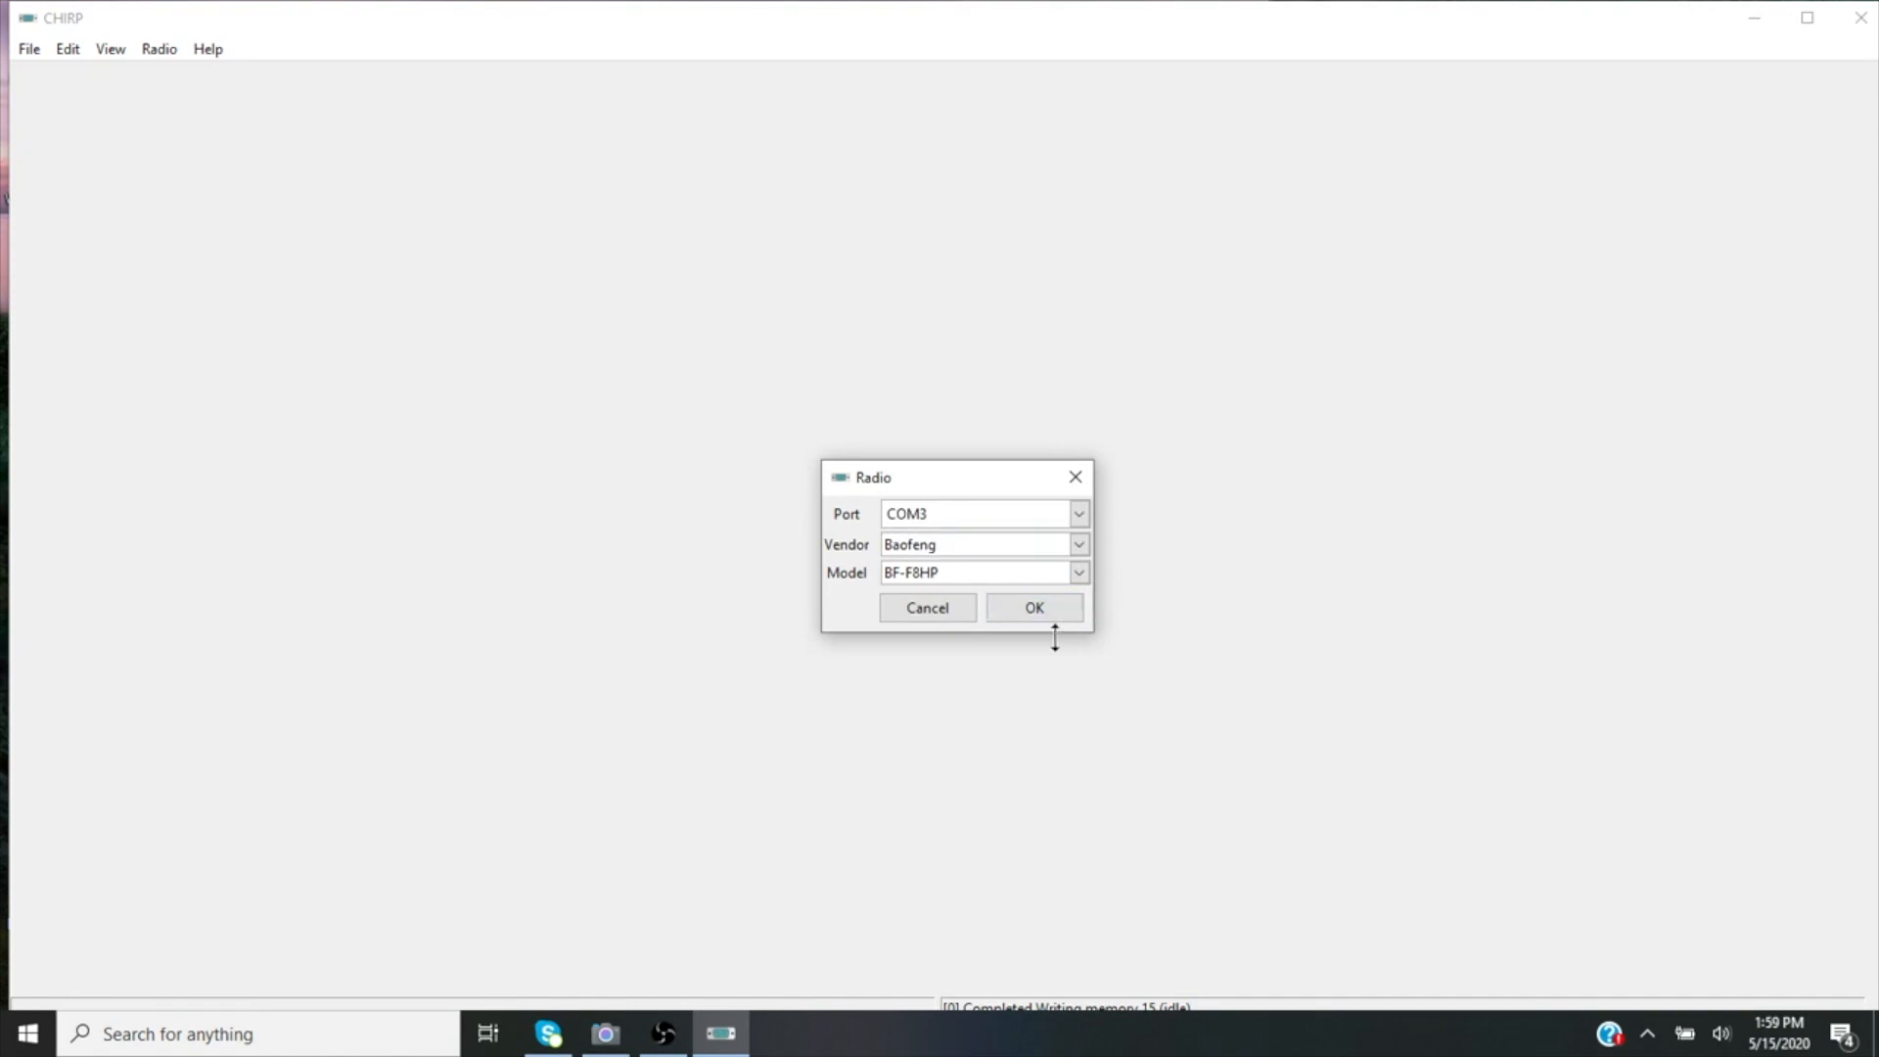
pyautogui.click(1033, 608)
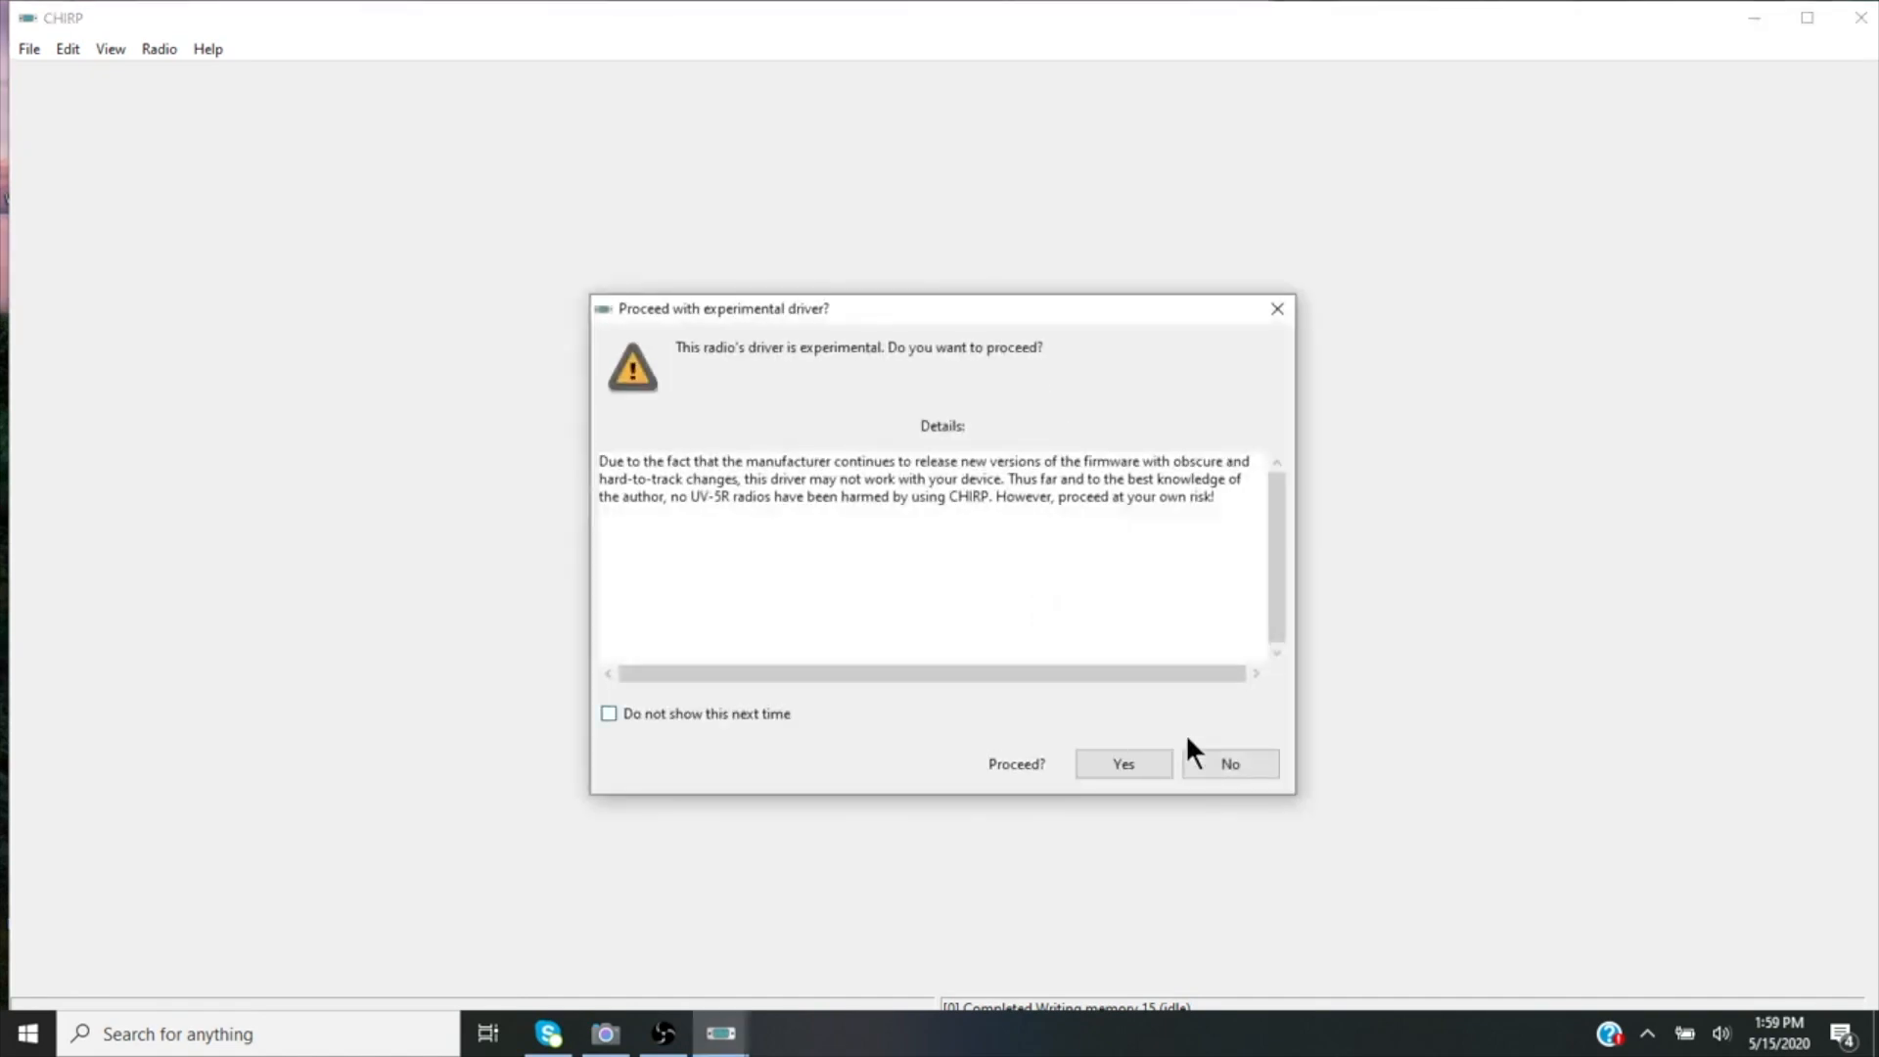
pyautogui.click(1121, 763)
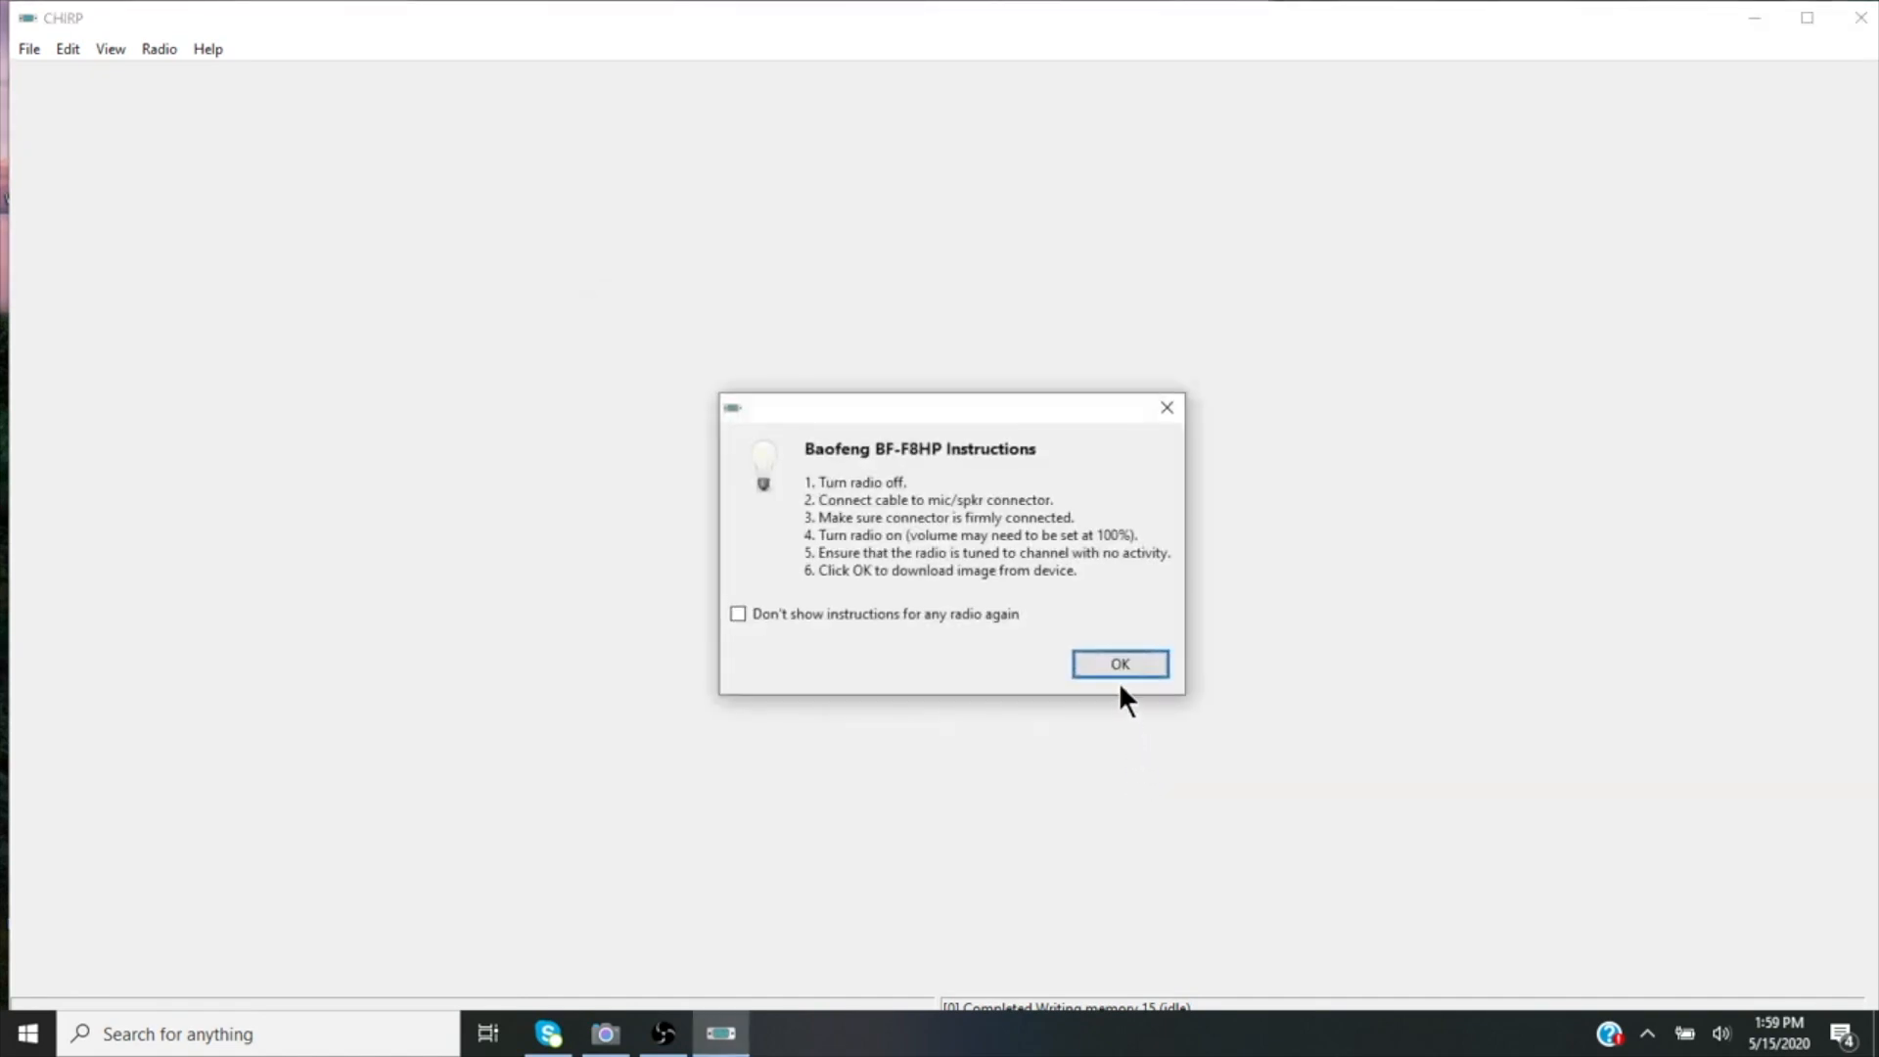
pyautogui.click(1117, 663)
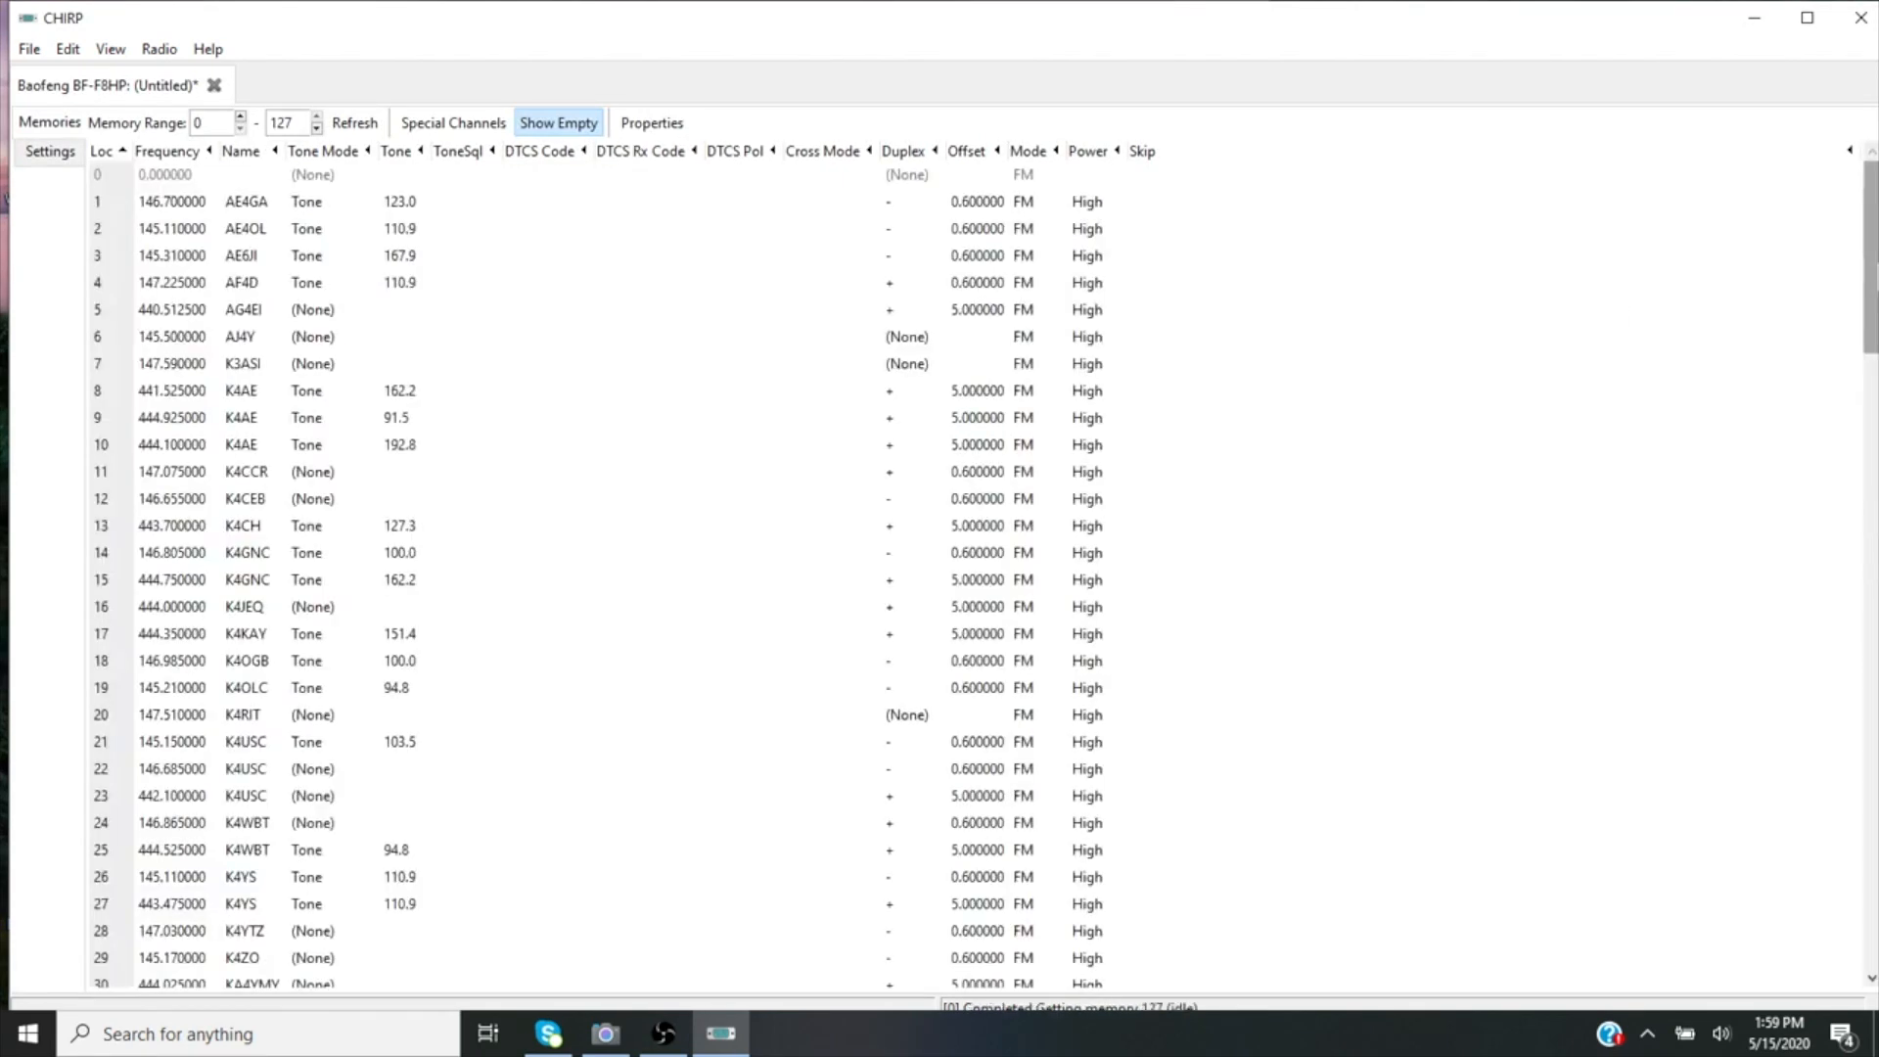
# Scroll through the downloaded BF-F8HP channels 0–127, then bring up the File menu
pyautogui.scroll(-3)
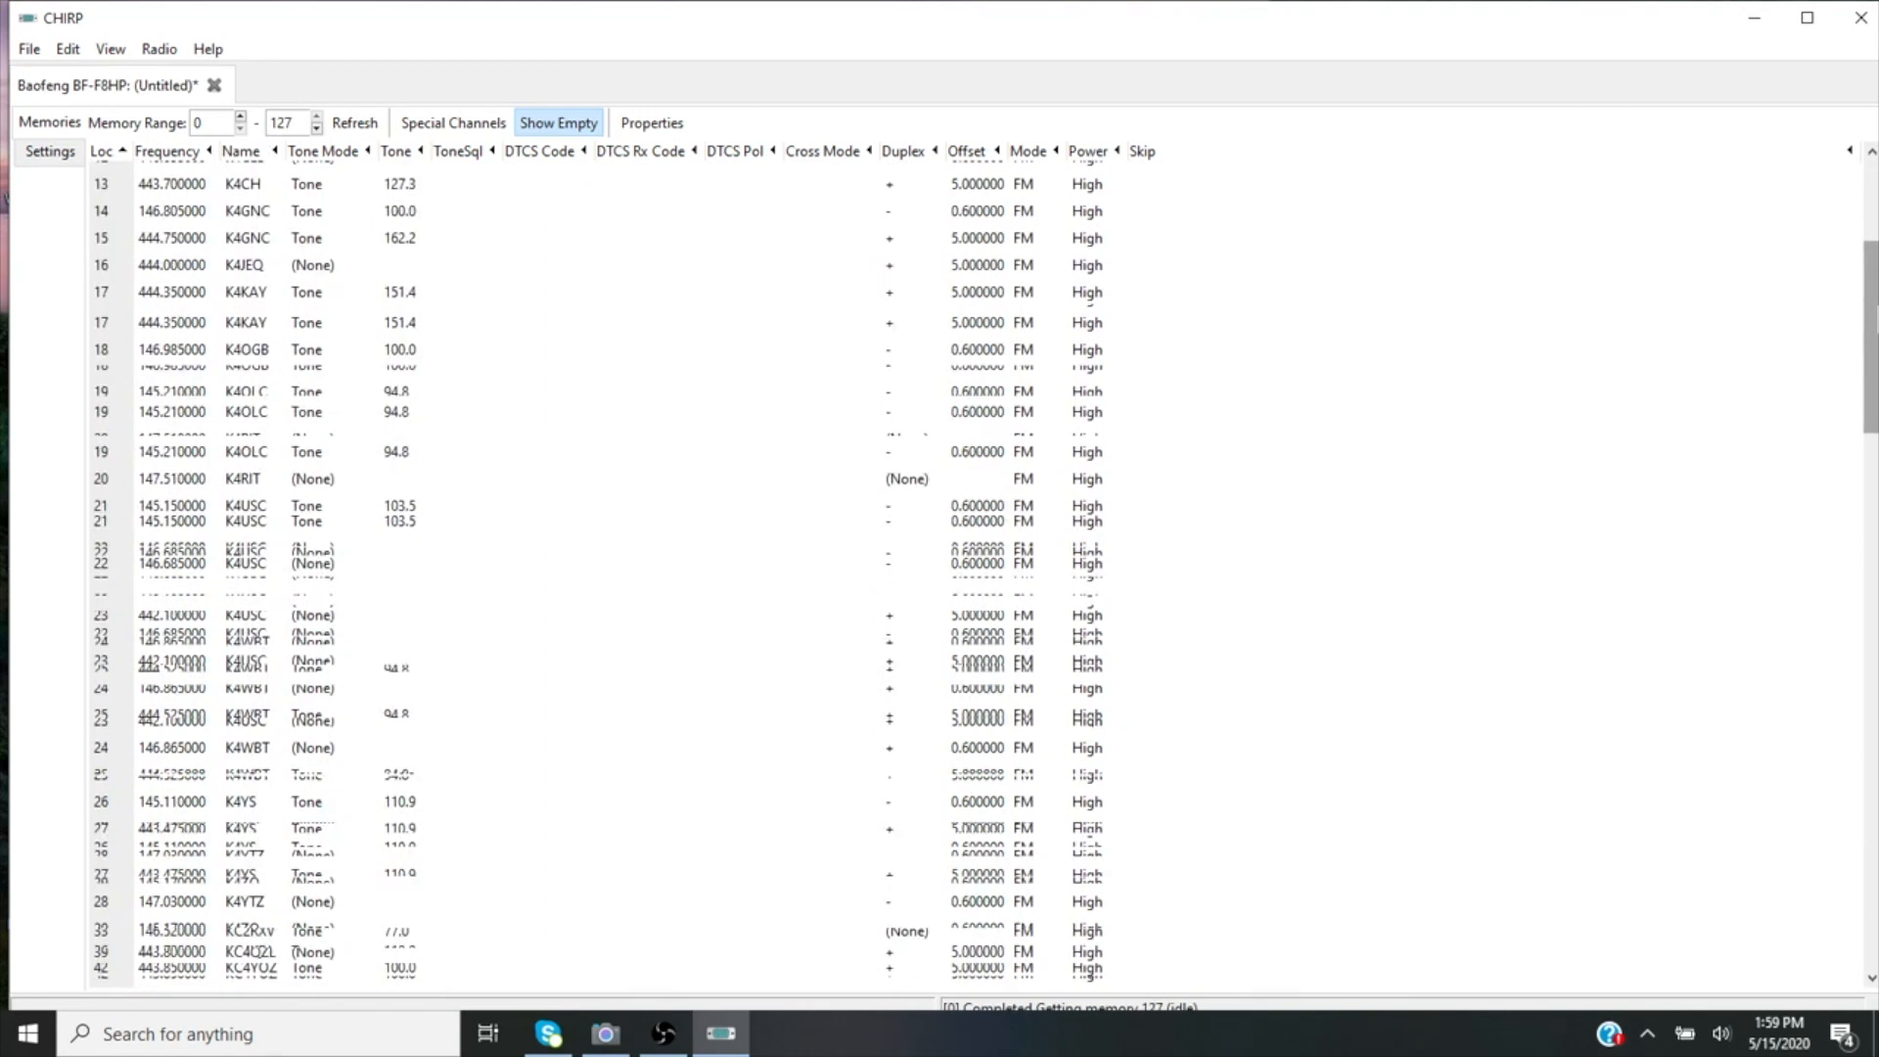
pyautogui.scroll(-3)
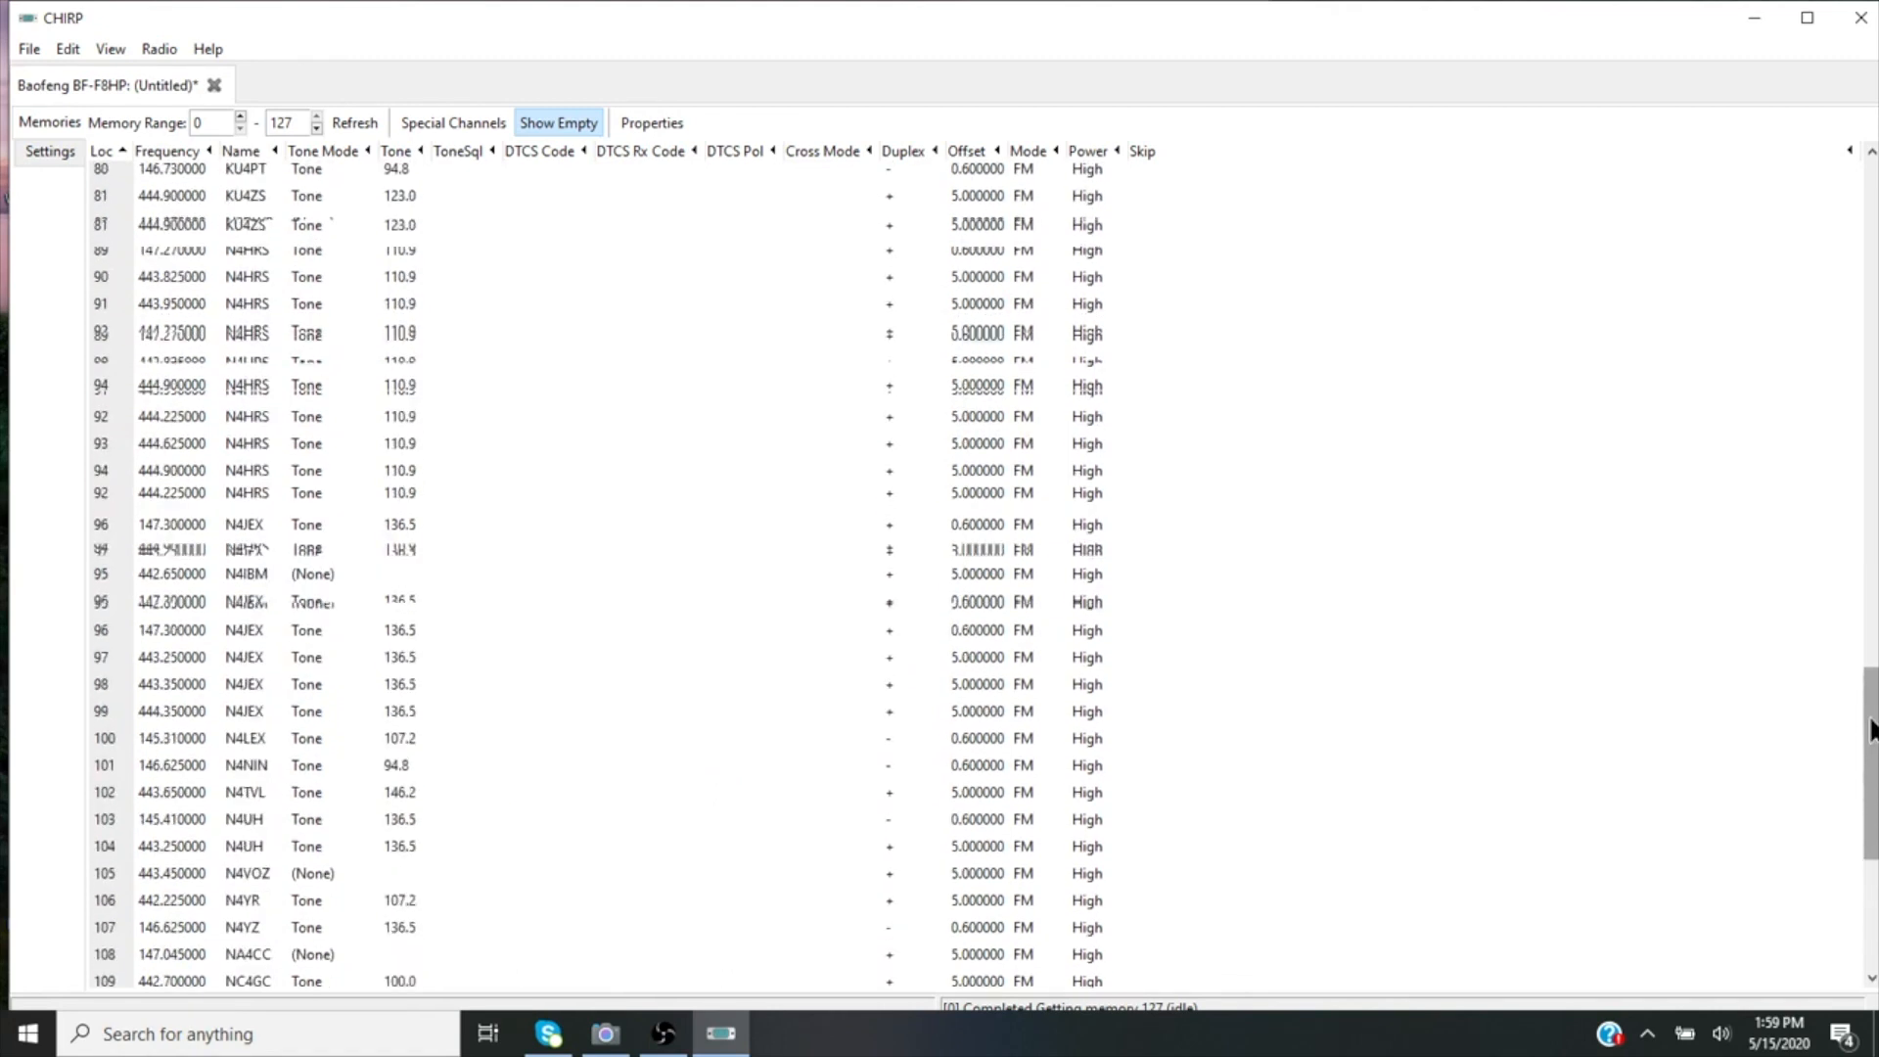
pyautogui.scroll(3)
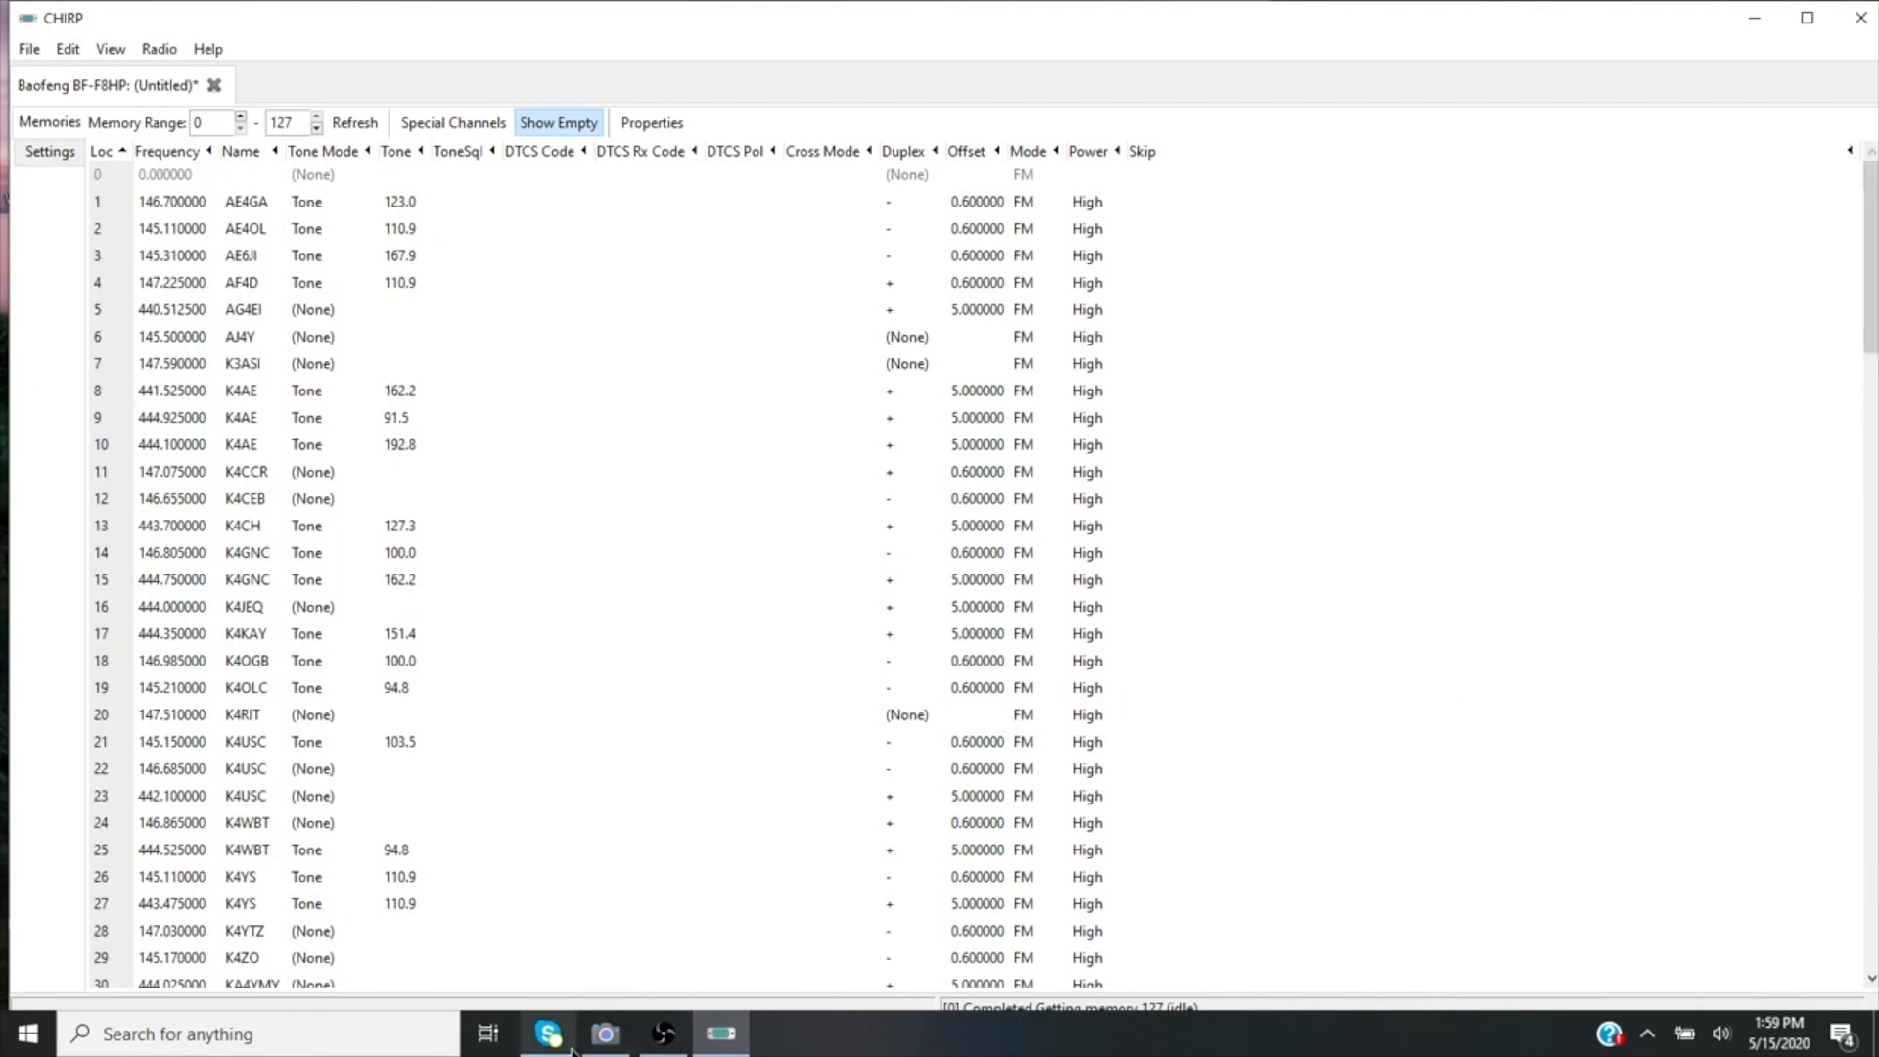
pyautogui.click(604, 1033)
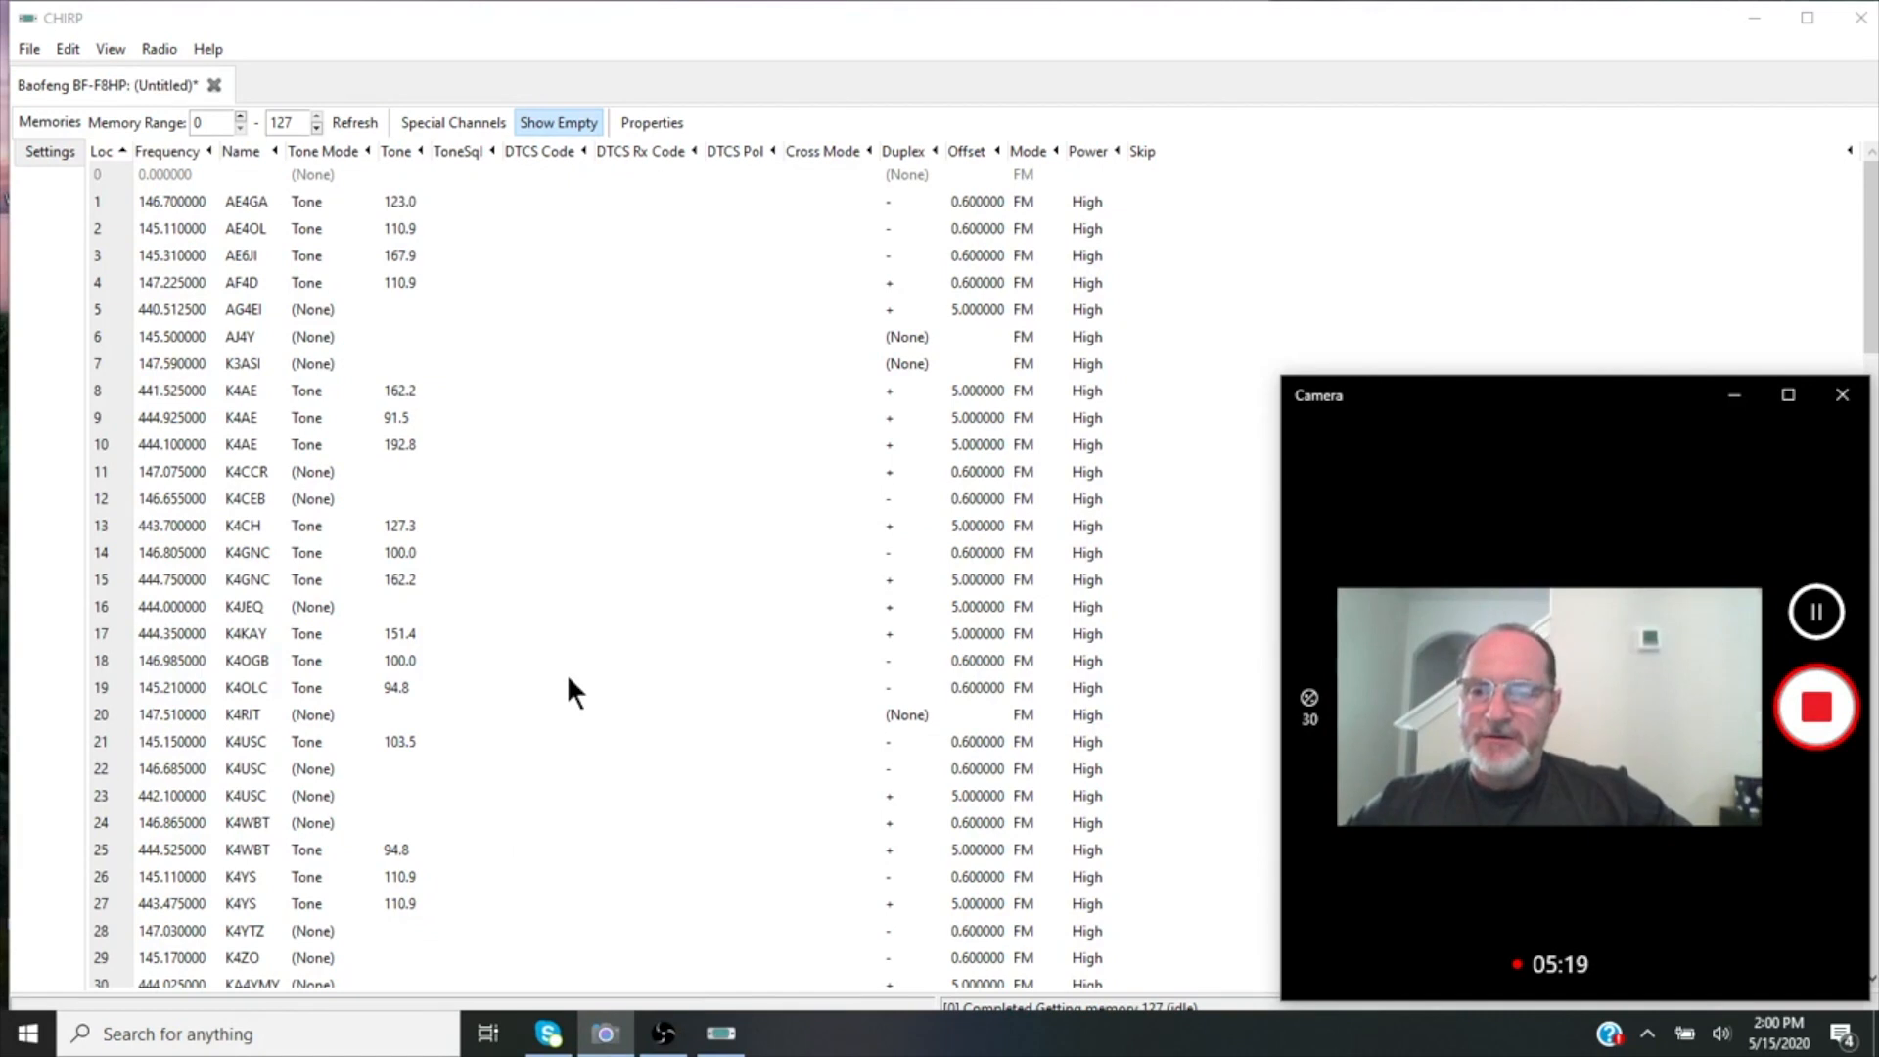
pyautogui.moveTo(102, 107)
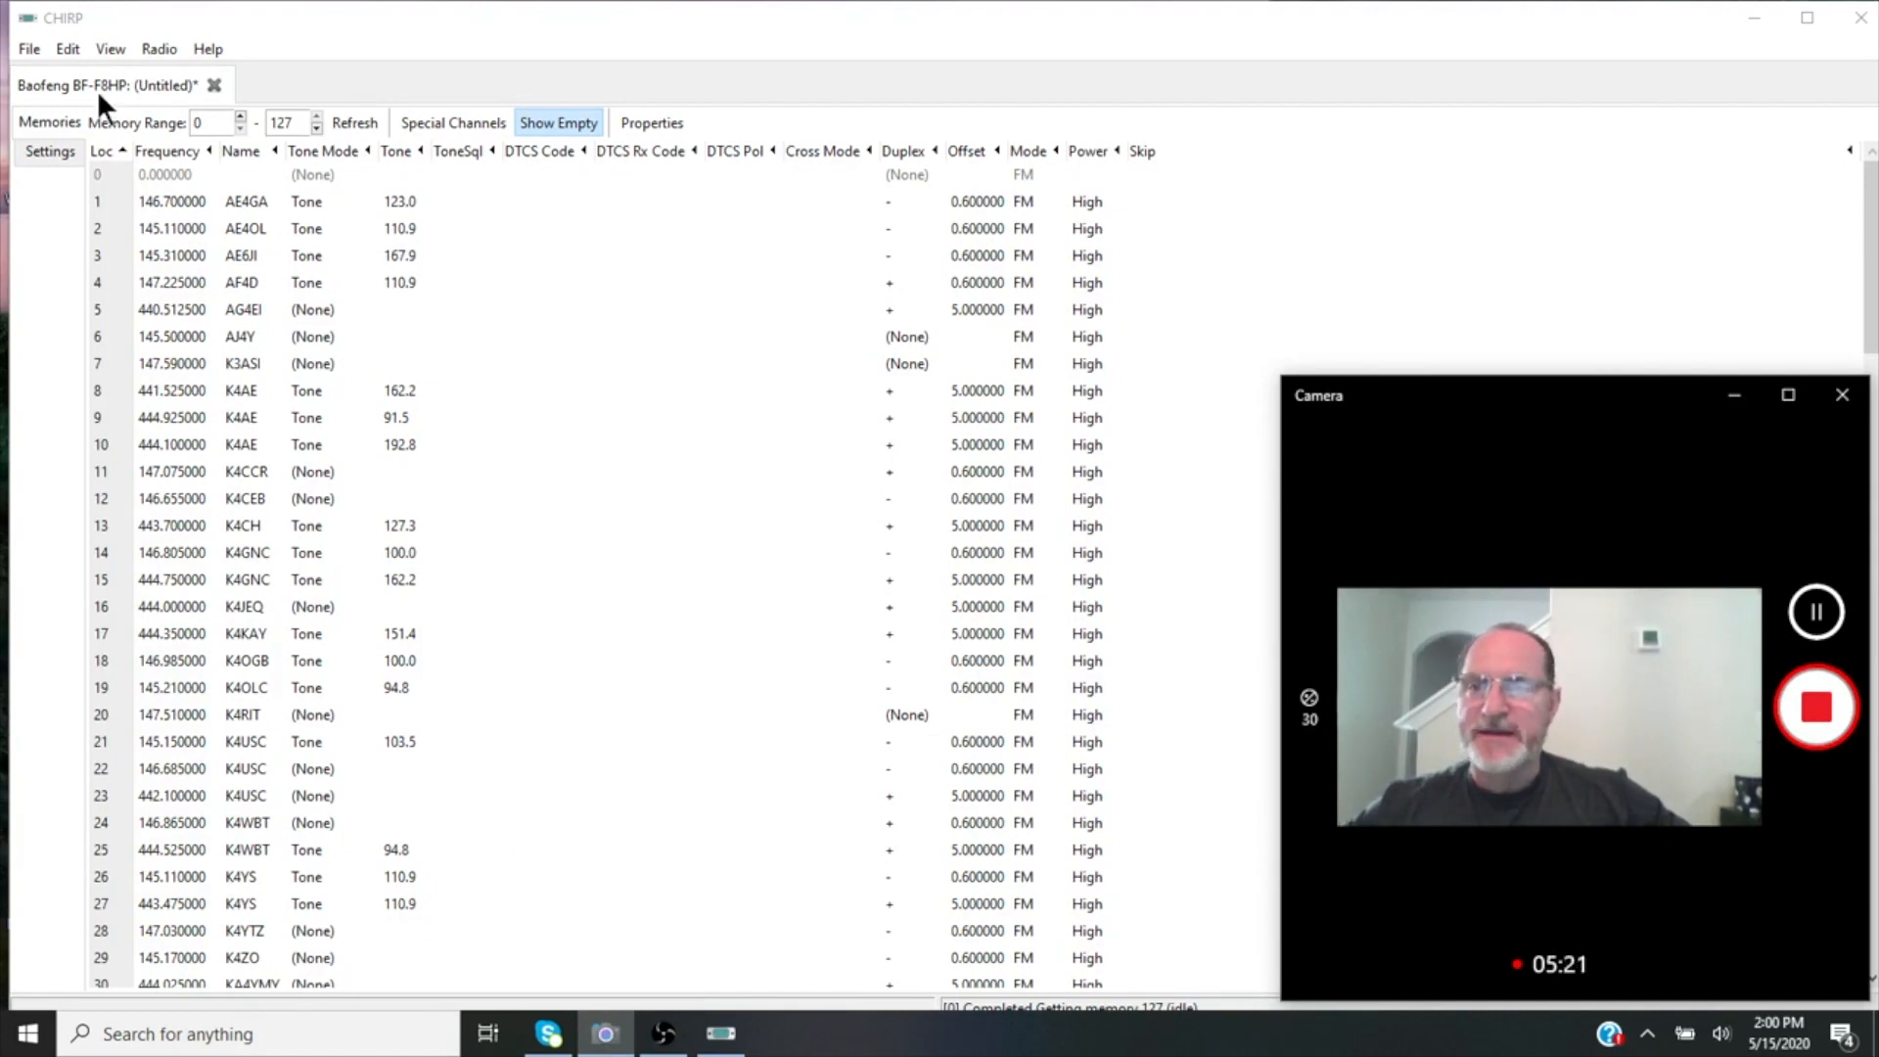
pyautogui.click(27, 48)
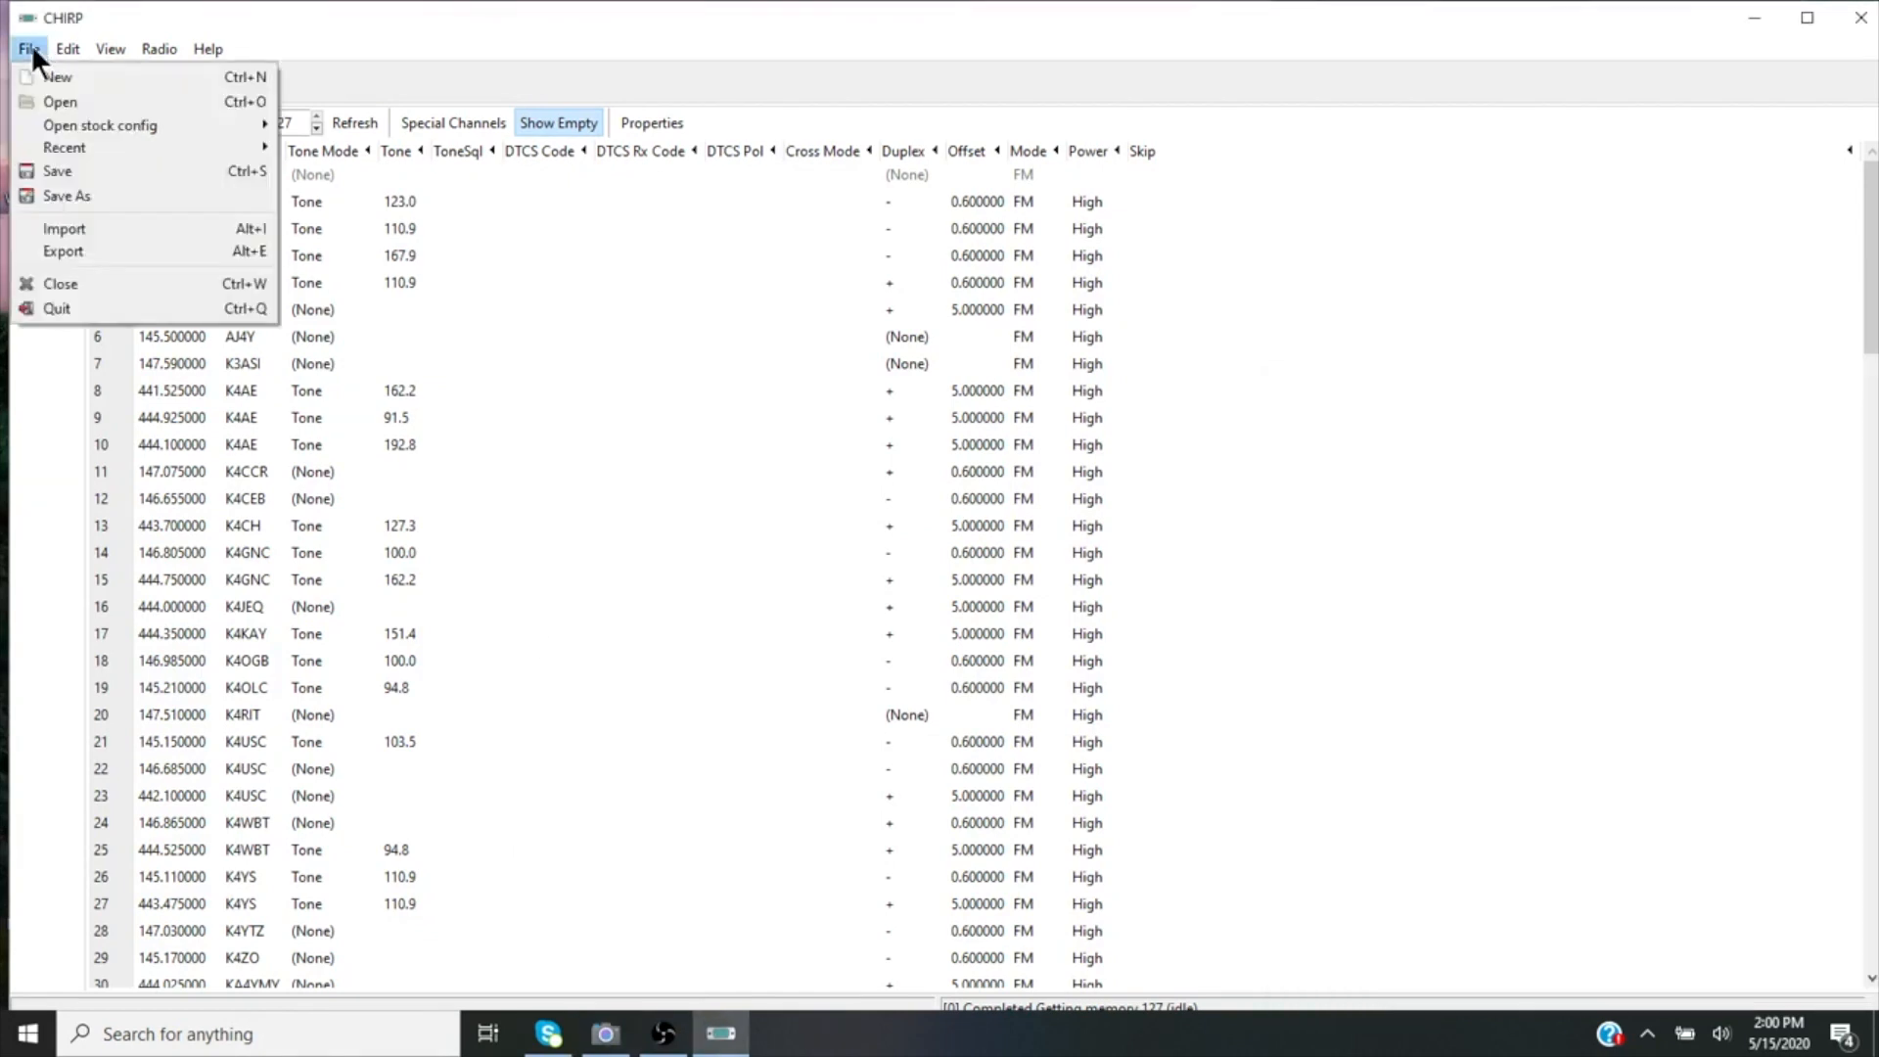
pyautogui.moveTo(99, 124)
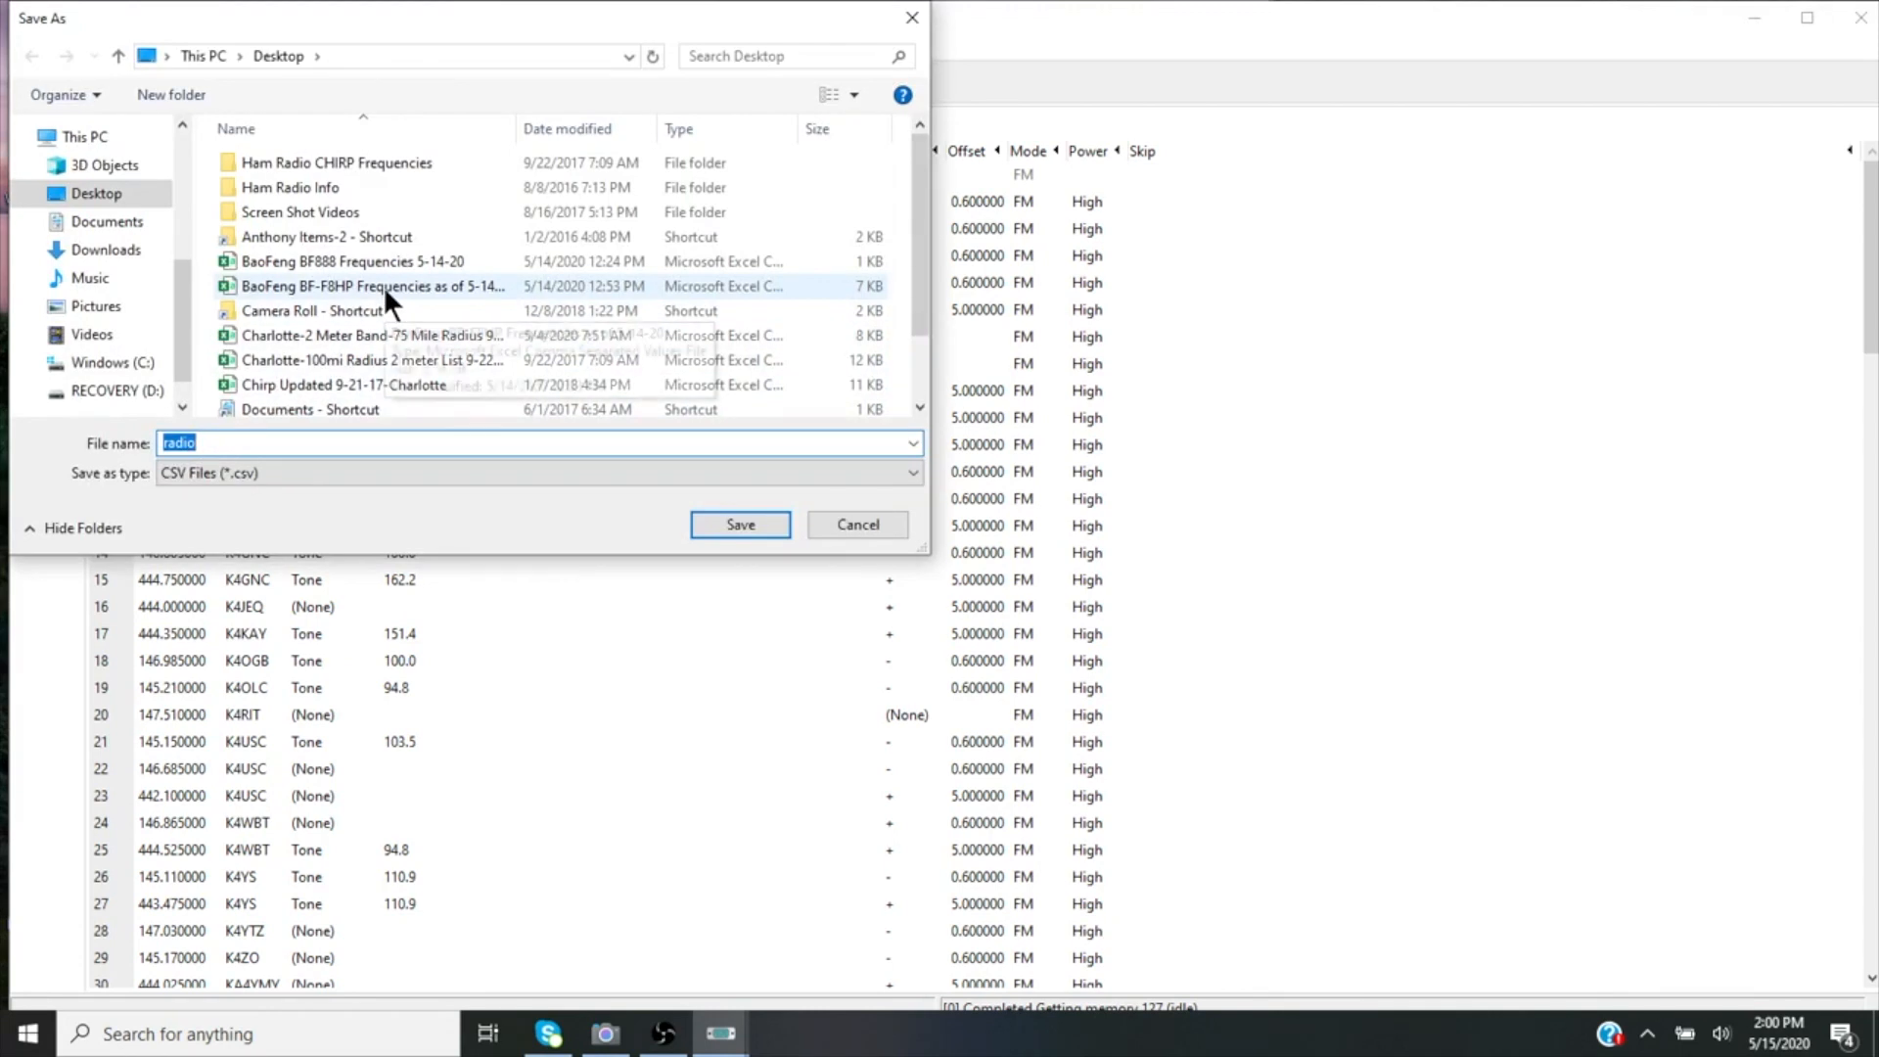
pyautogui.moveTo(369, 287)
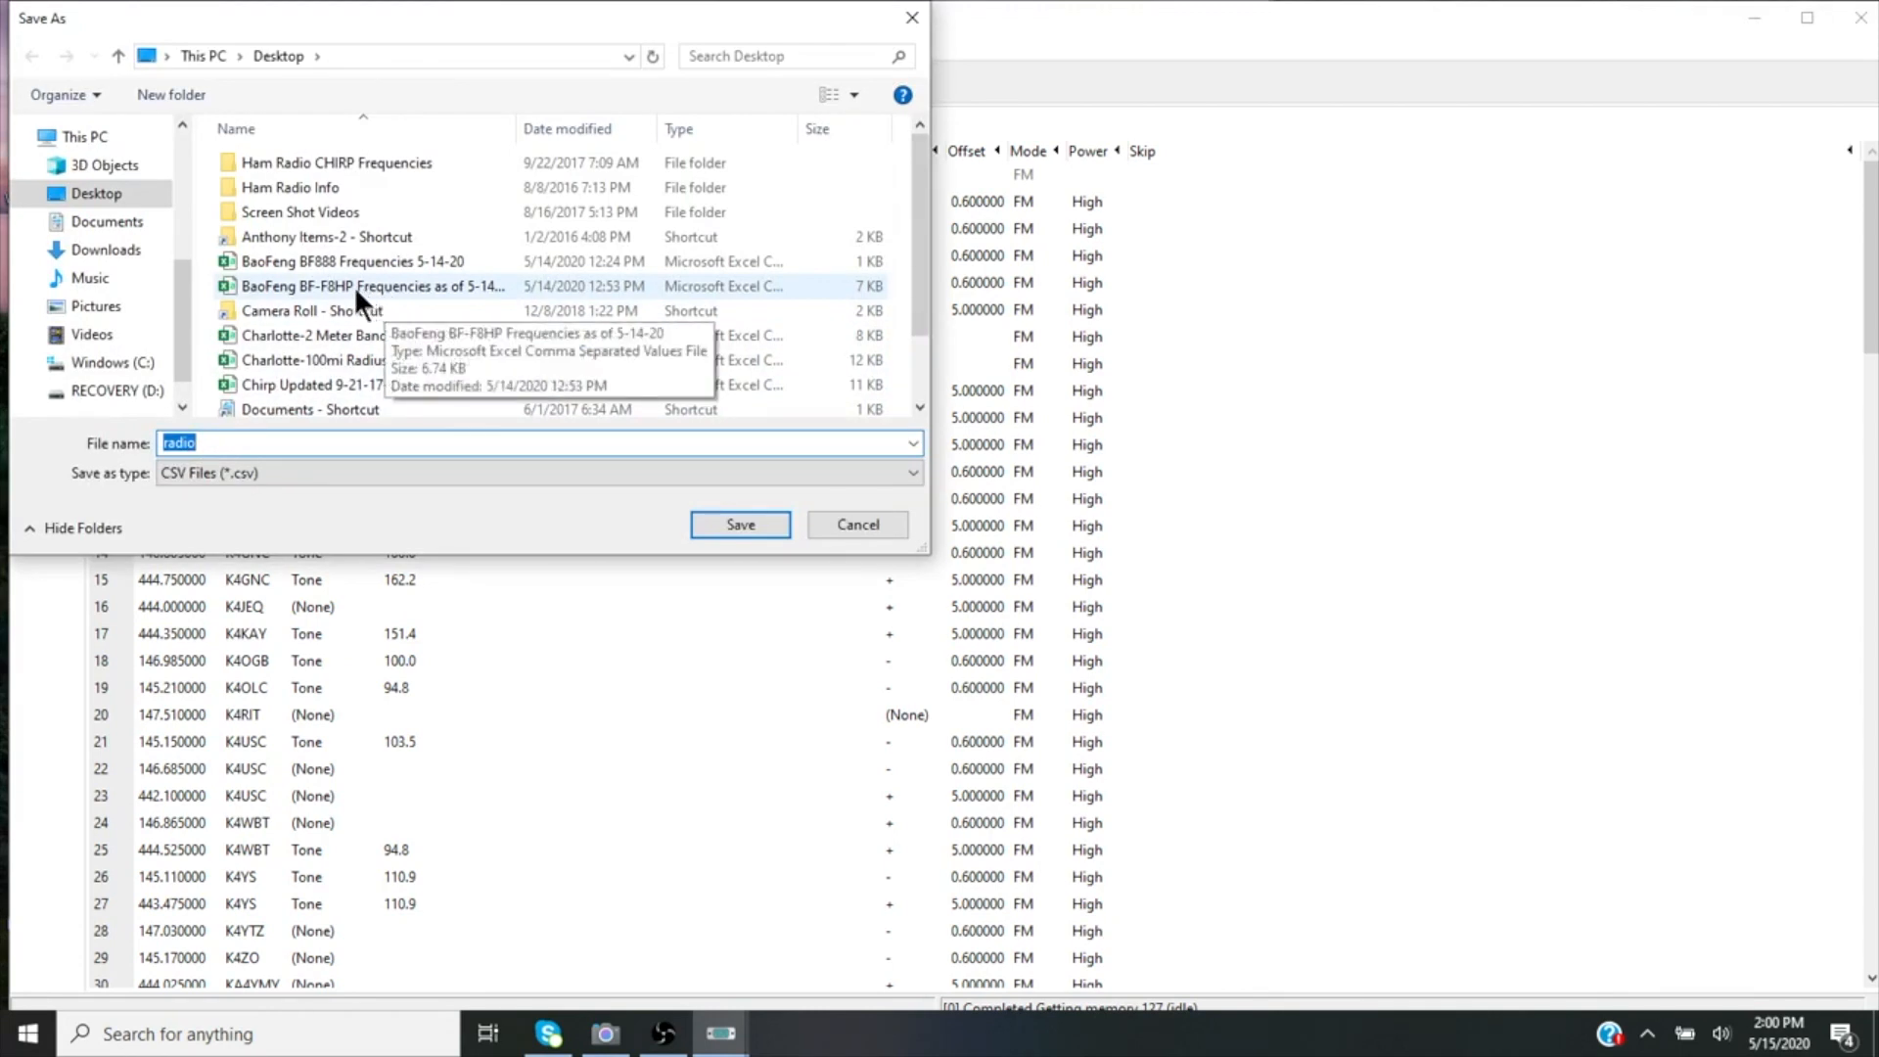
pyautogui.moveTo(446, 299)
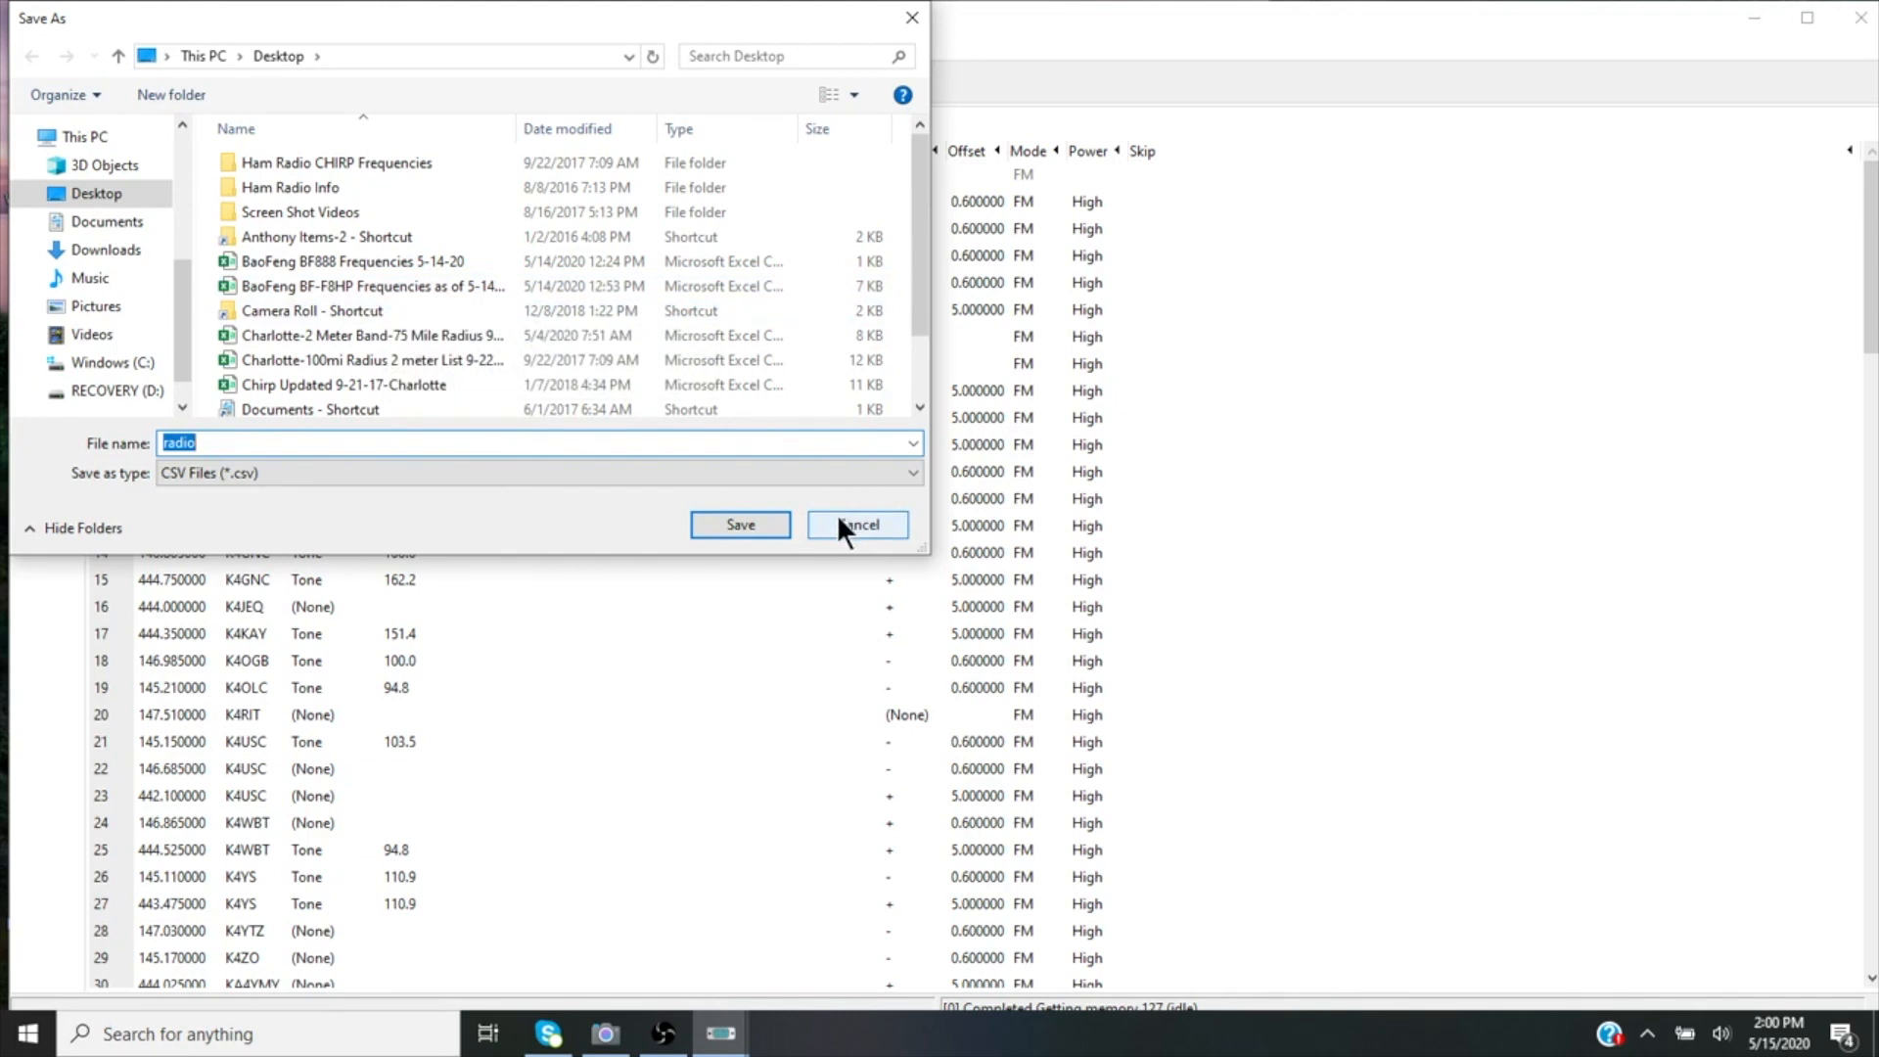
pyautogui.click(858, 524)
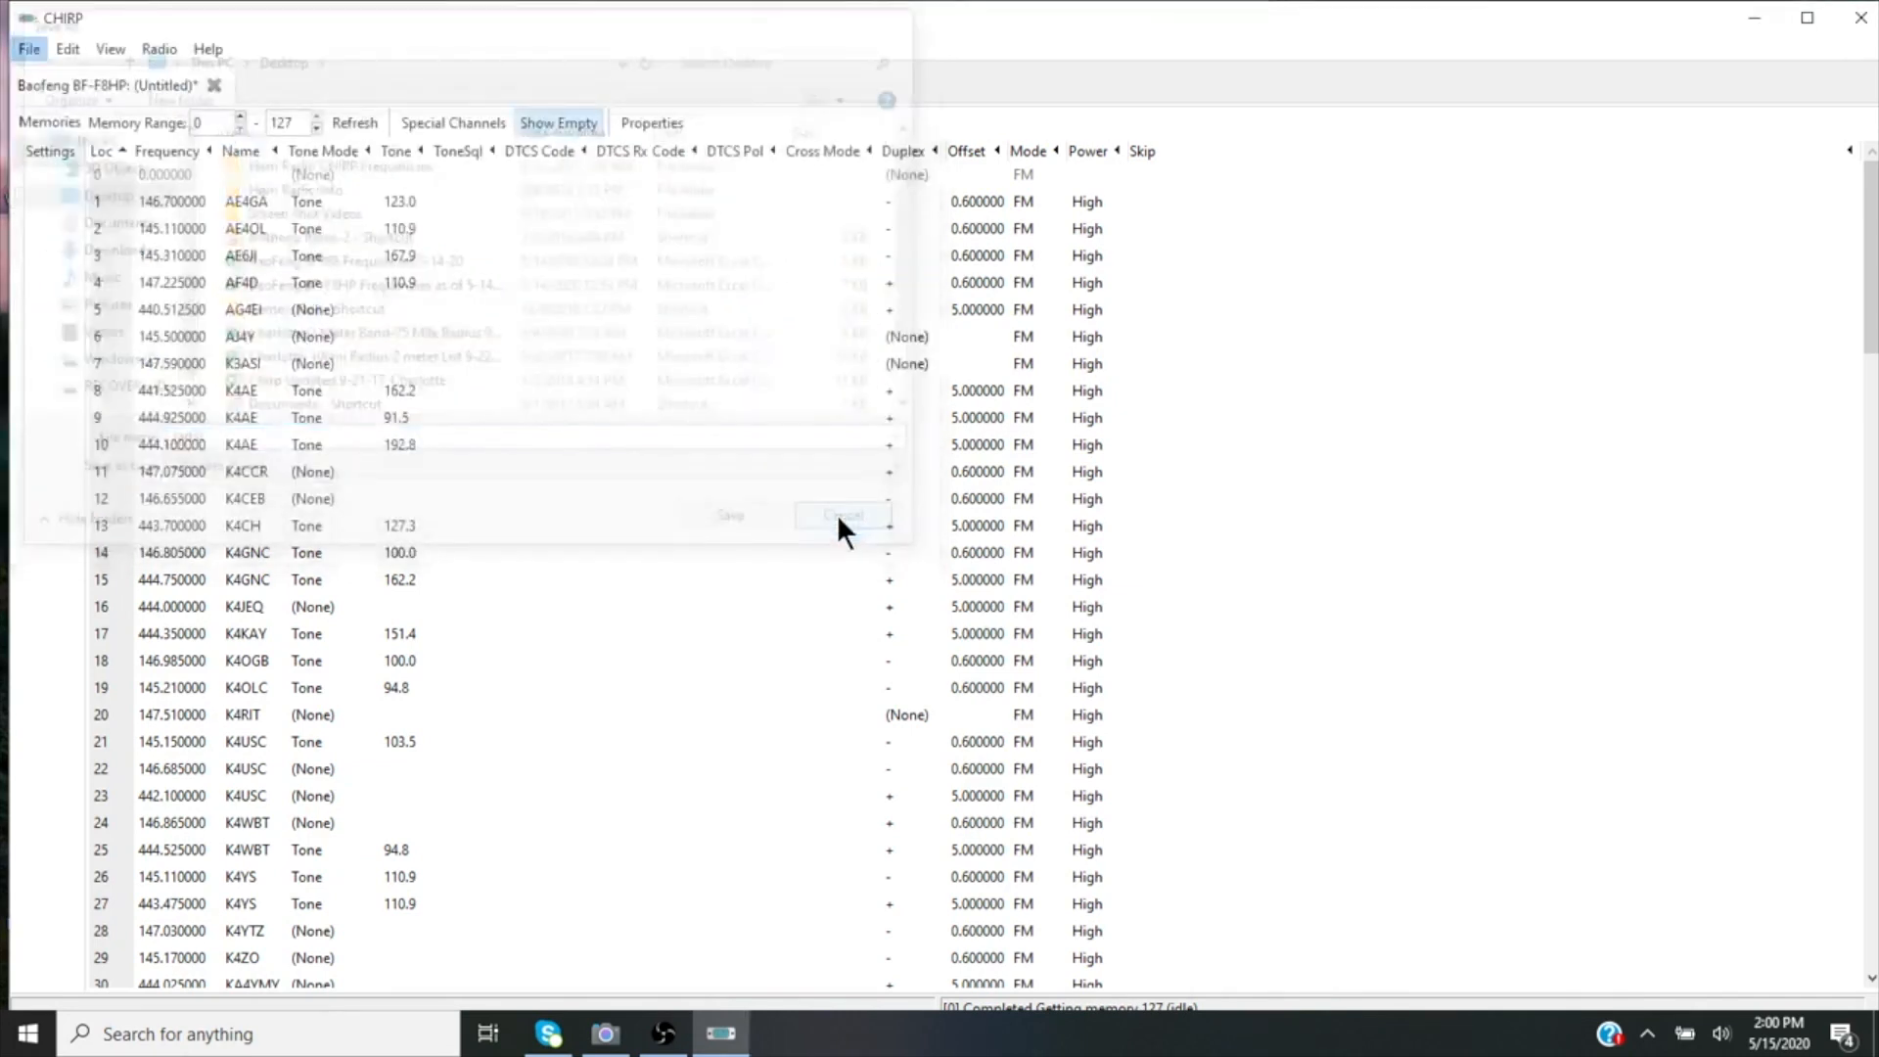
pyautogui.click(842, 515)
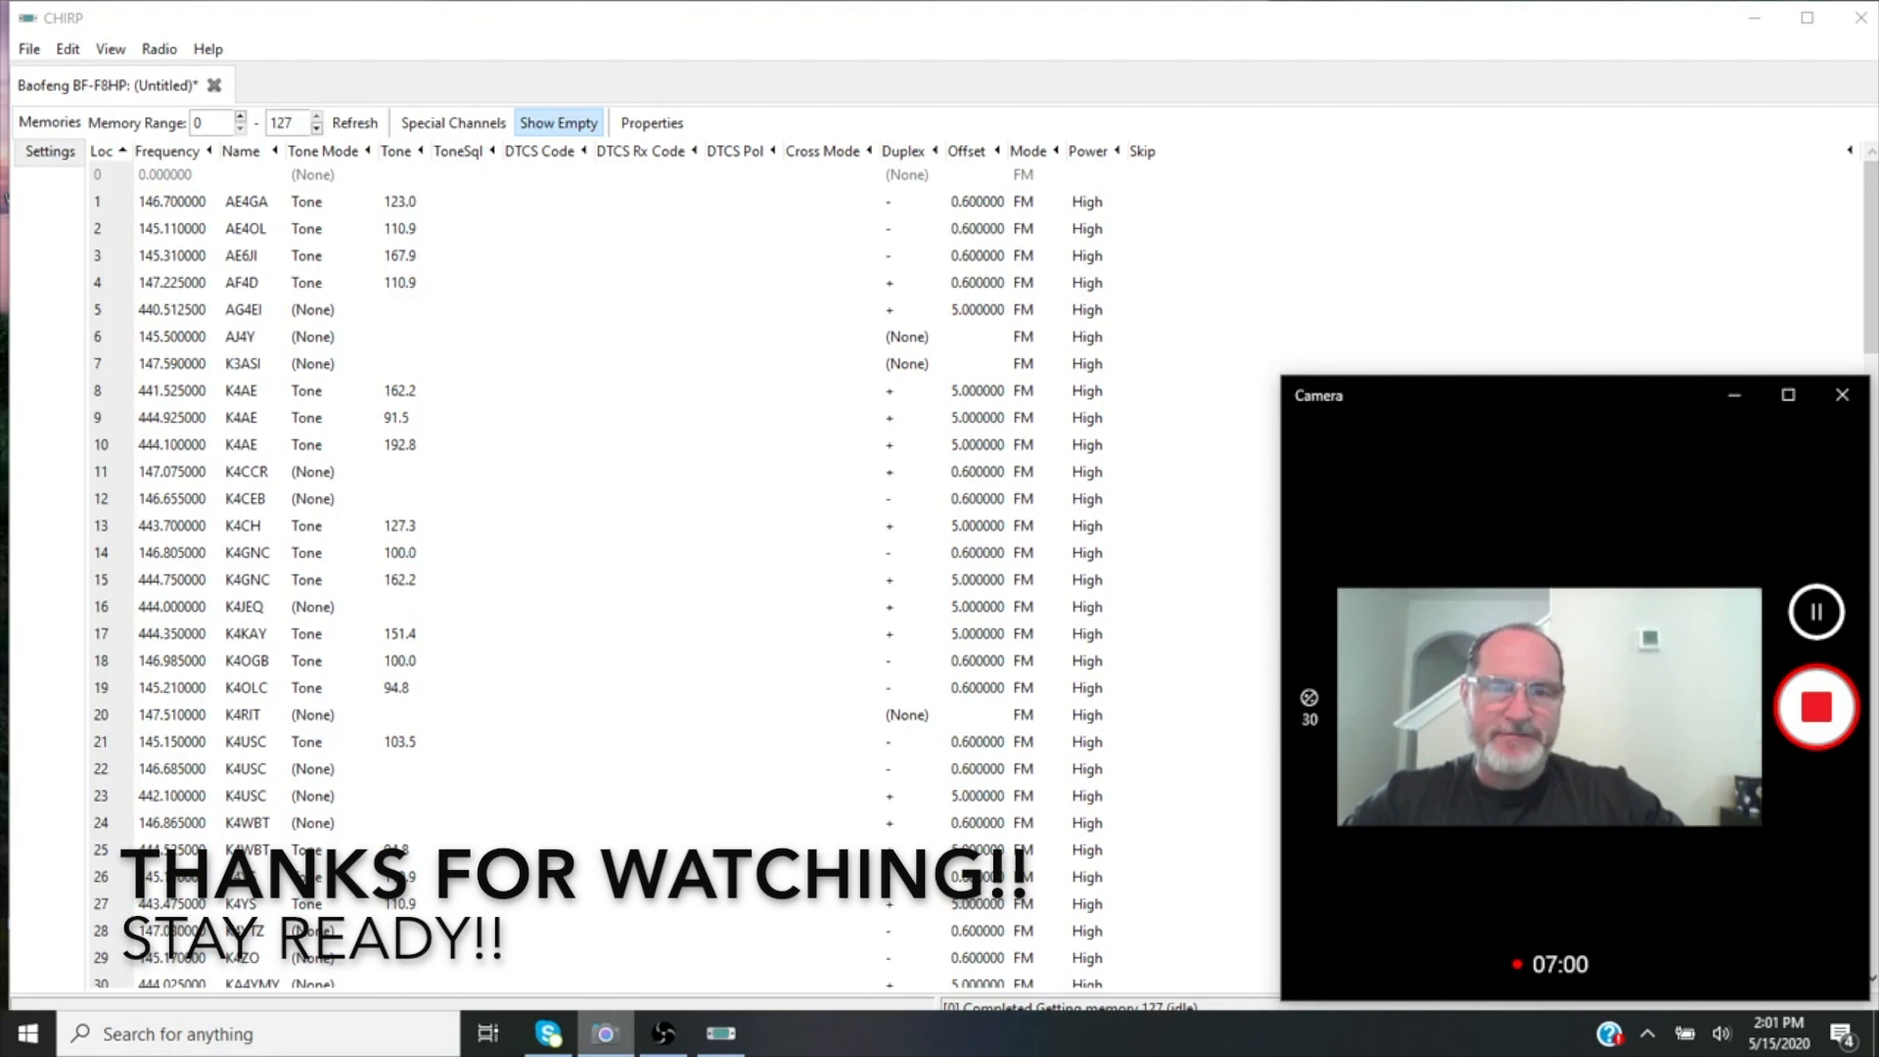
pyautogui.moveTo(1587, 234)
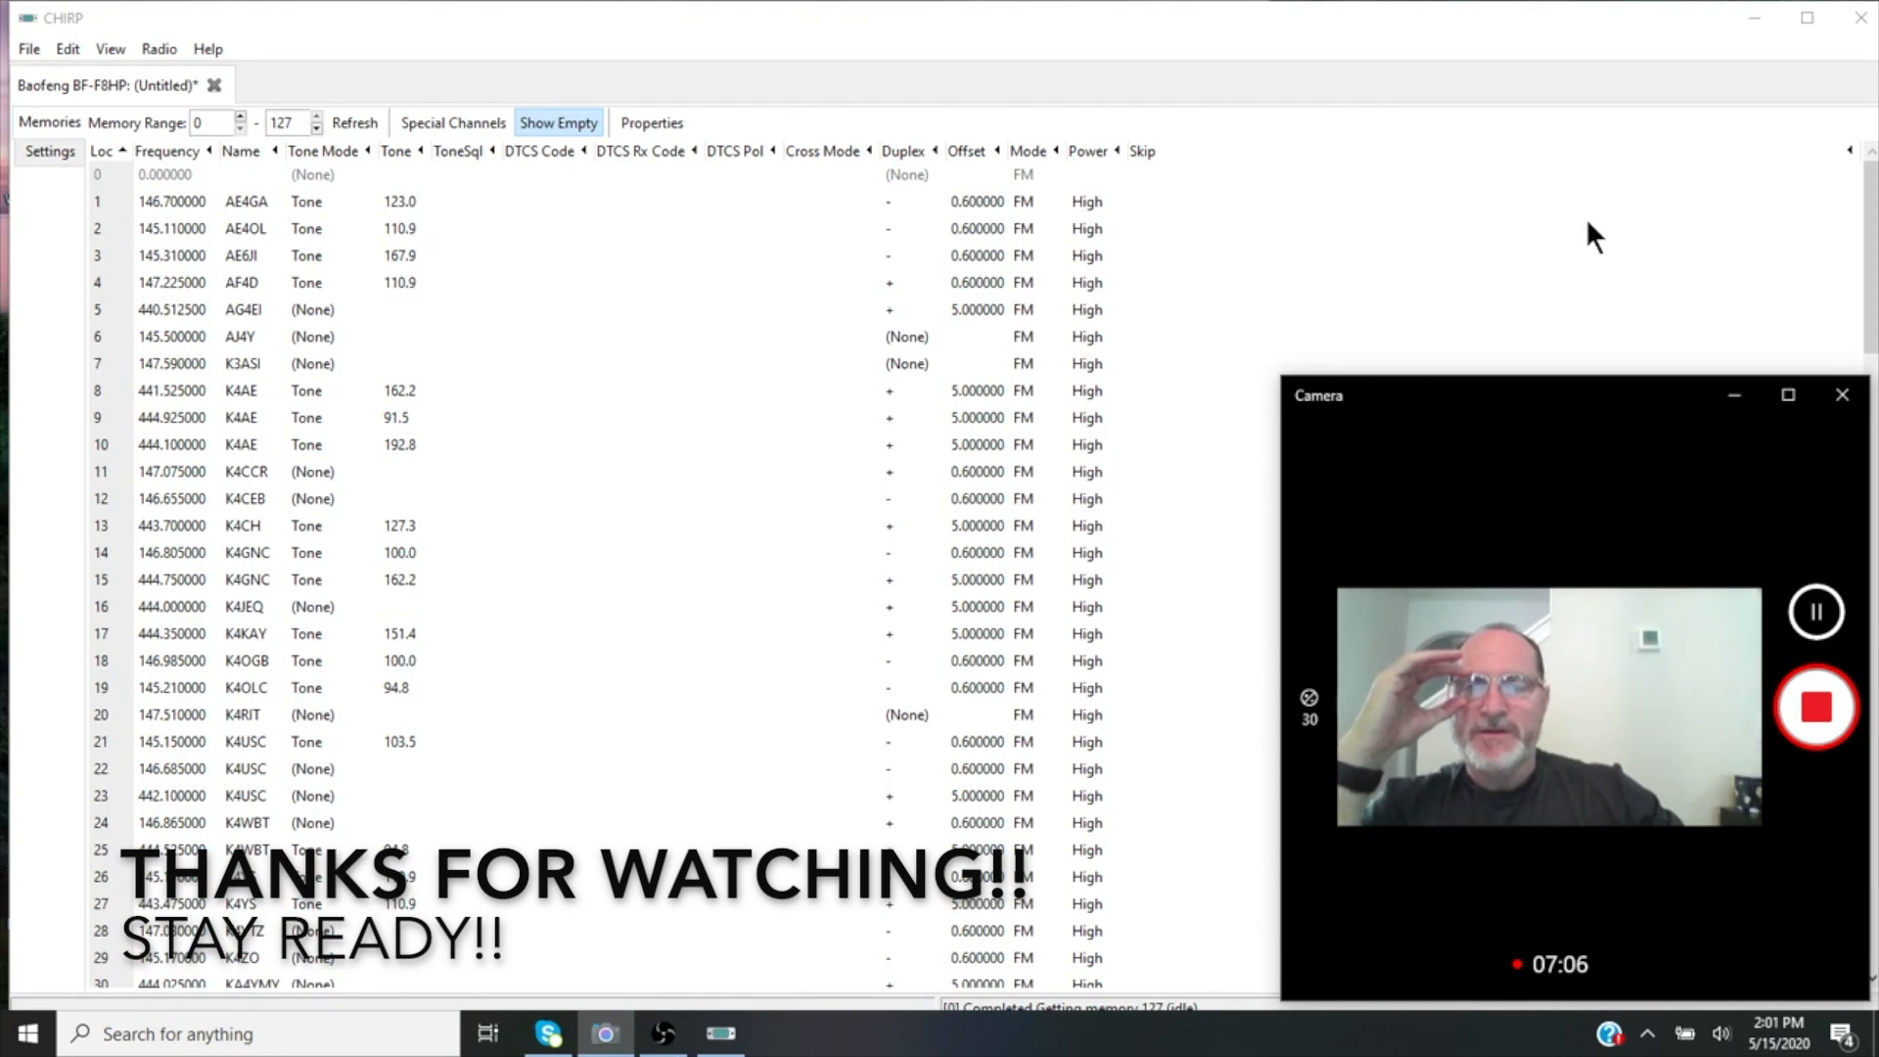
pyautogui.moveTo(1639, 297)
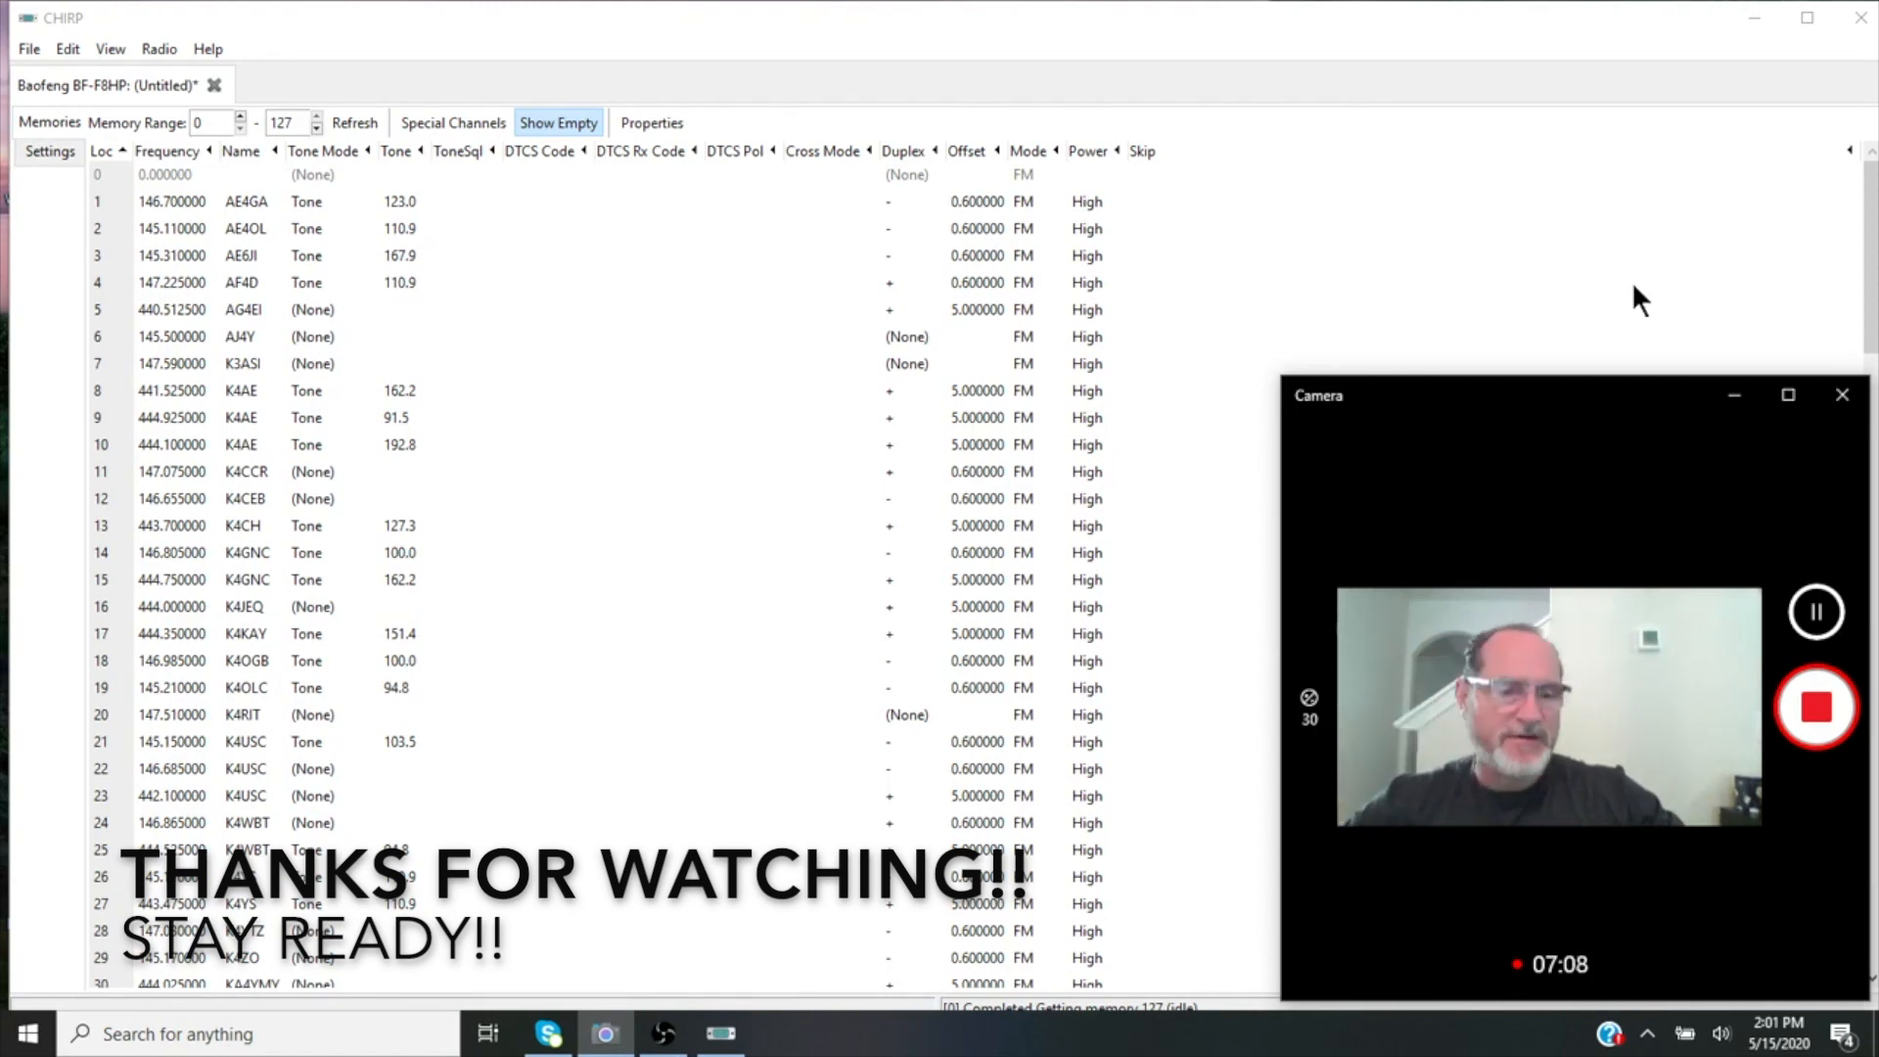